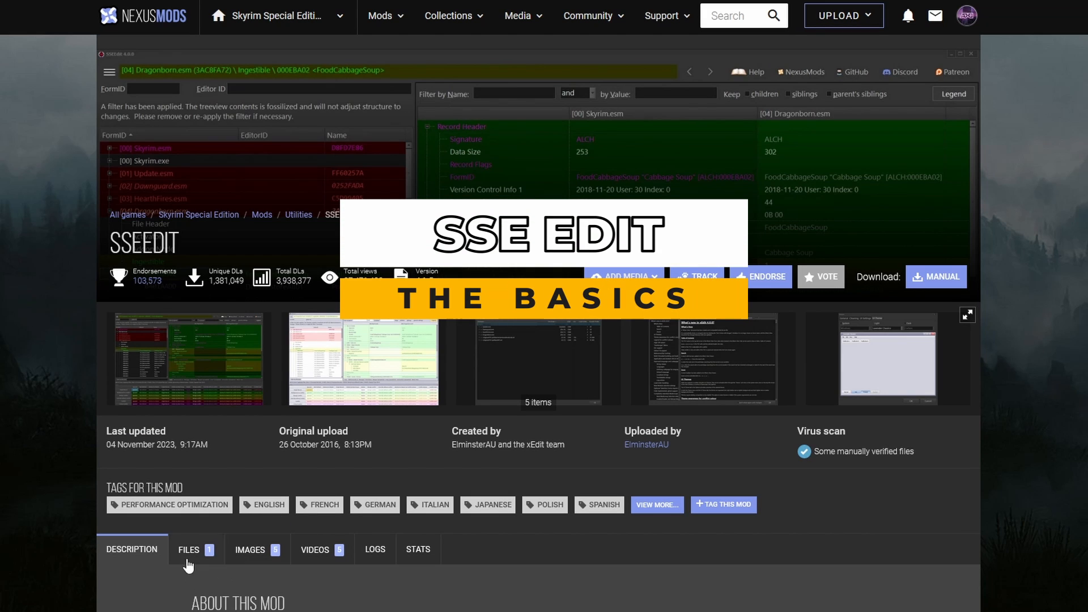
Manually download the main SSEEdit 4.1.5 file, accepting the 7Zip requirement notice.
scroll("down", 3)
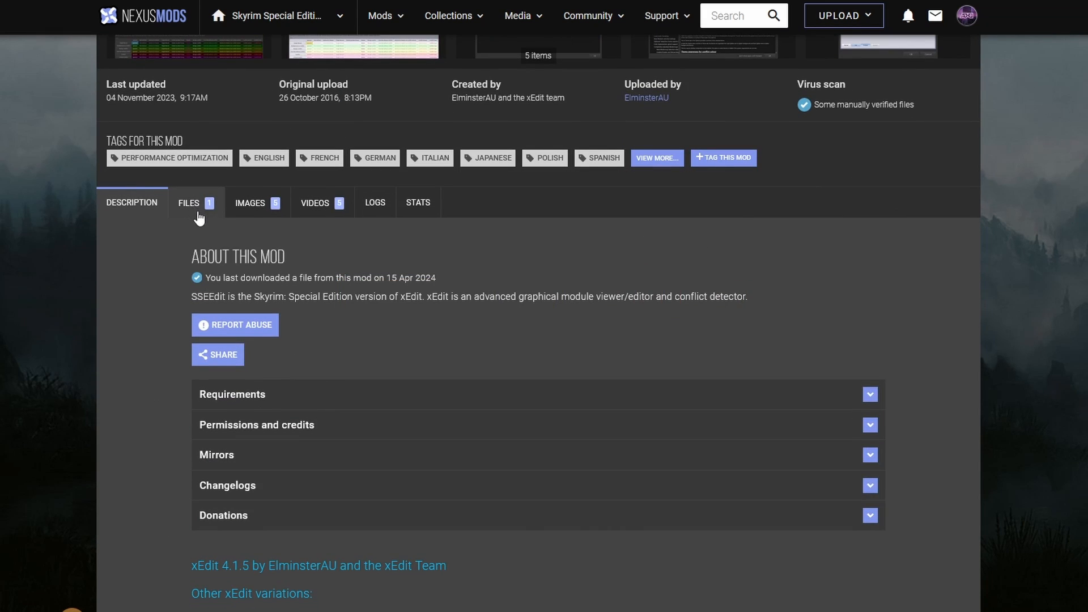
left_click(189, 203)
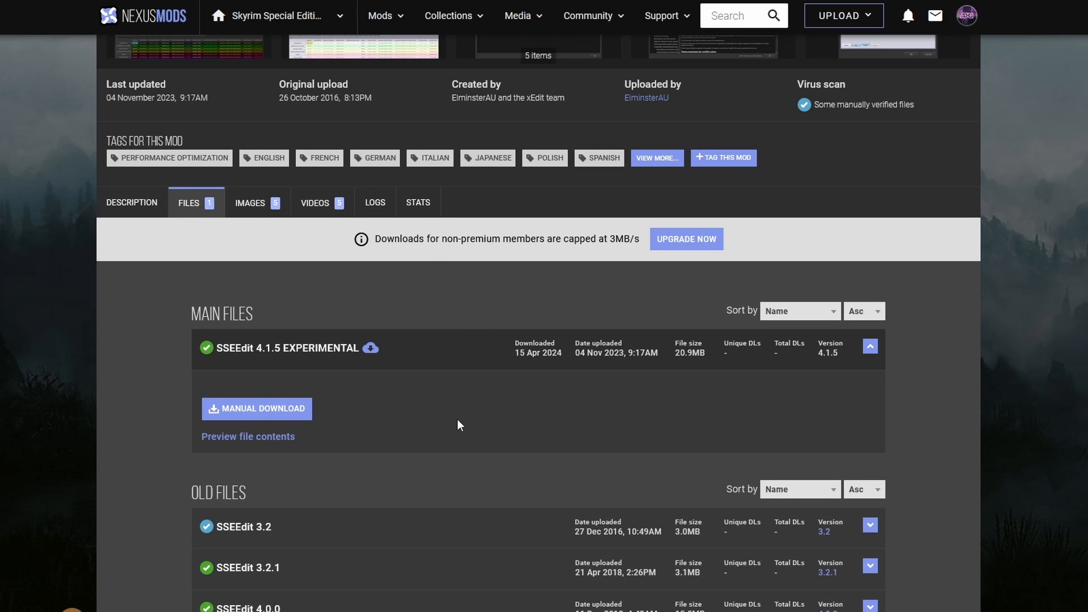
left_click(256, 408)
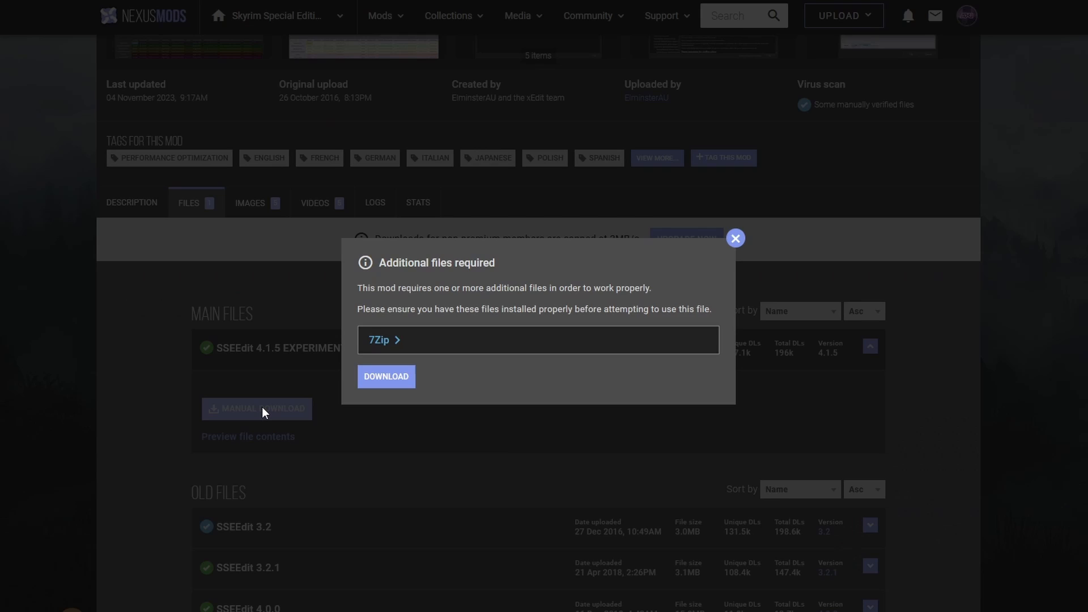
left_click(735, 239)
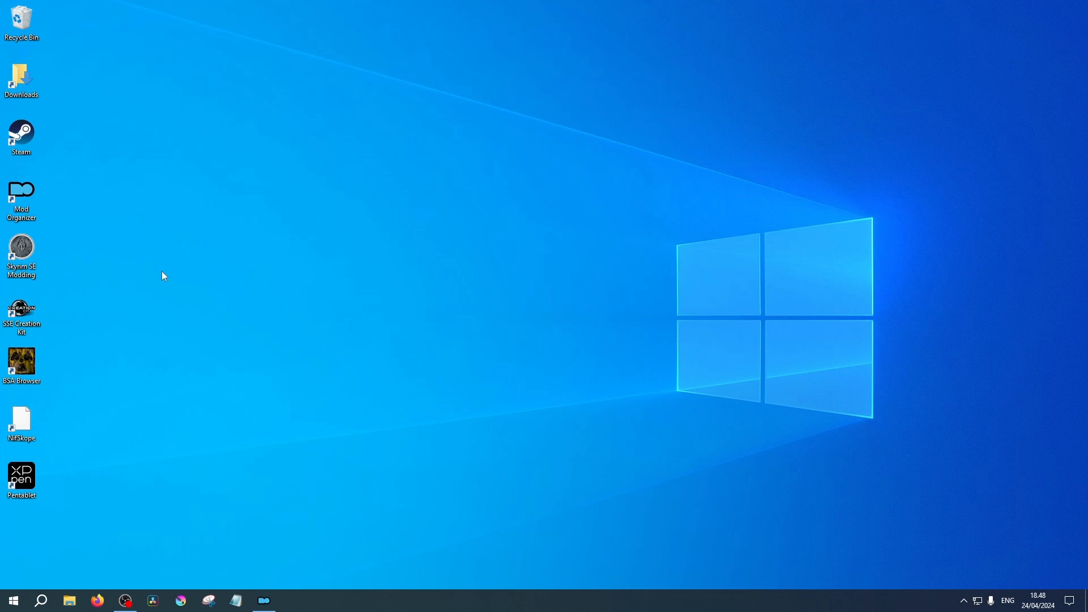
Move the SSEEdit .7z archive from Downloads into the Skyrim Special Edition Modding folder.
left_click(21, 78)
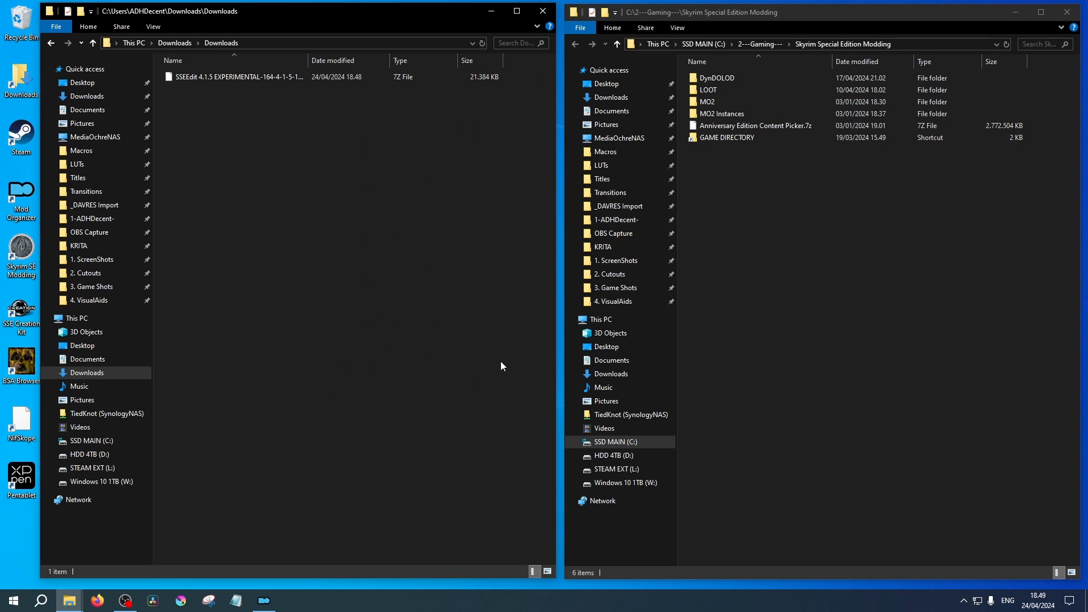
mouse_move(486, 358)
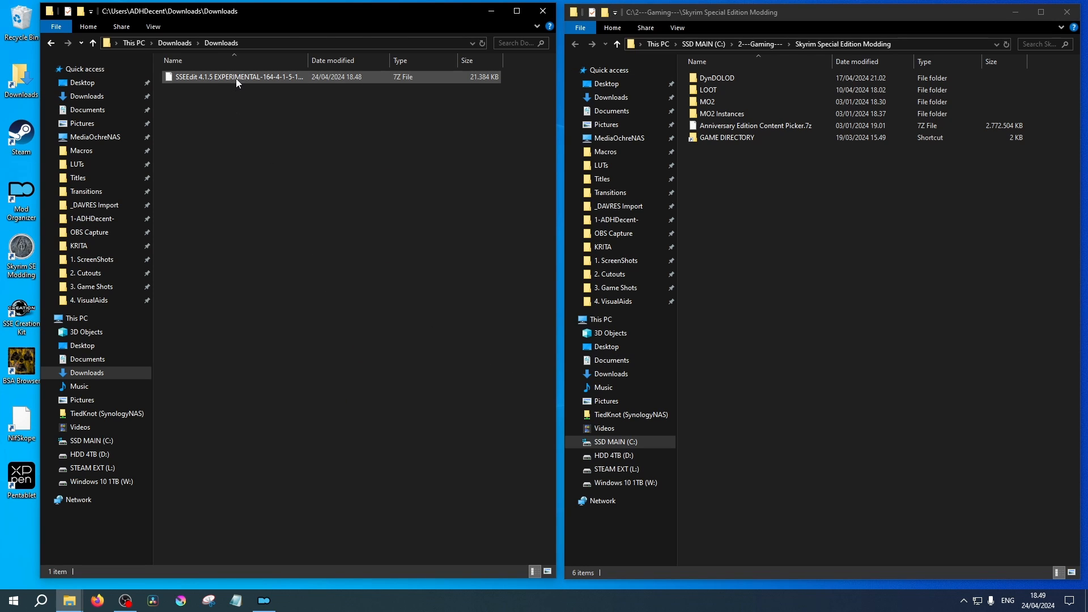
mouse_move(235, 77)
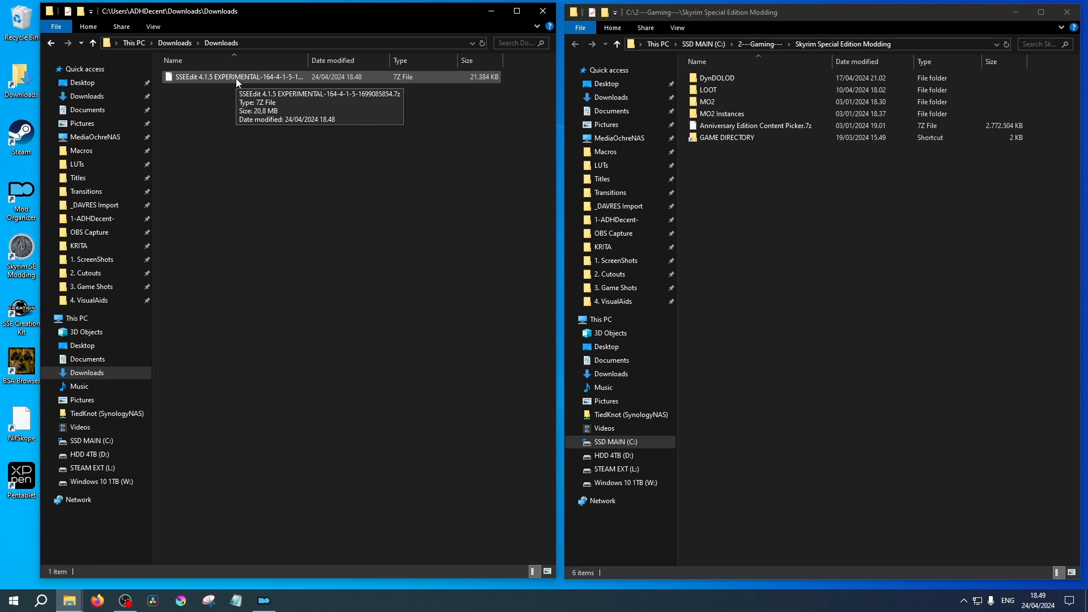
left_click_drag(236, 77, 805, 232)
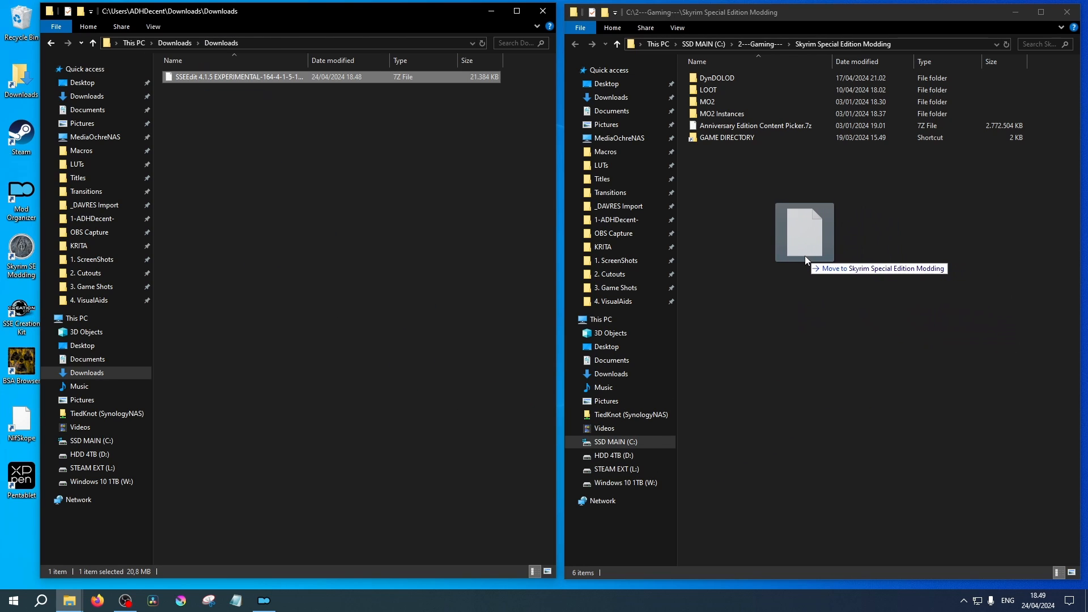
left_click_drag(236, 77, 805, 233)
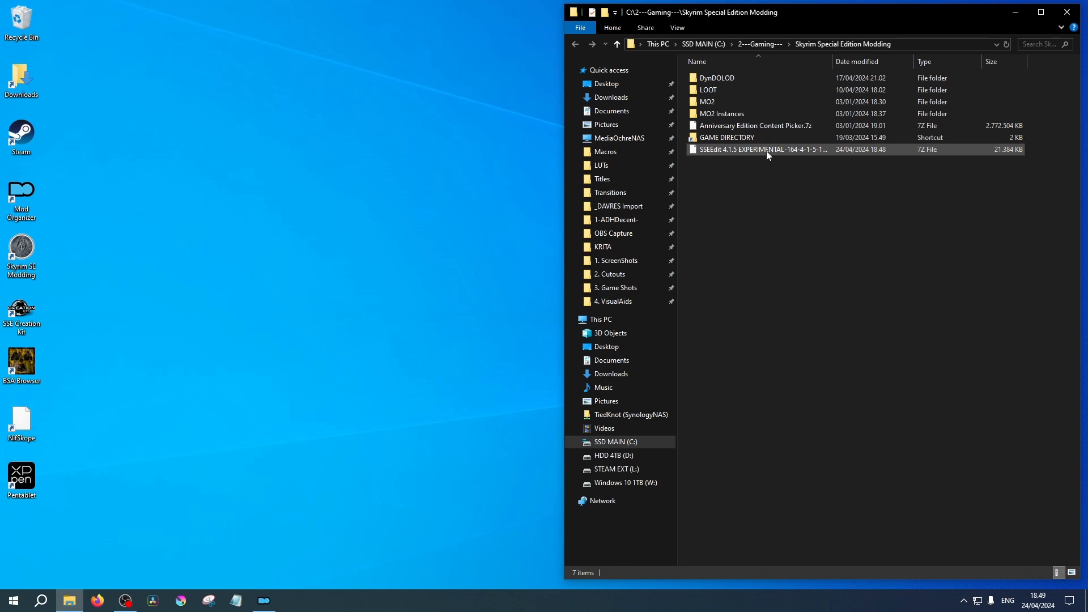
Extract the archive into an SSEEdit 4.1.5 folder and close File Explorer.
right_click(762, 149)
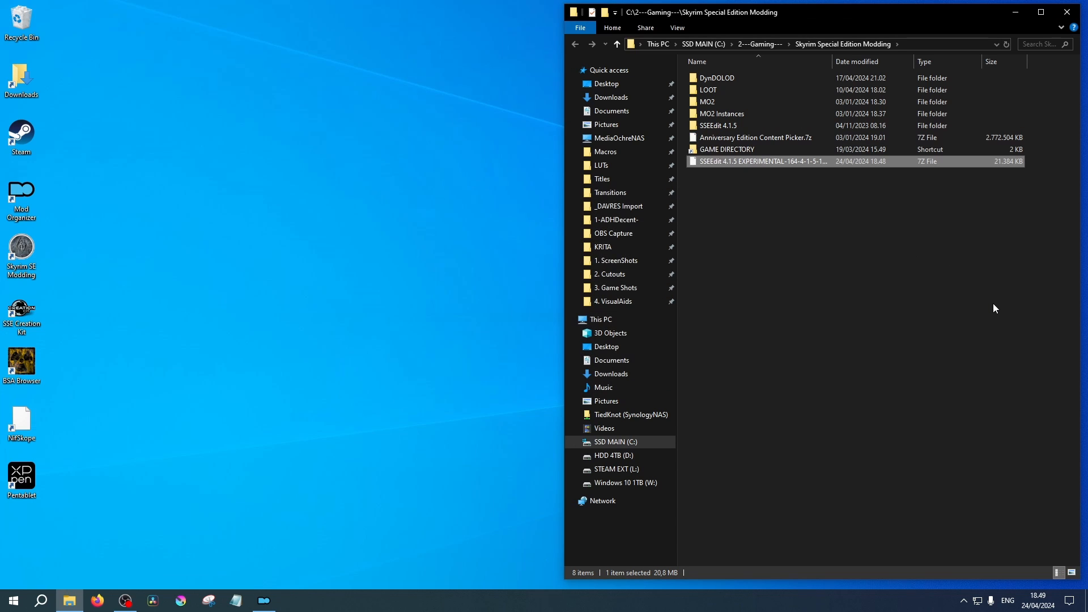
left_click(774, 177)
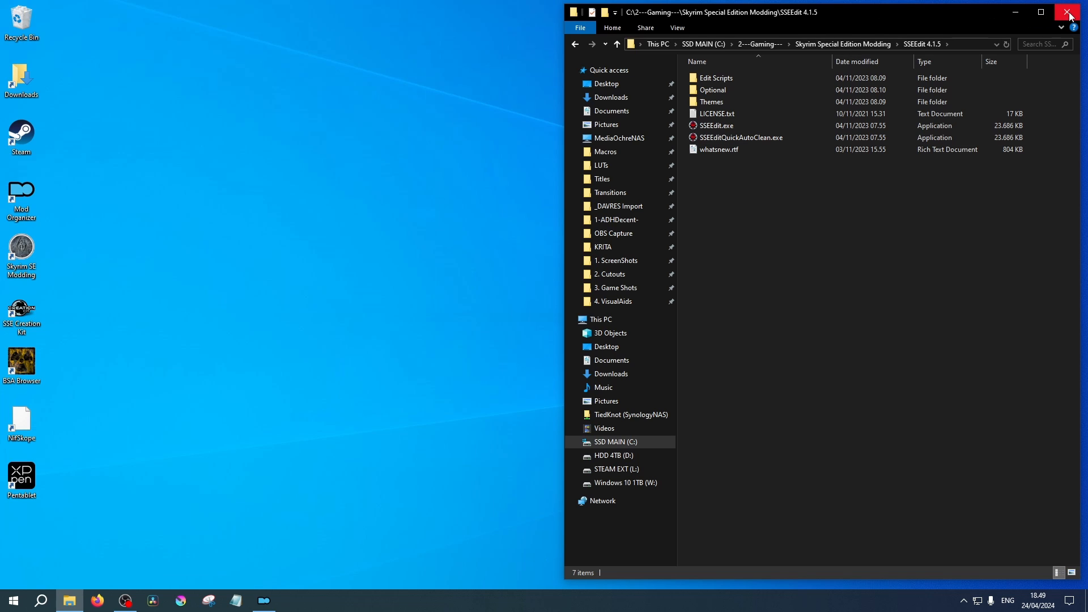
left_click(1069, 12)
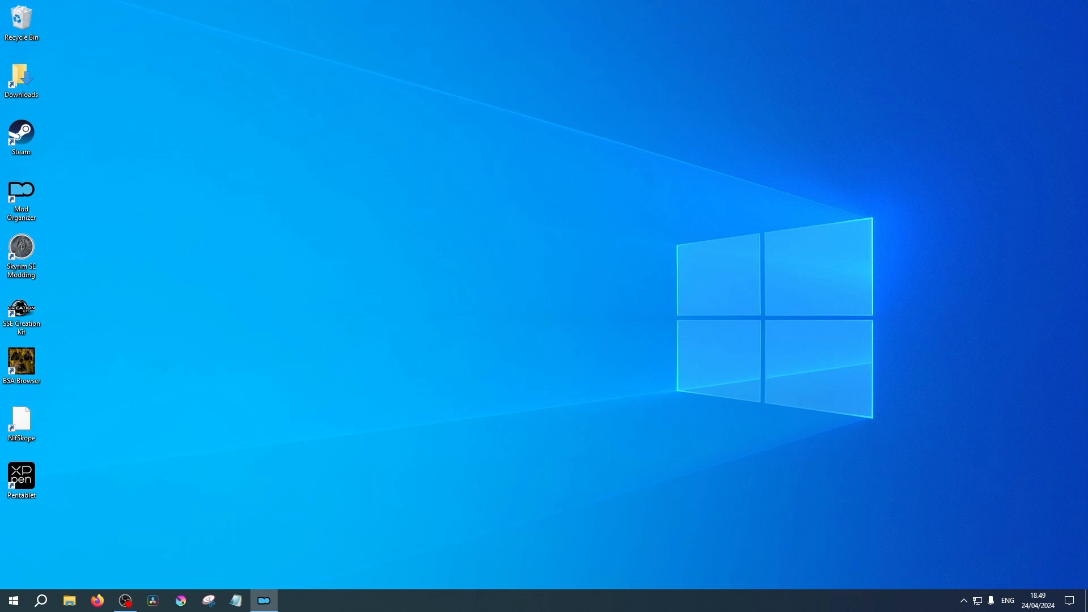
Launch Mod Organizer 2 from its desktop shortcut.
double_click(22, 195)
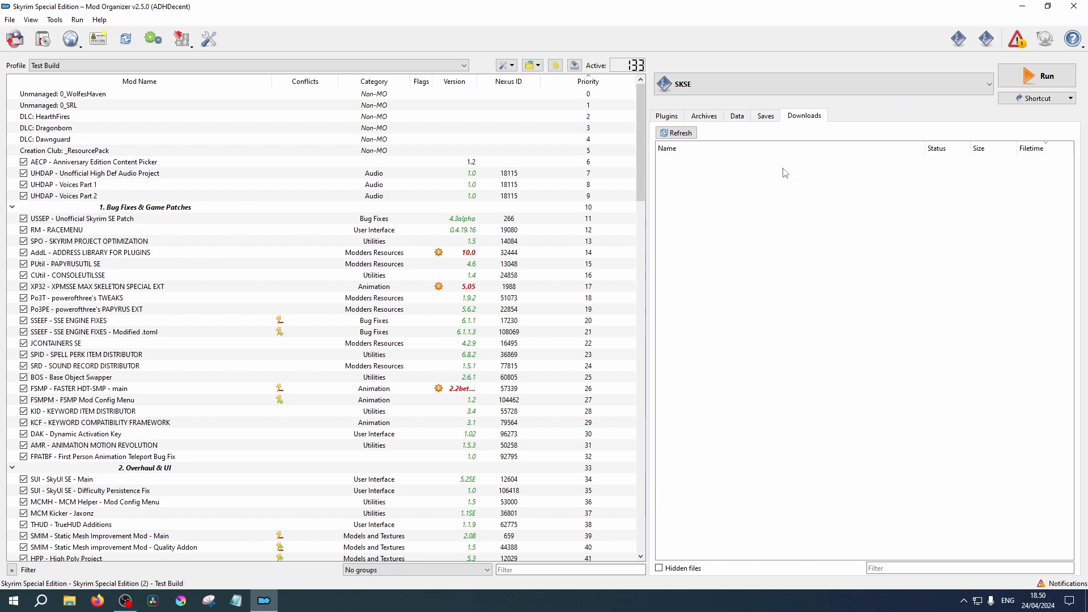
mouse_move(863, 291)
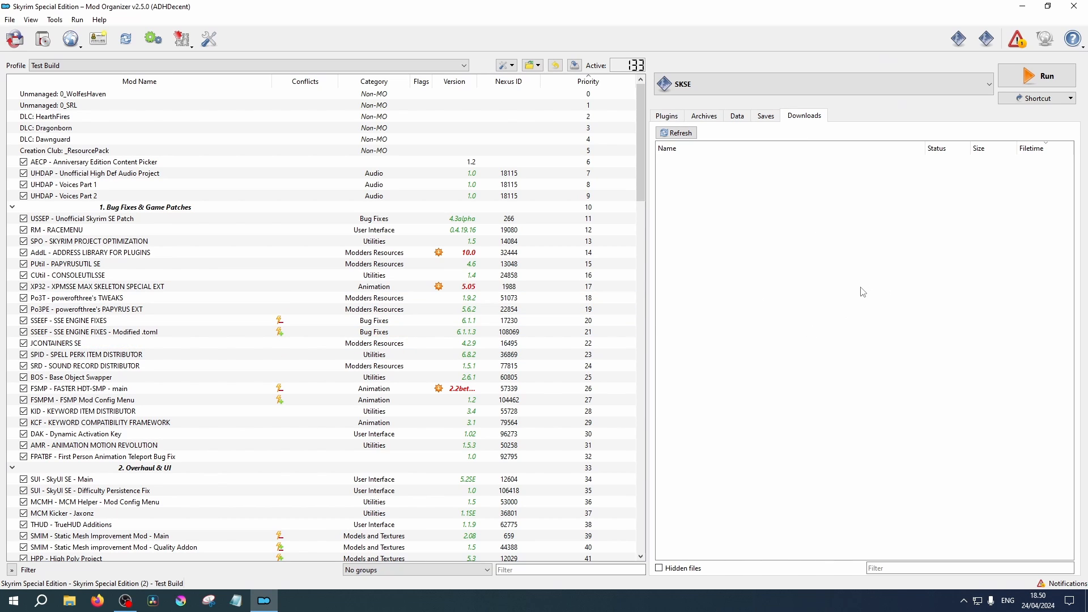
mouse_move(653, 232)
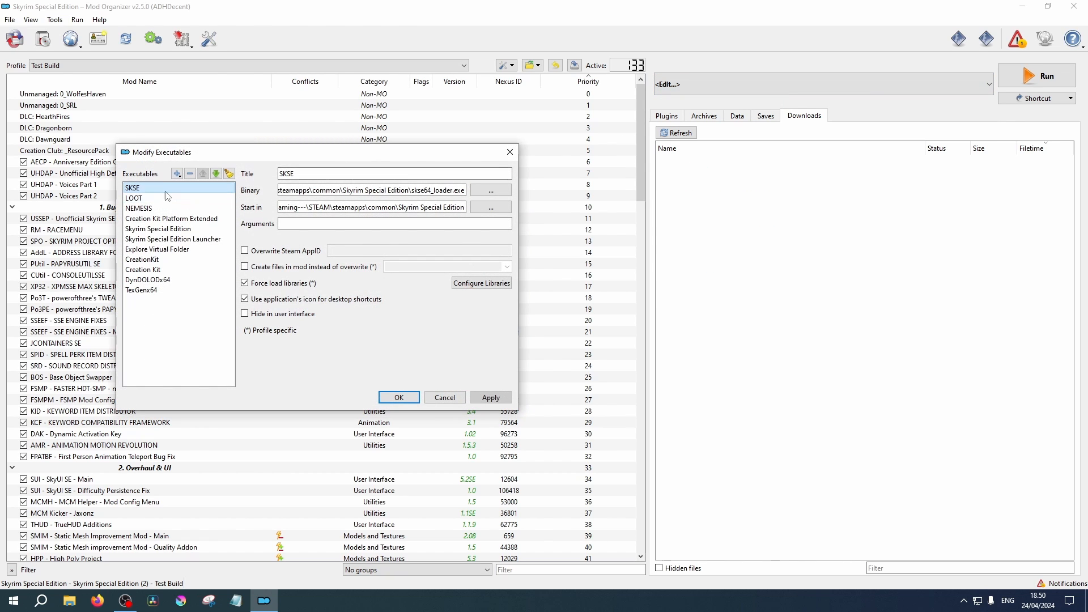
mouse_move(177, 173)
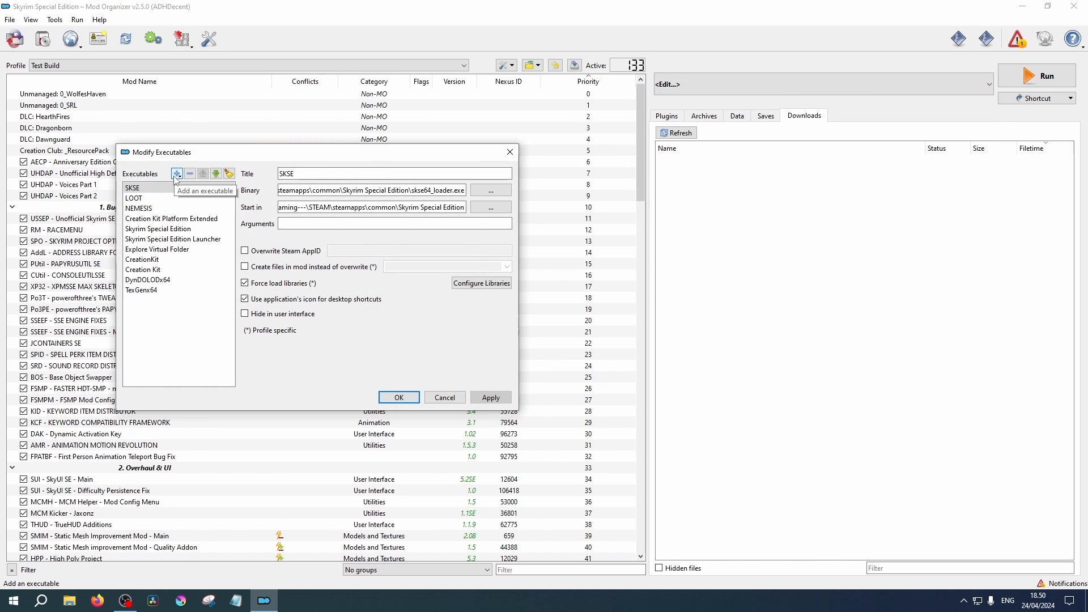
Add SSEEdit 4.1.5\SSEEdit.exe as an executable using the application's own icon.
left_click(177, 174)
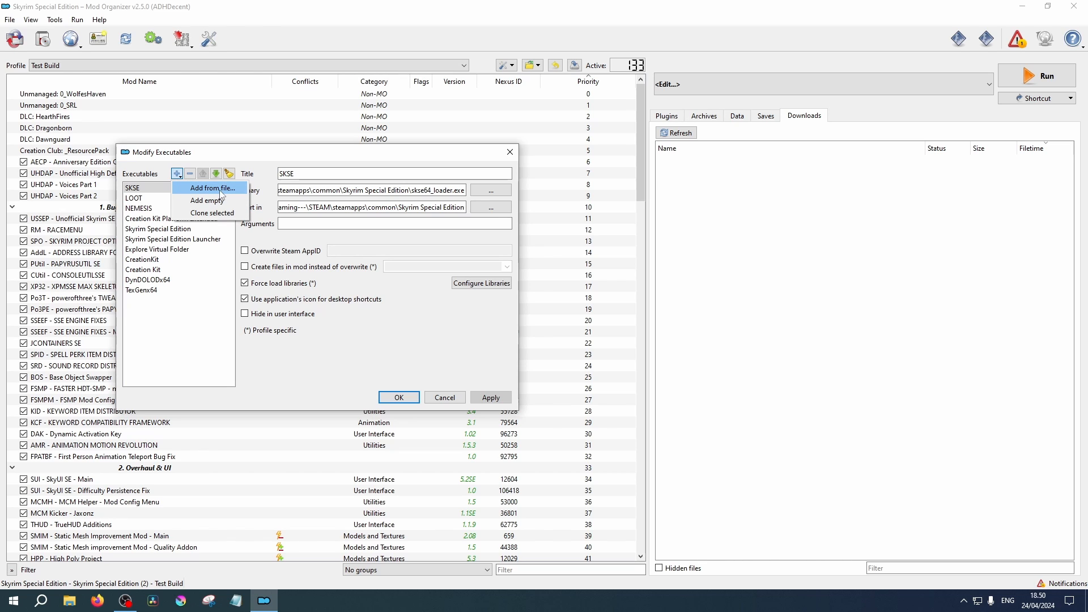
left_click(211, 188)
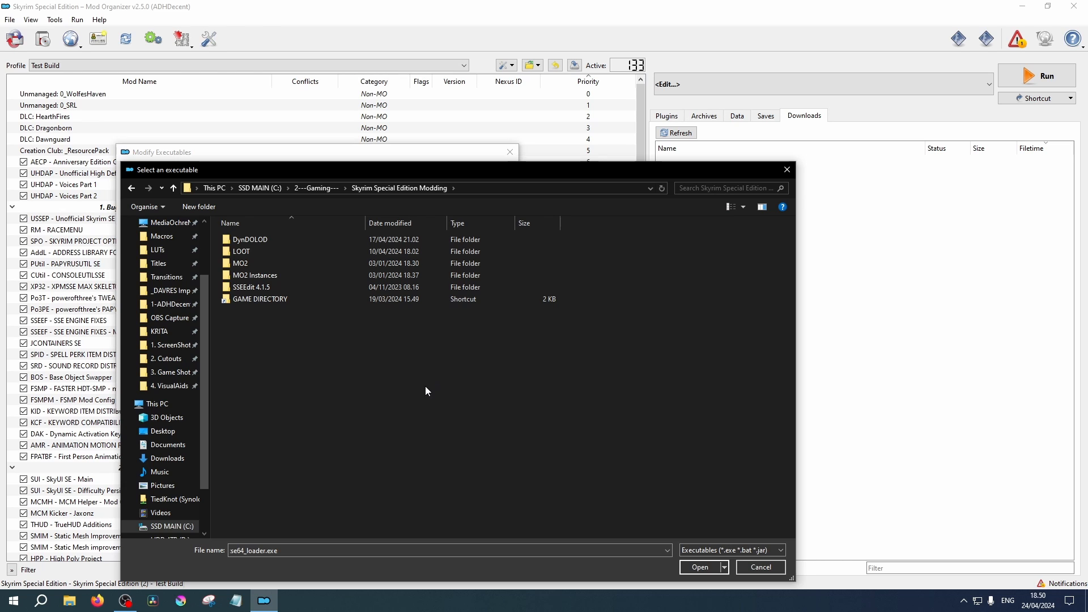
double_click(256, 286)
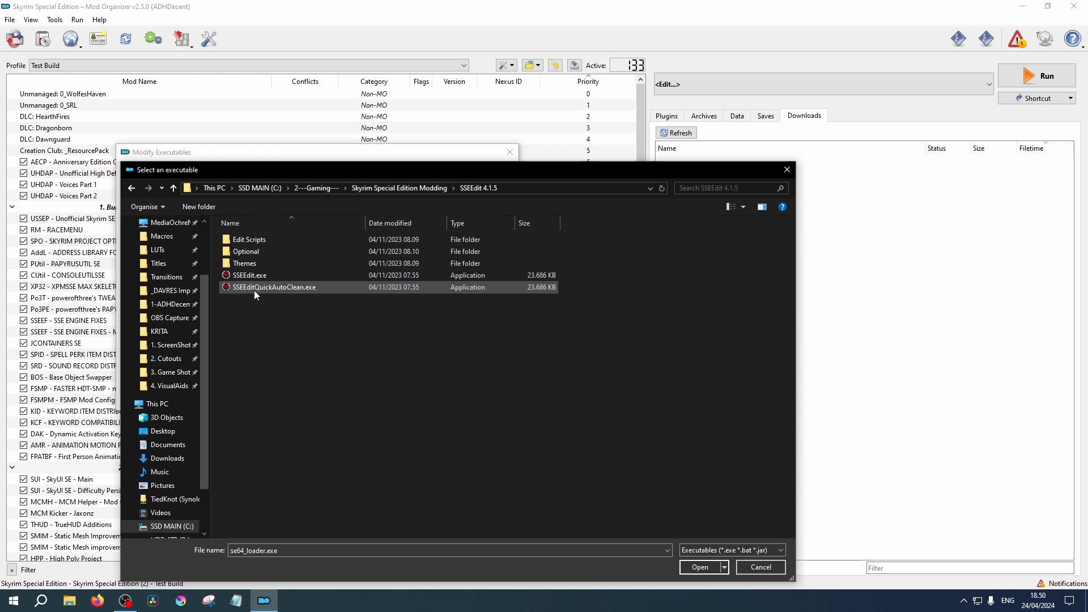
left_click(248, 274)
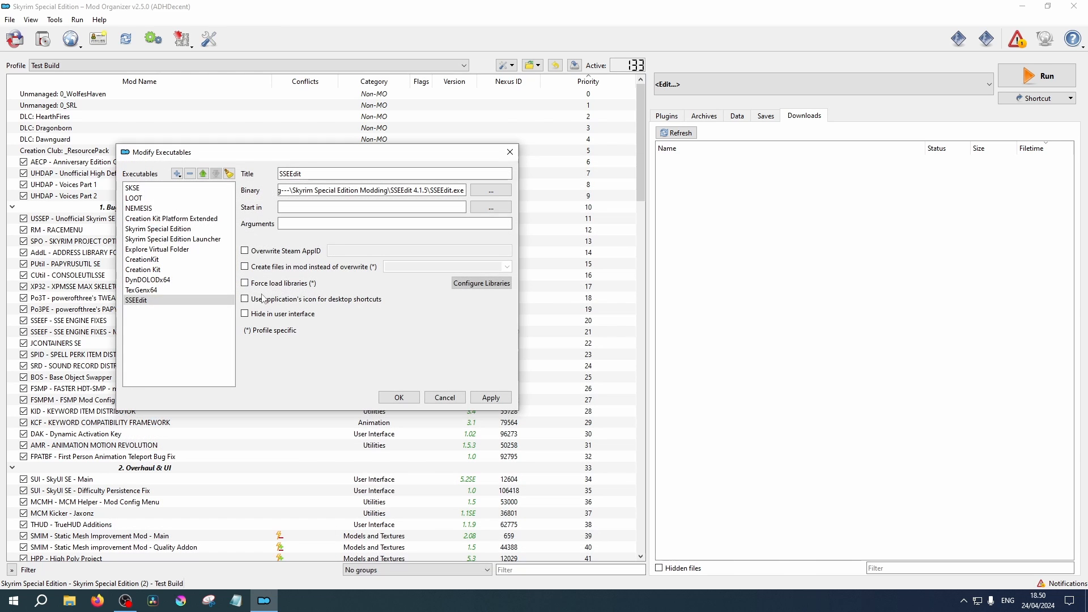
mouse_move(295, 317)
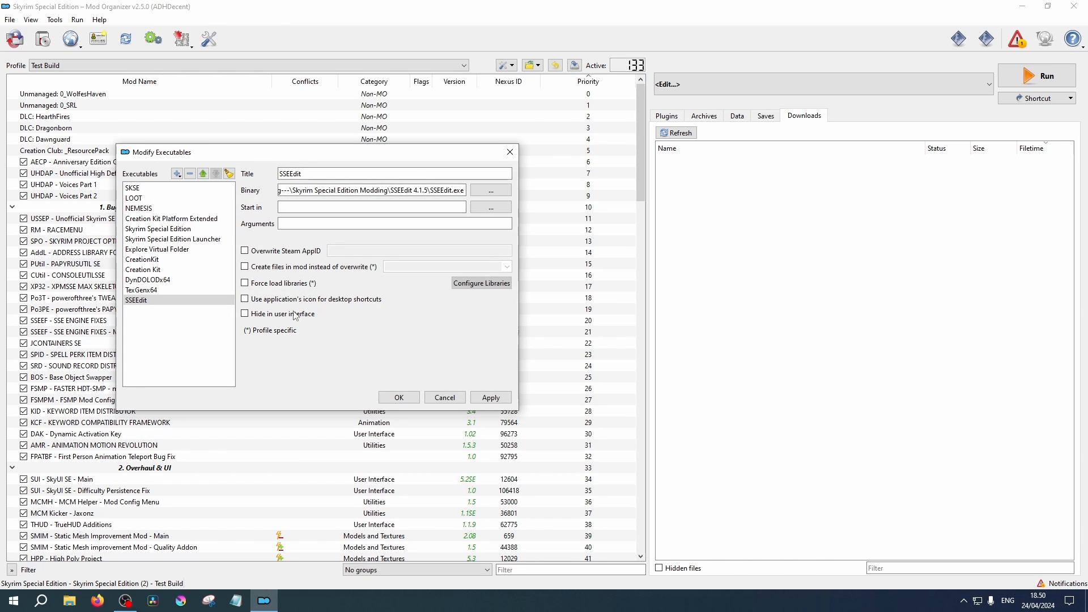
left_click(244, 299)
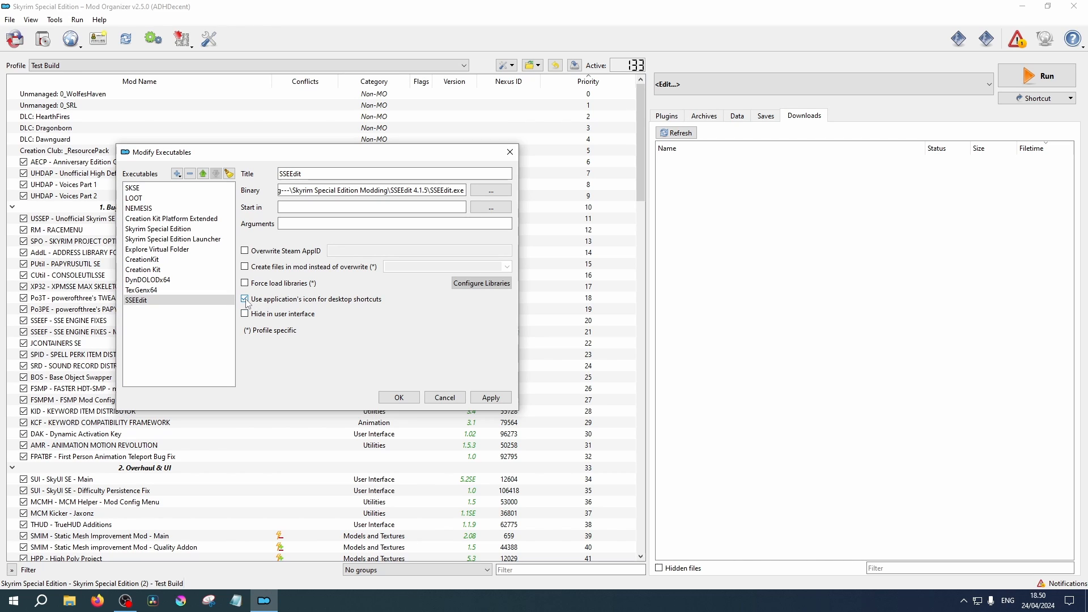
Move the SSEEdit entry three places up the executables list.
left_click(136, 300)
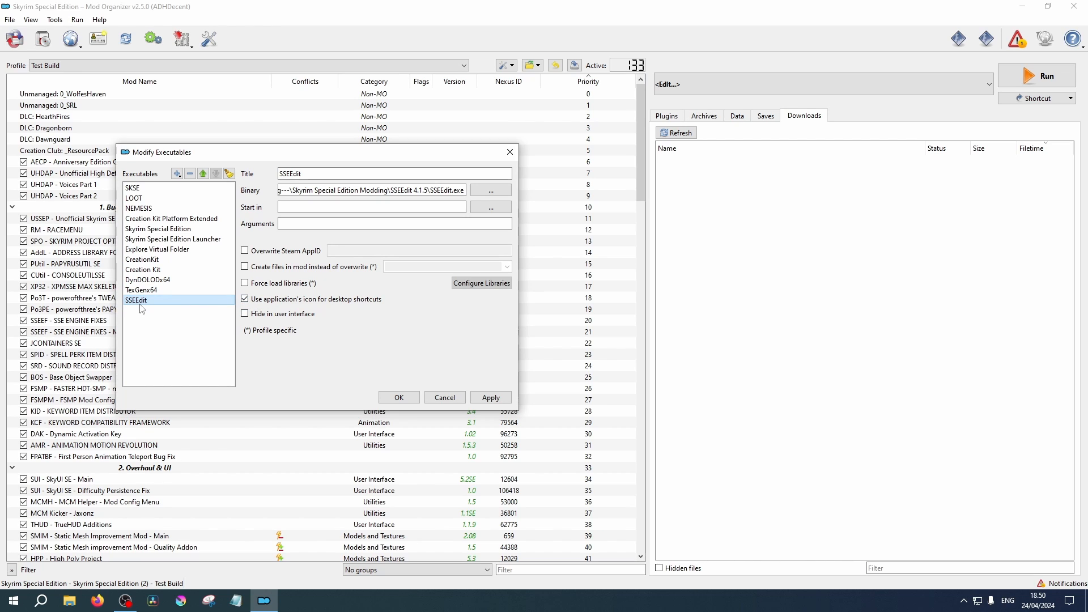
mouse_move(203, 174)
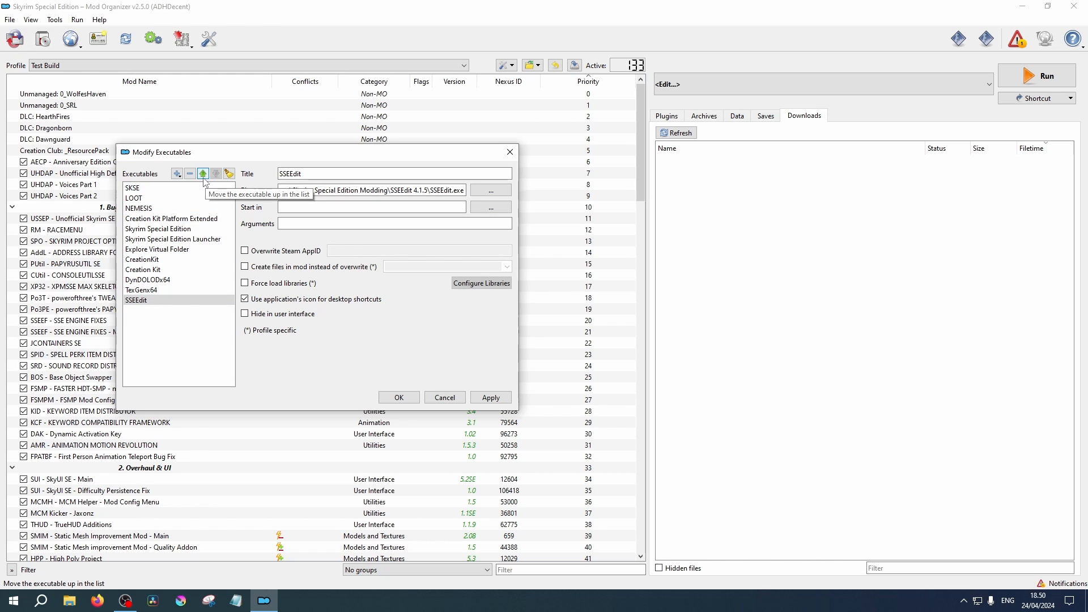
left_click(203, 173)
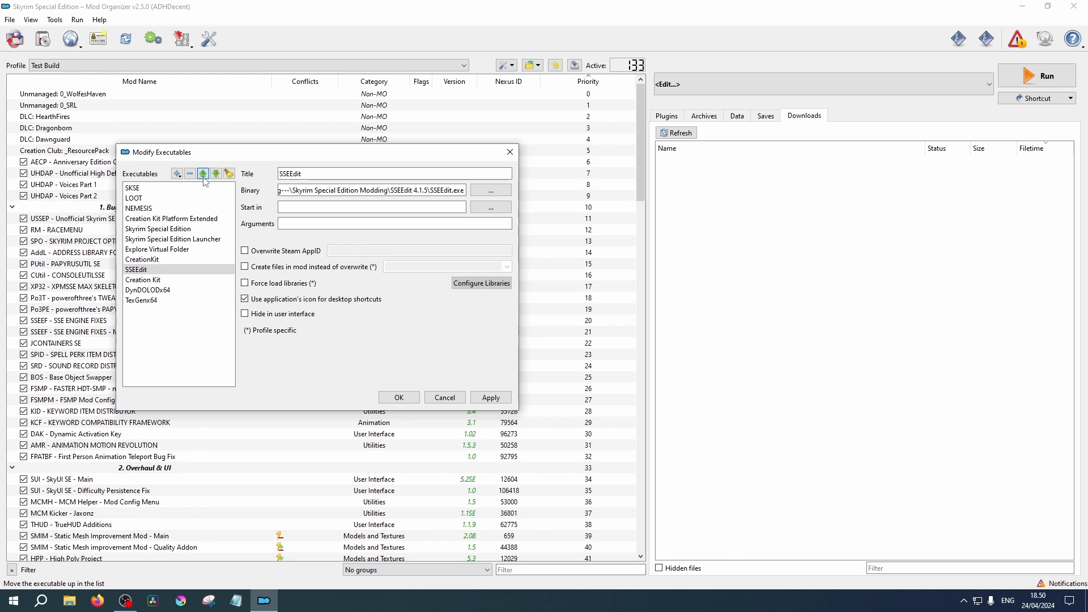
left_click(203, 174)
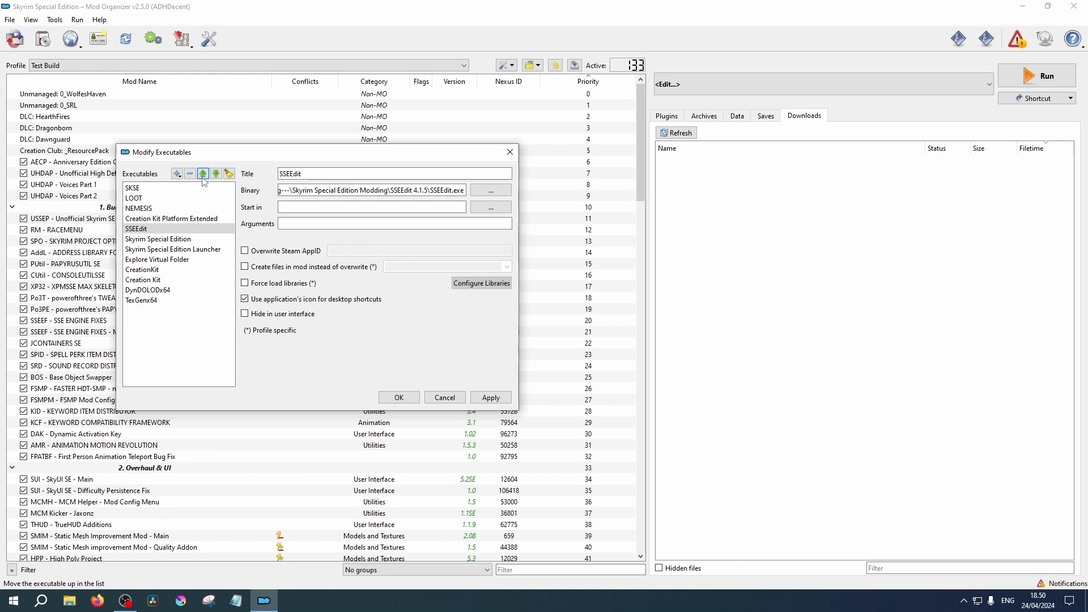
left_click(202, 173)
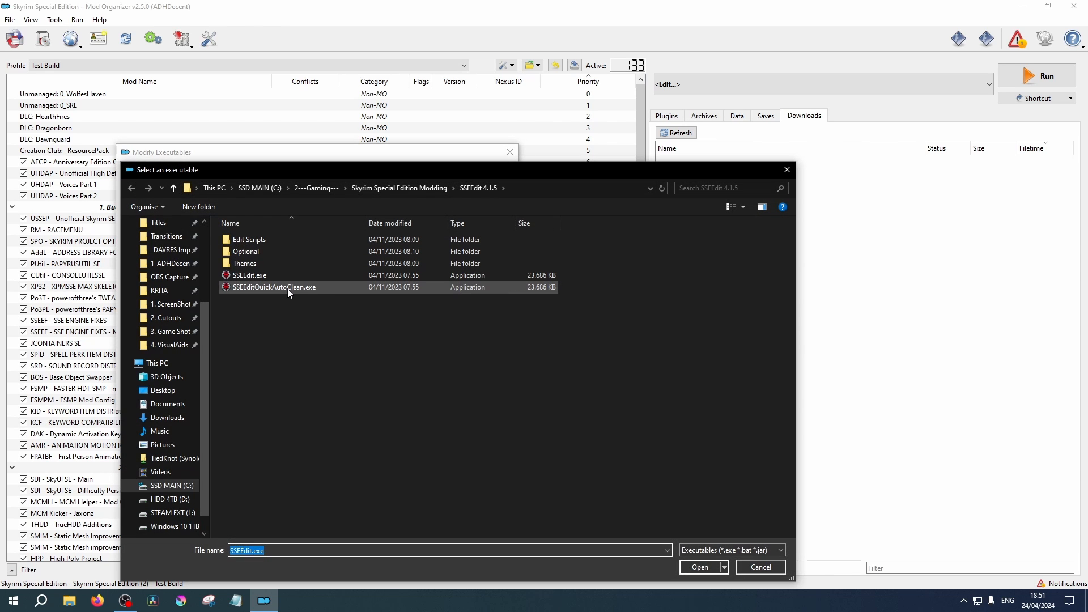
Add SSEEditQuickAutoClean.exe with its own icon, move it below SSEEdit, and confirm.
left_click(699, 567)
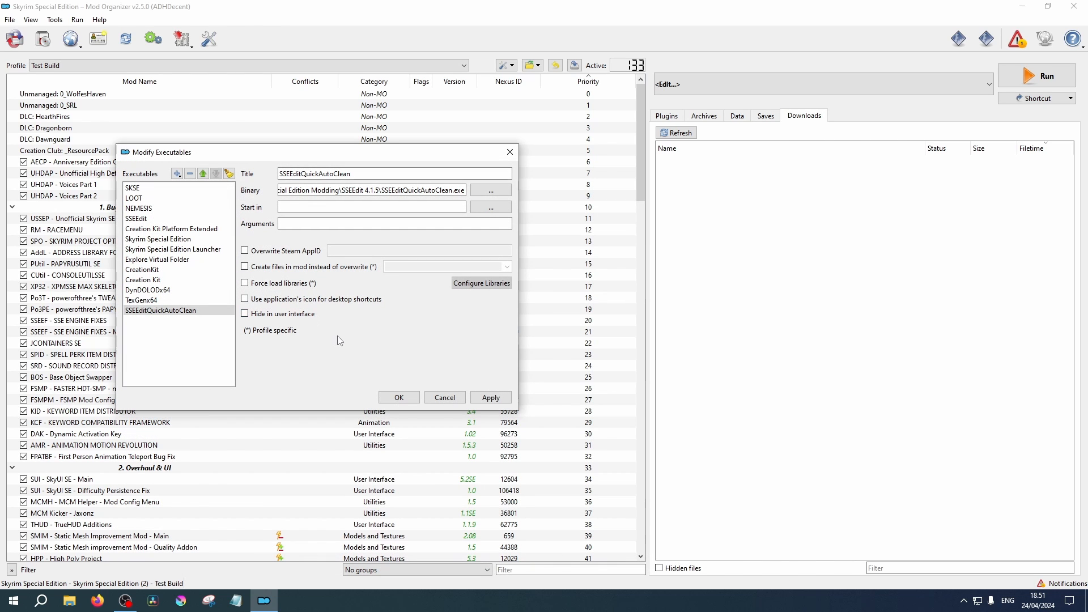
left_click(244, 298)
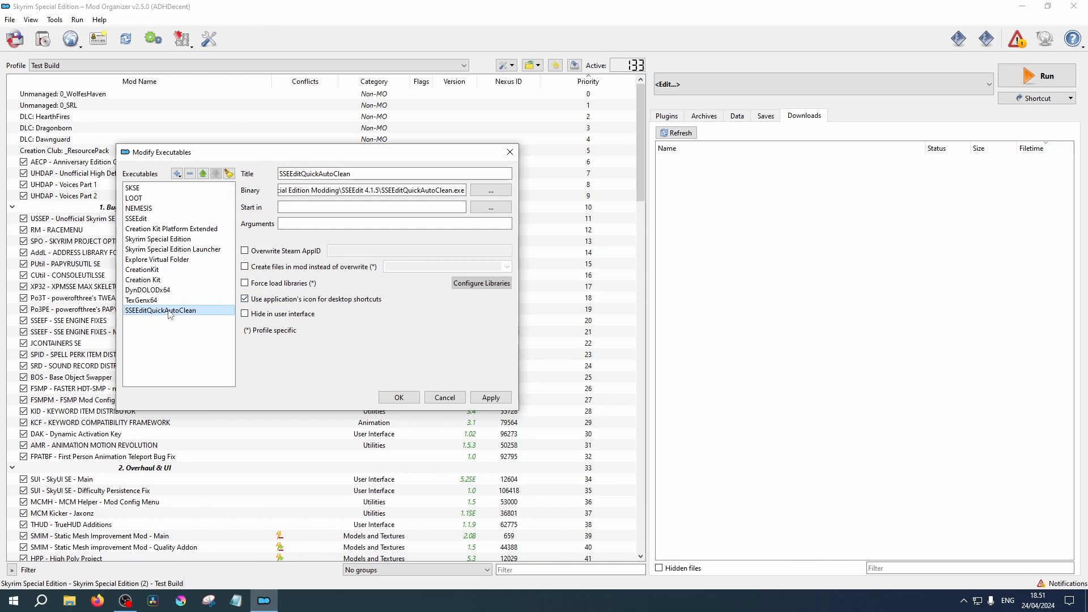
left_click(203, 174)
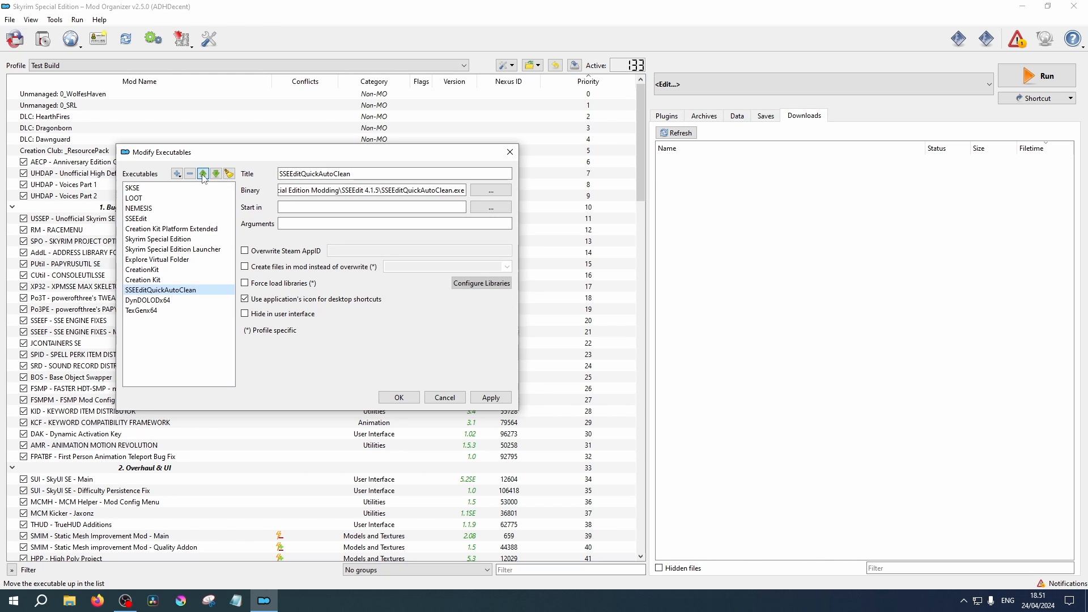
left_click(203, 174)
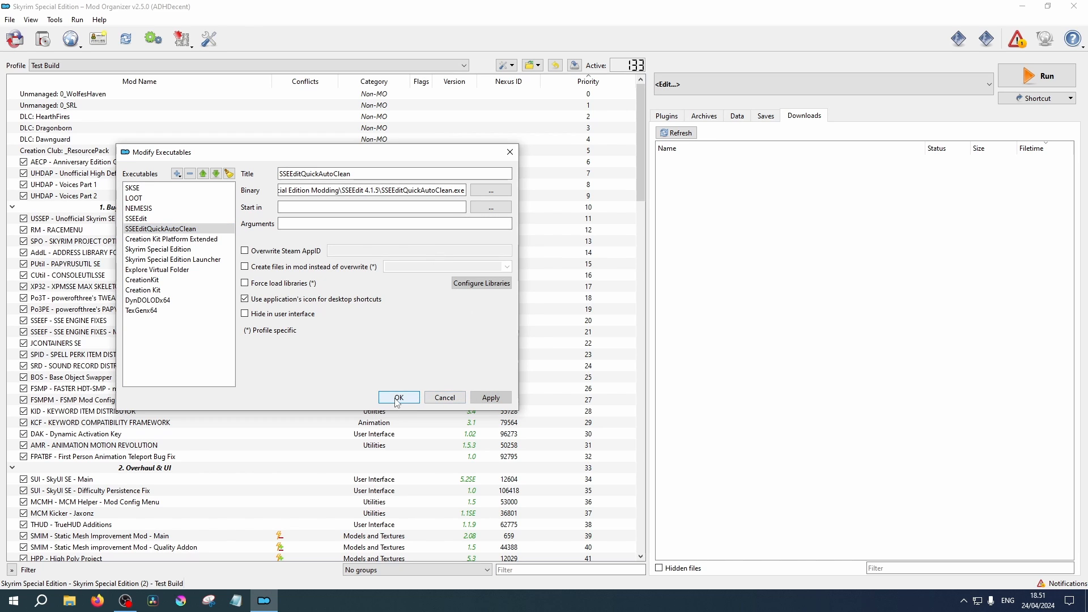
left_click(397, 398)
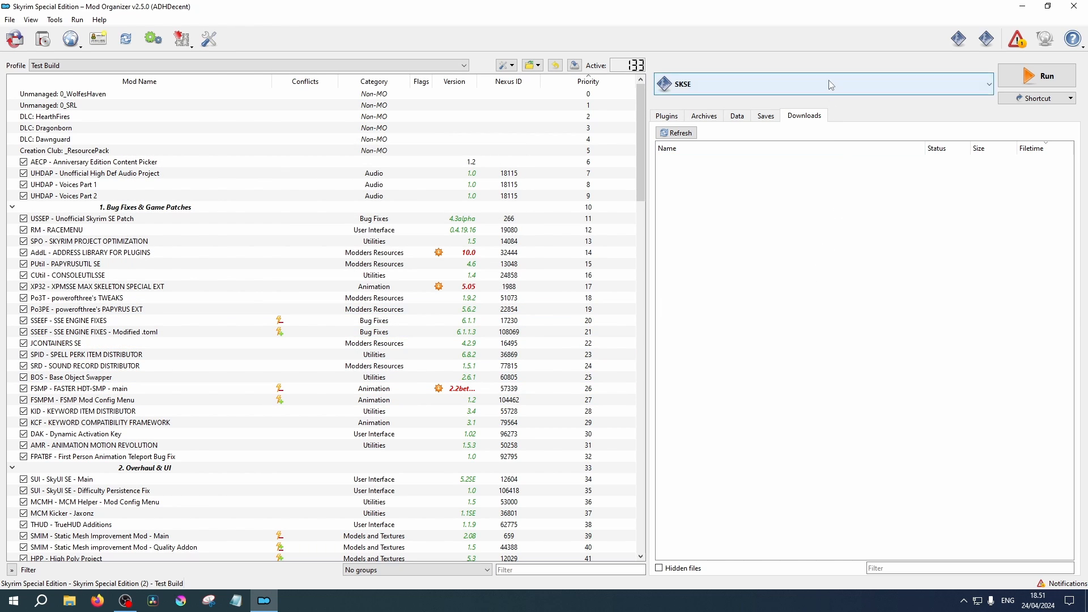
Run SSEEdit from Mod Organizer 2 and close the developer message.
left_click(983, 84)
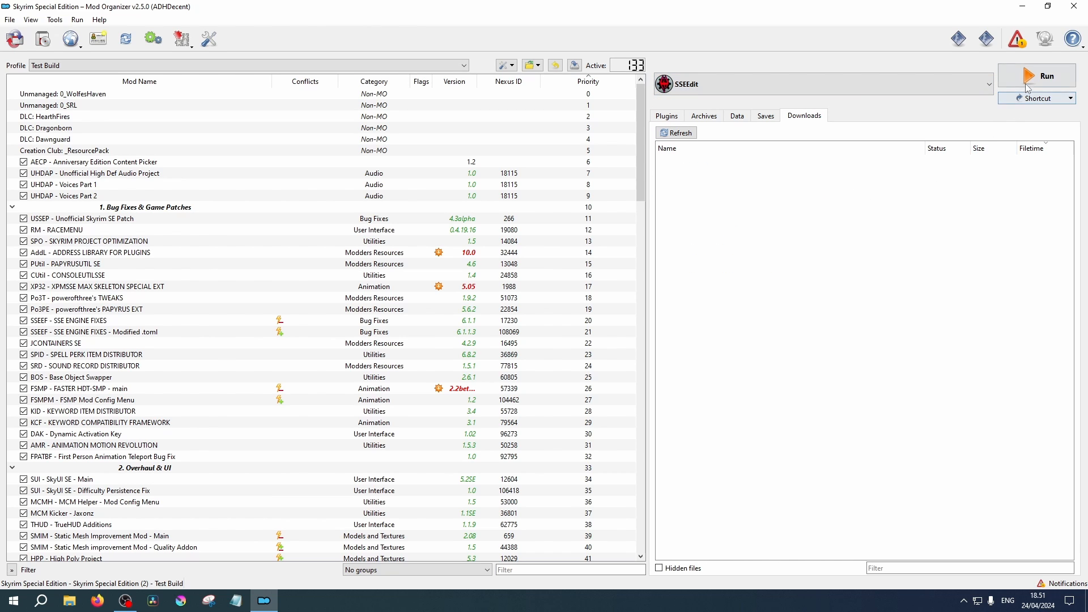
left_click(1044, 75)
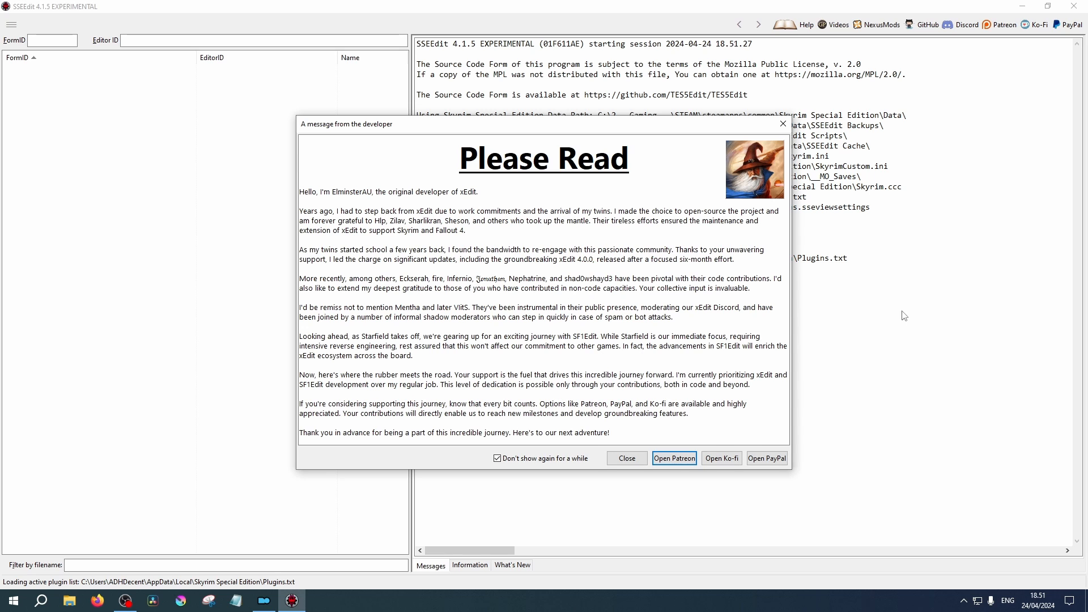
left_click(625, 458)
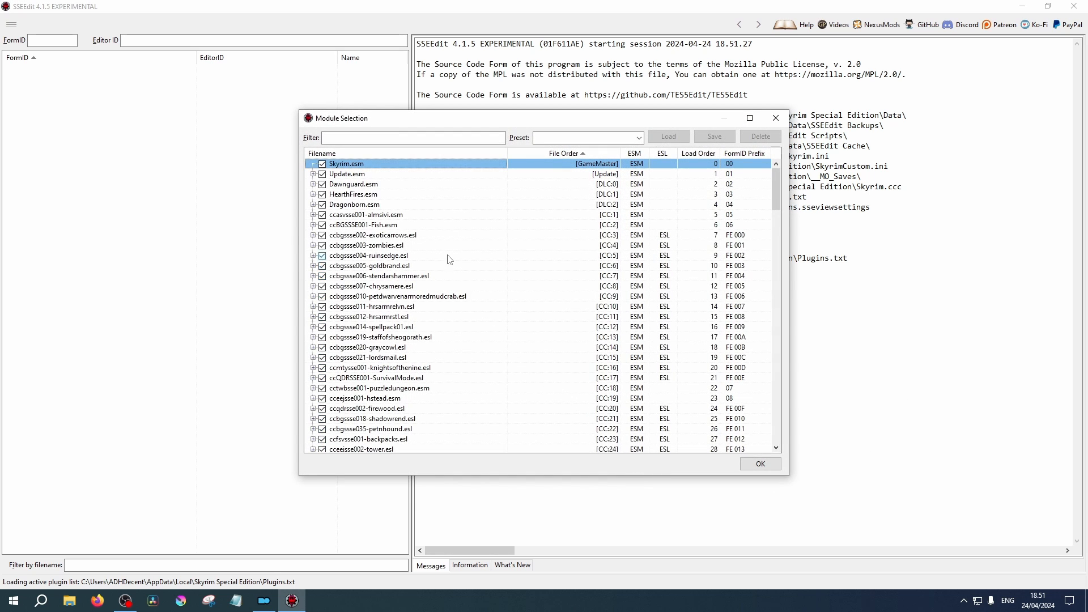
Clear all plugins, then tick Update, Dawnguard, HearthFires, Dragonborn and Fabled Forests.esp.
scroll("down", 3)
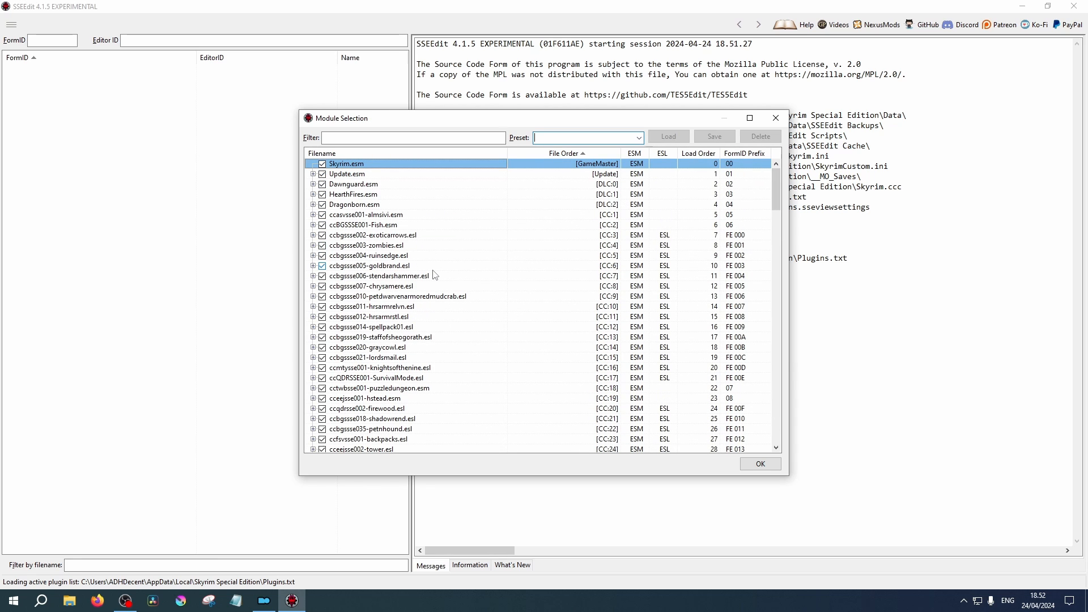
left_click(370, 265)
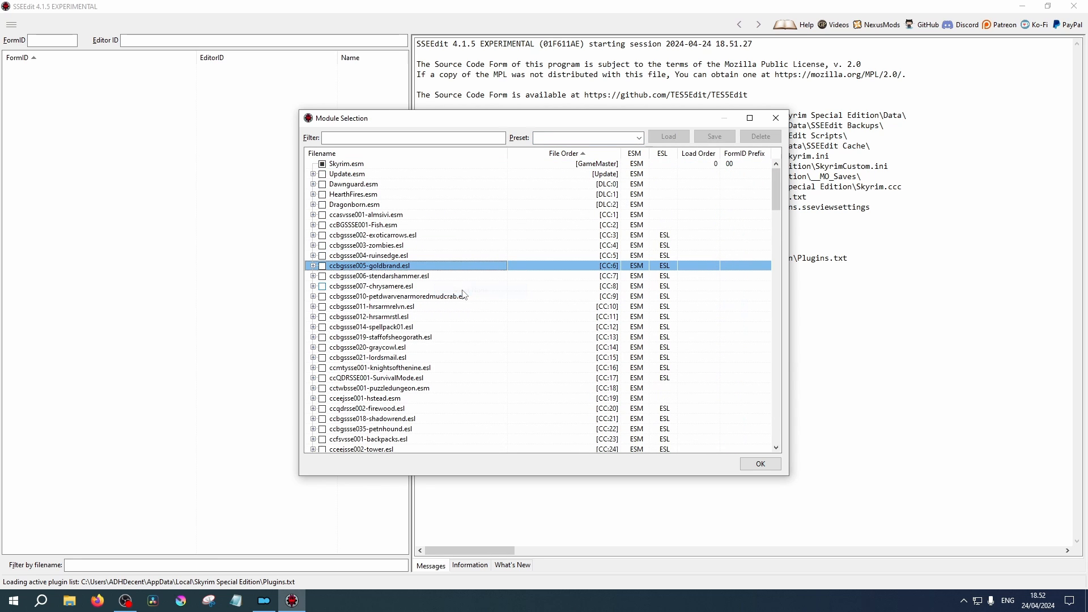
left_click(322, 173)
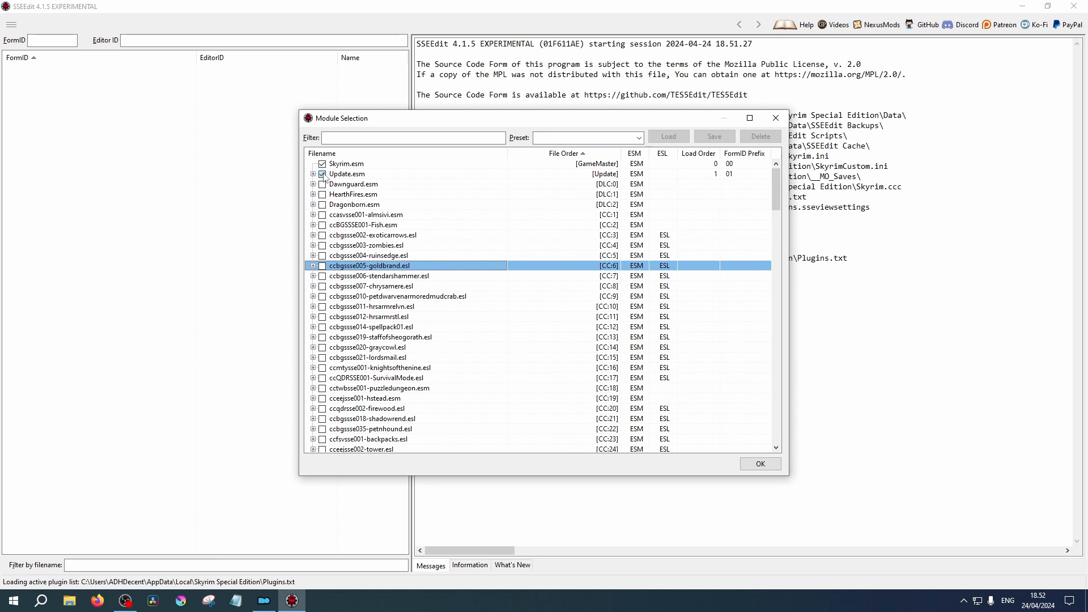
left_click(321, 183)
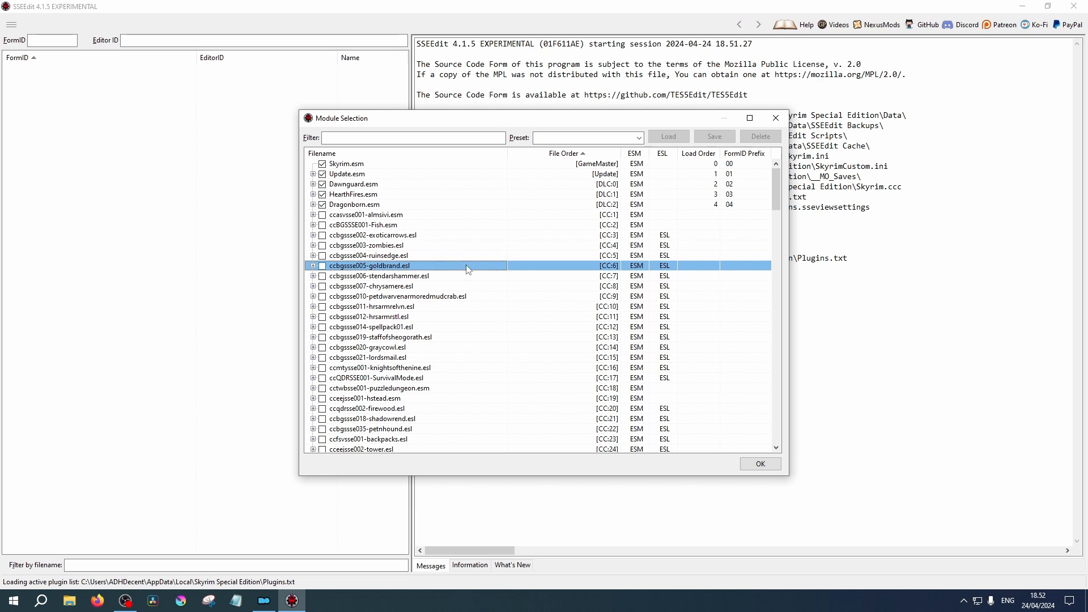
mouse_move(546, 349)
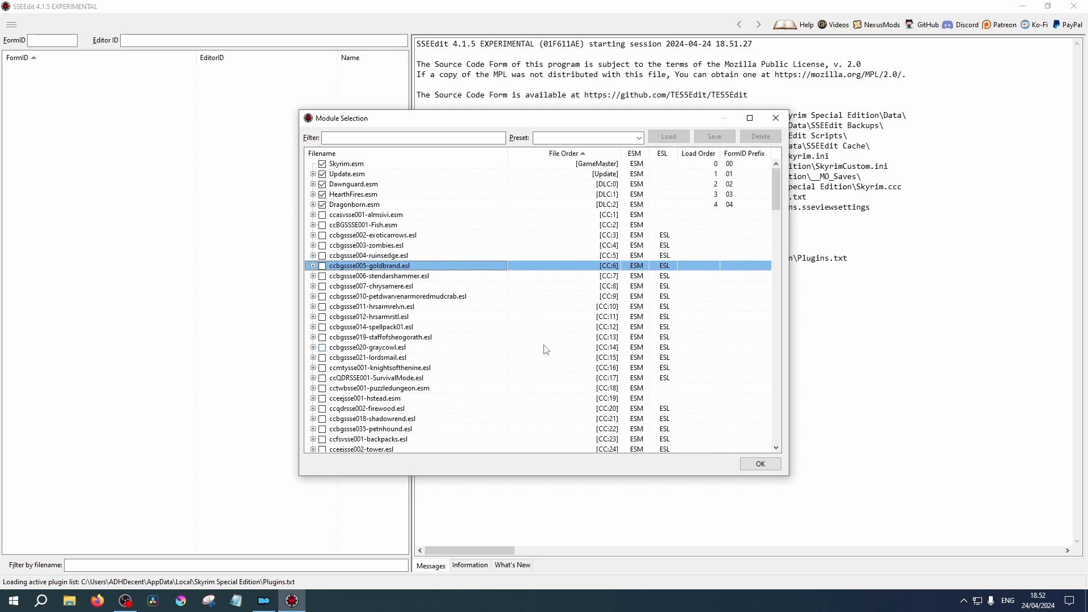
scroll("down", 3)
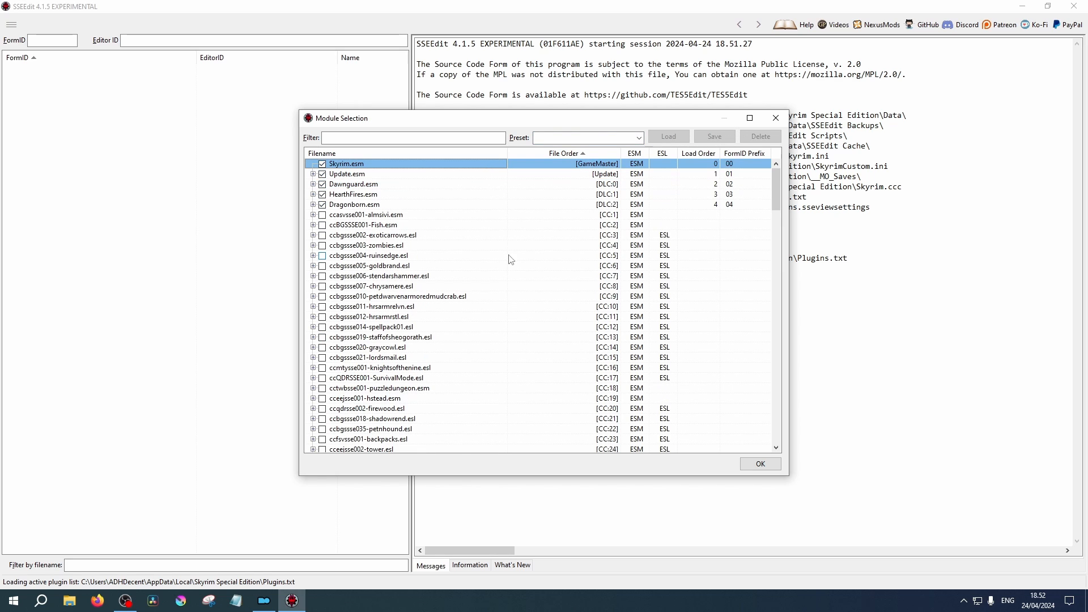
mouse_move(510, 329)
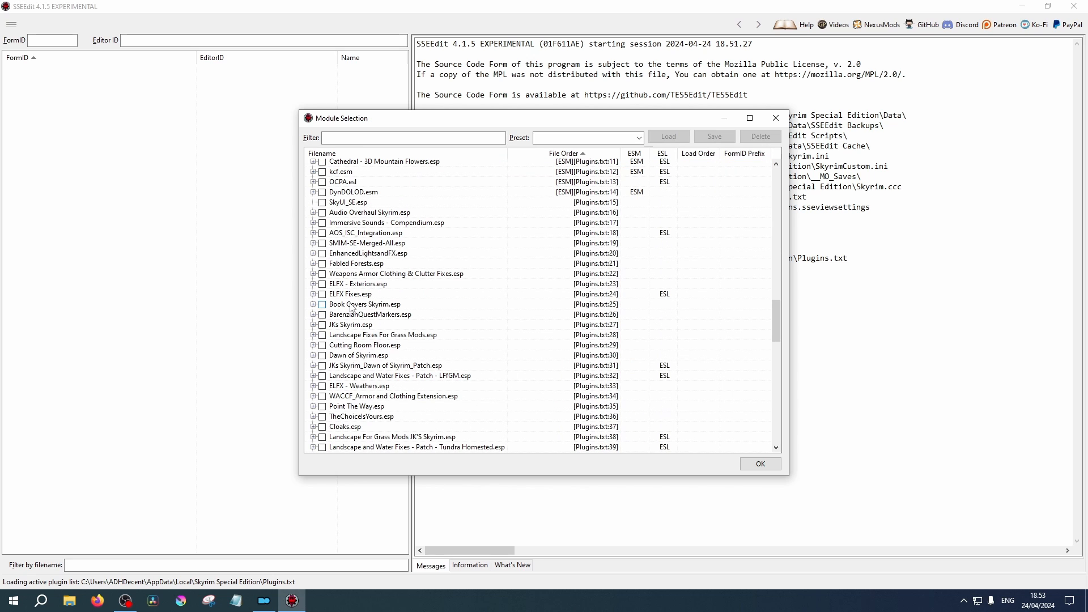
mouse_move(339, 267)
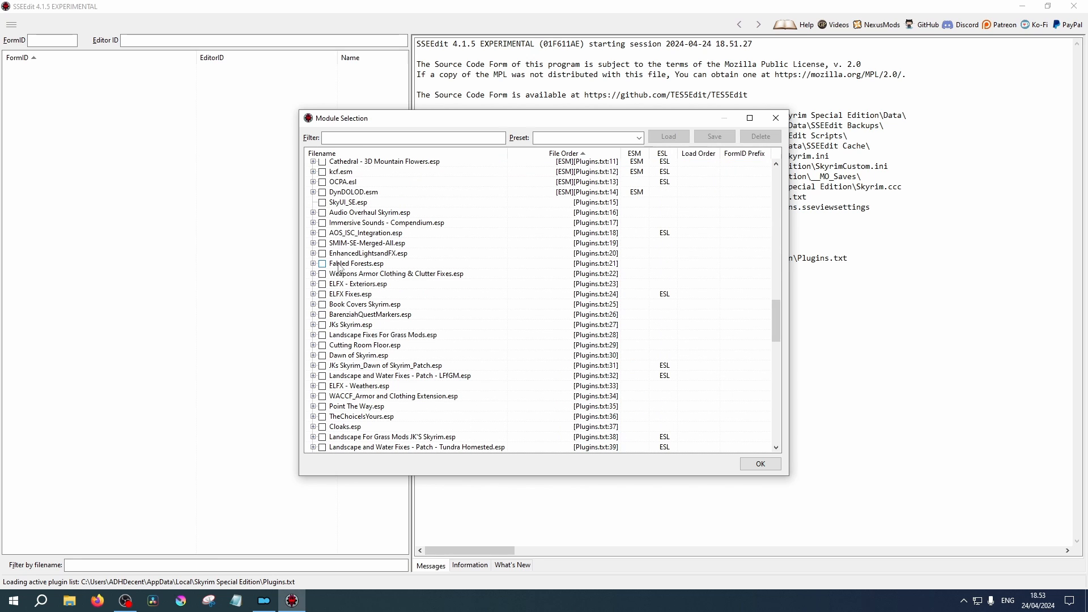
left_click(355, 263)
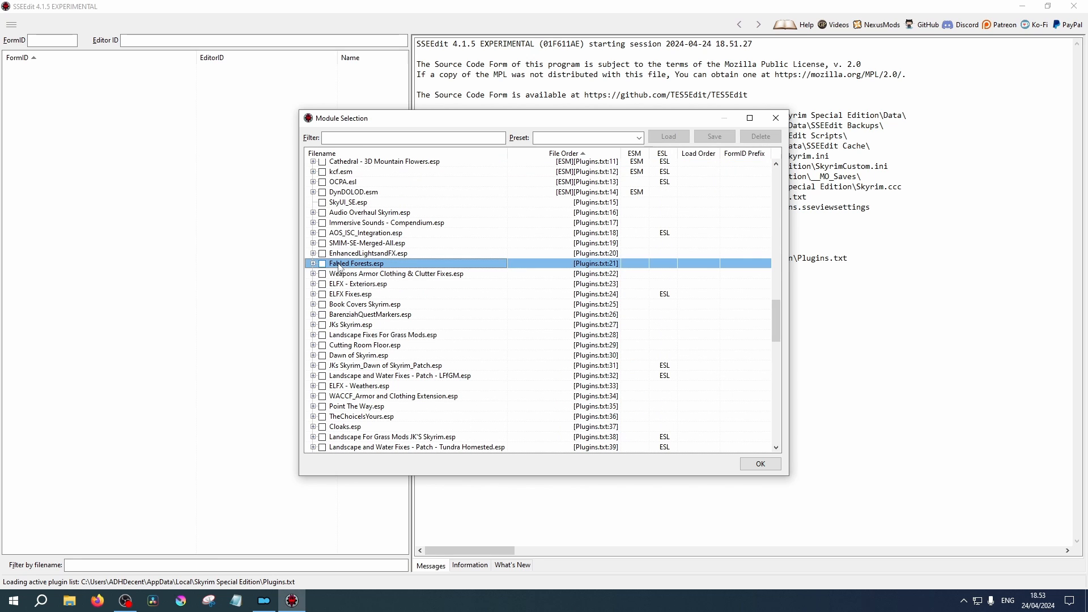
left_click(322, 264)
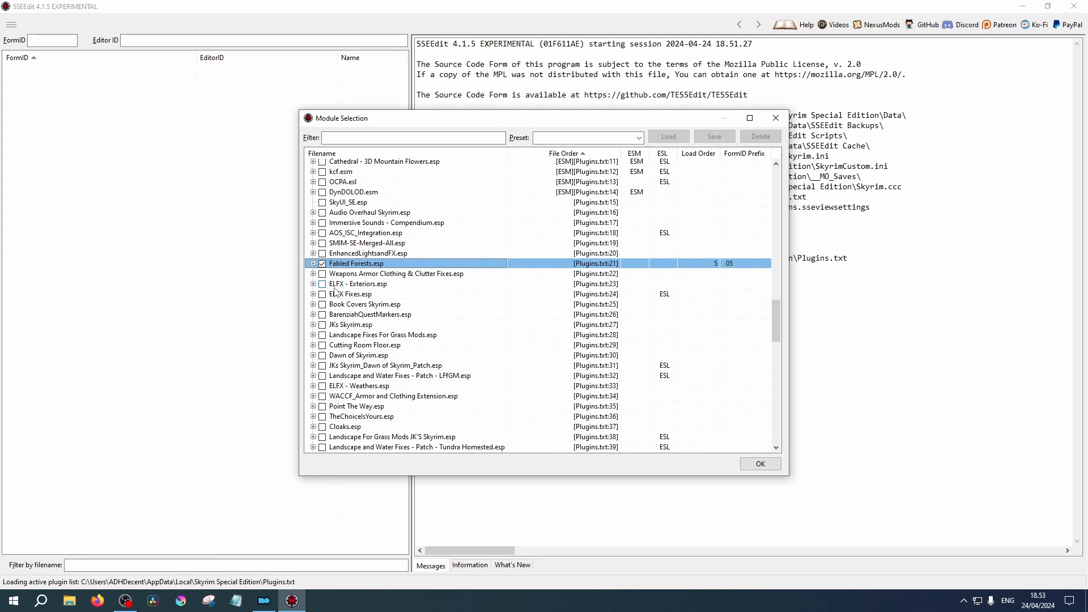
mouse_move(622, 367)
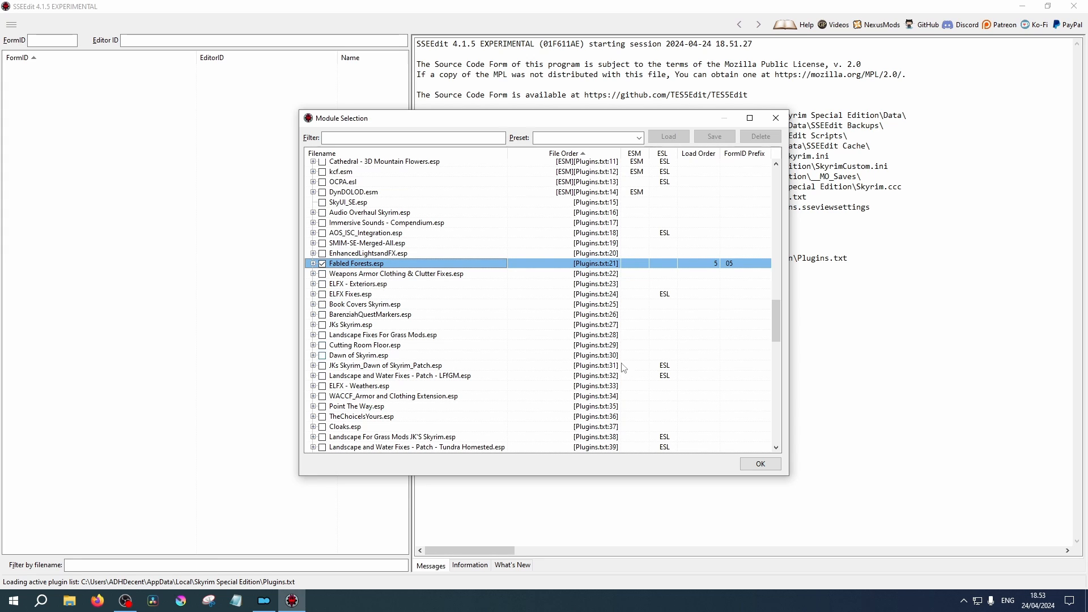
Confirm Module Selection and let the Background Loader load the selected plugins.
left_click(759, 463)
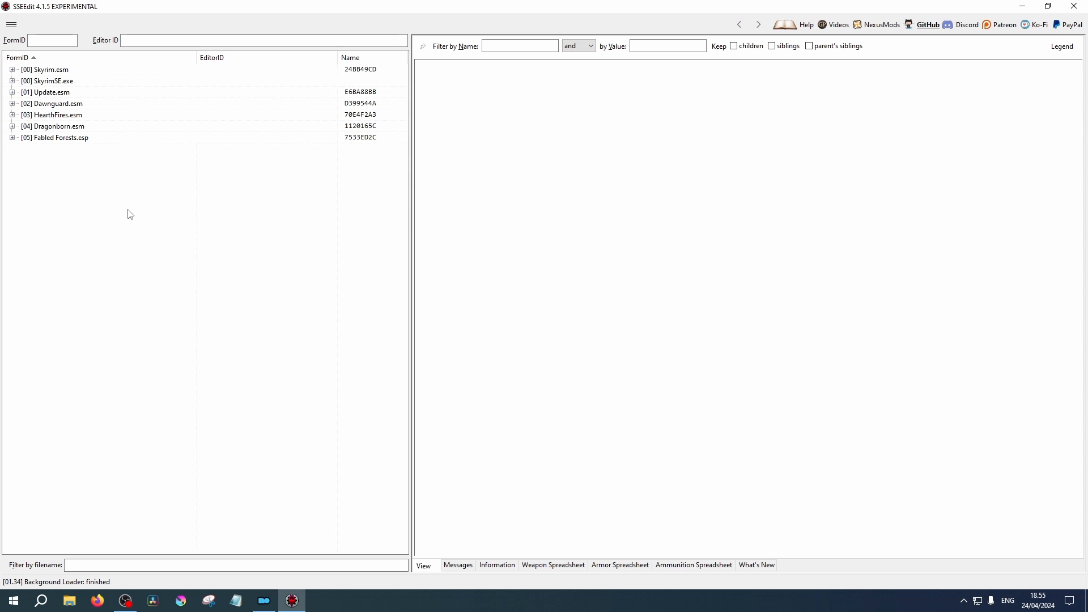
left_click(56, 137)
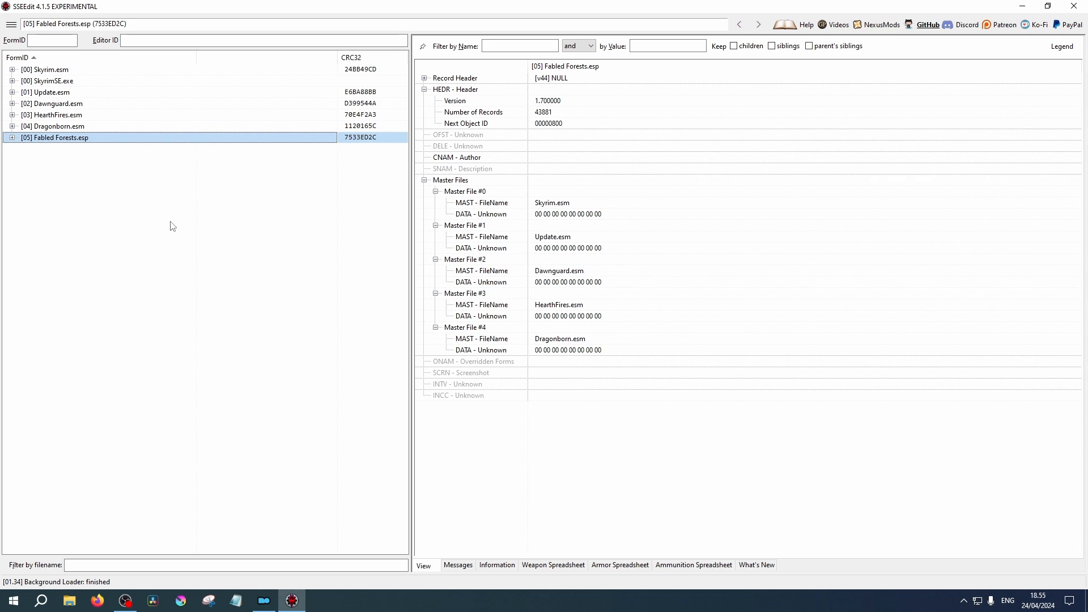
mouse_move(1013, 208)
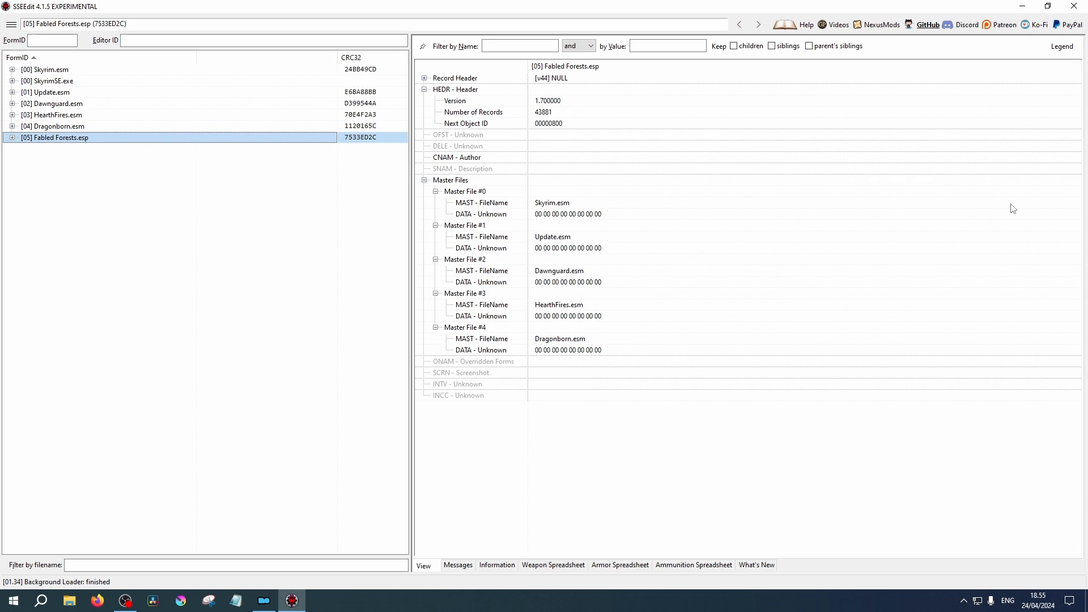
mouse_move(762, 358)
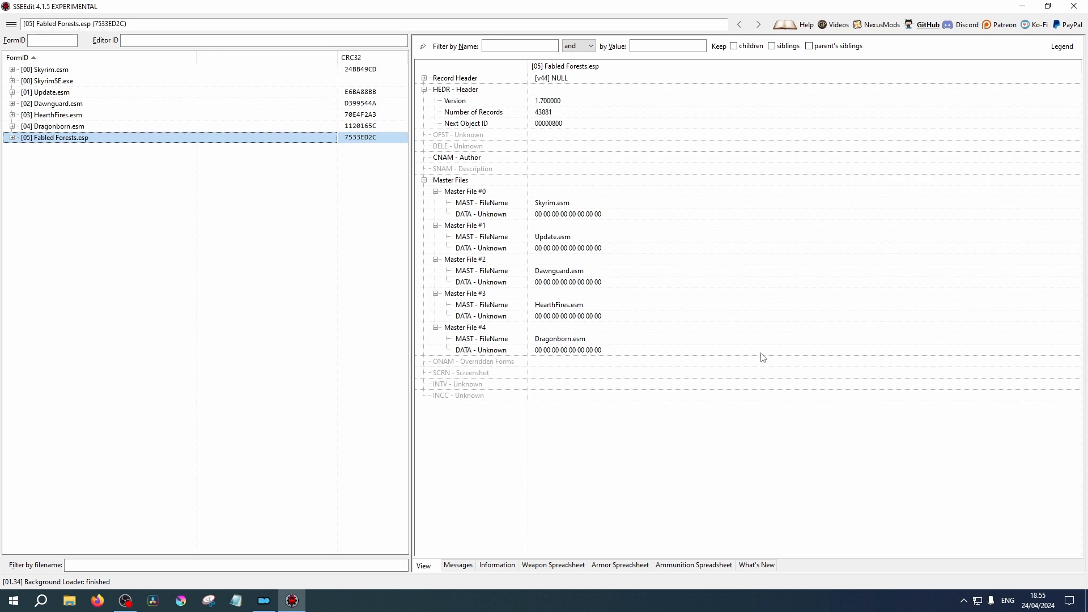
mouse_move(593, 71)
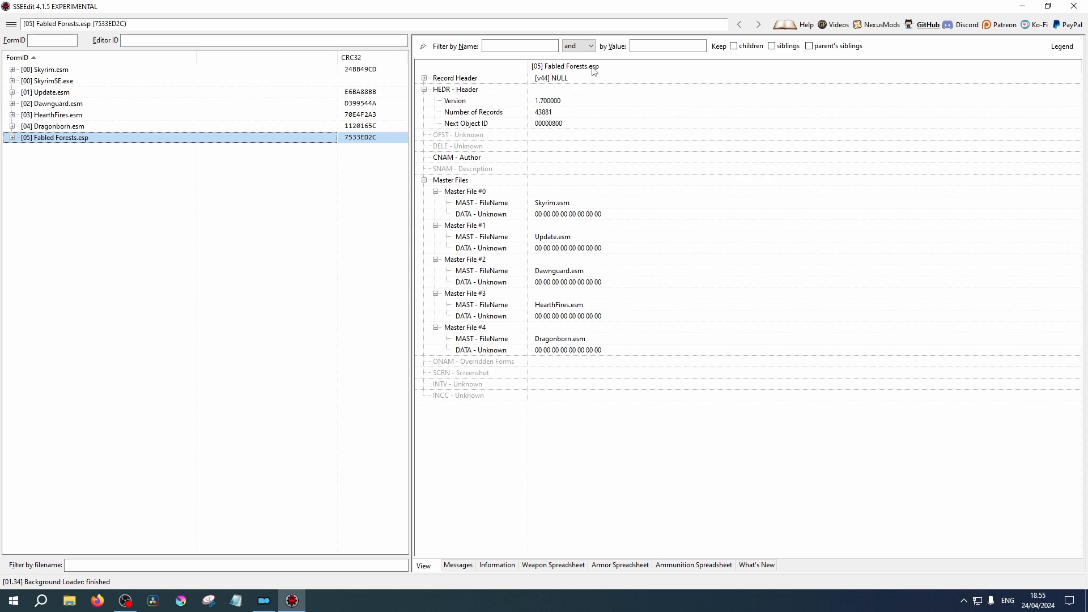
mouse_move(522, 117)
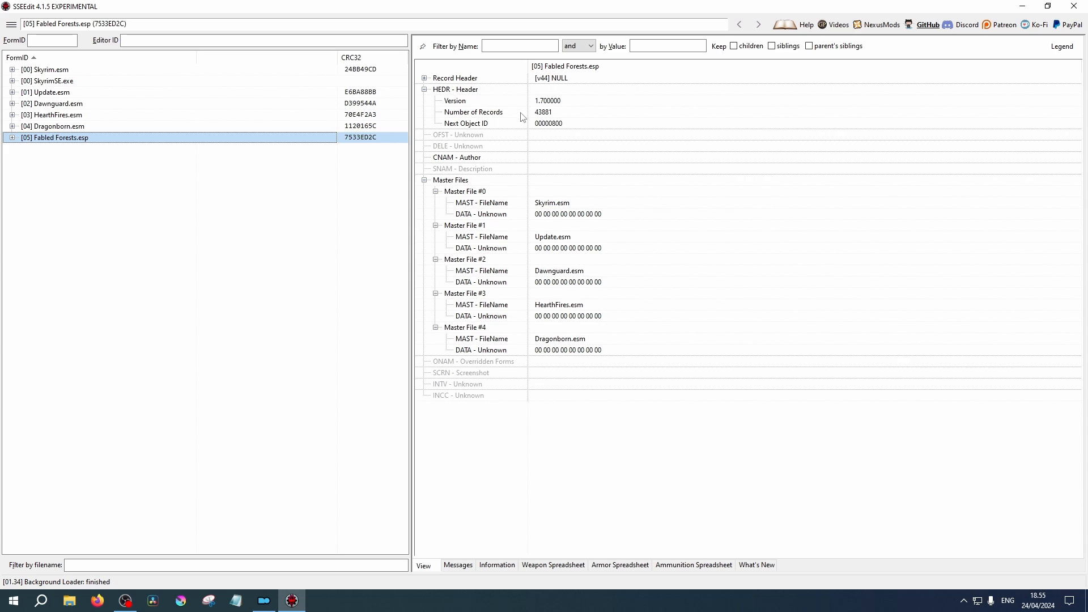
mouse_move(472, 164)
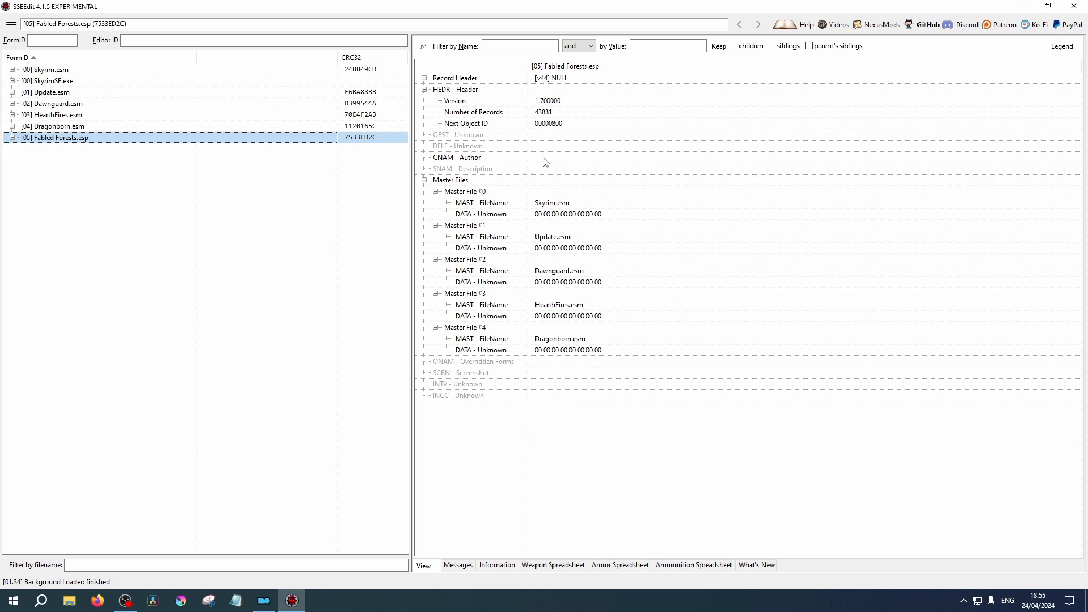
mouse_move(565, 172)
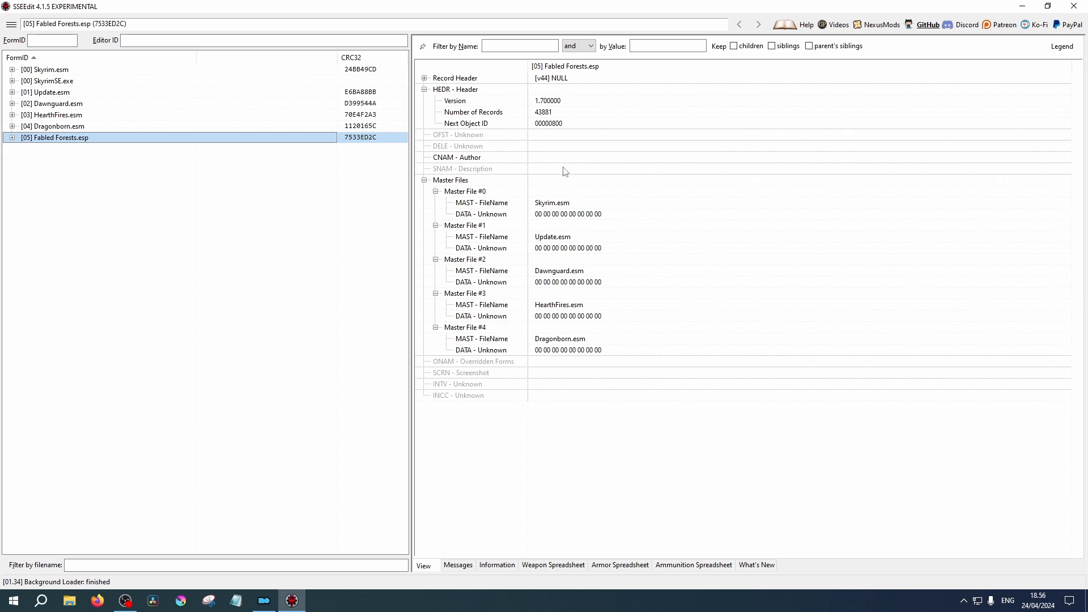
left_click(450, 180)
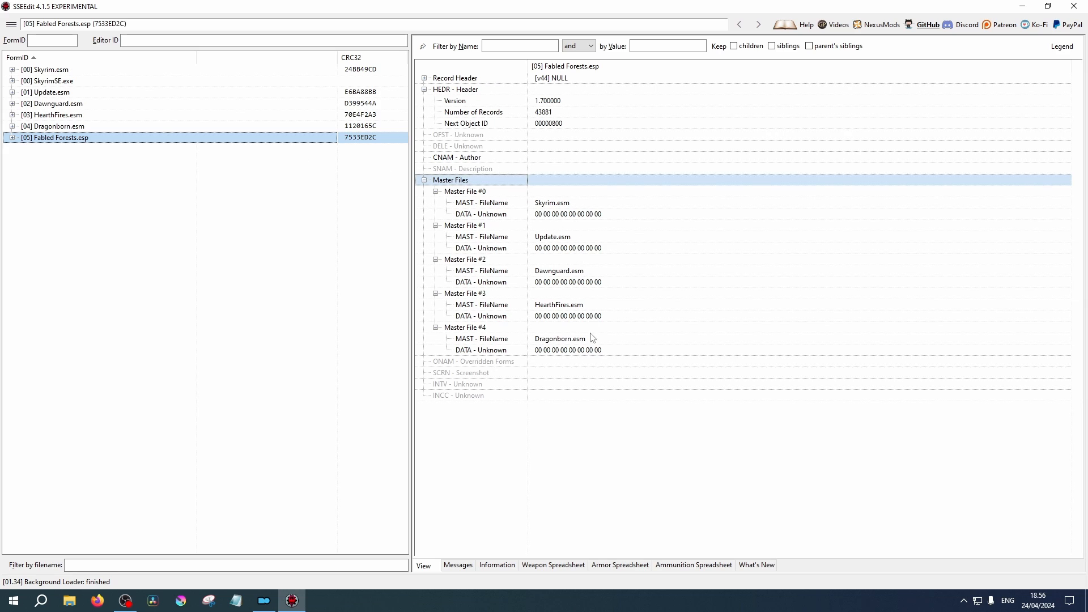
mouse_move(187, 176)
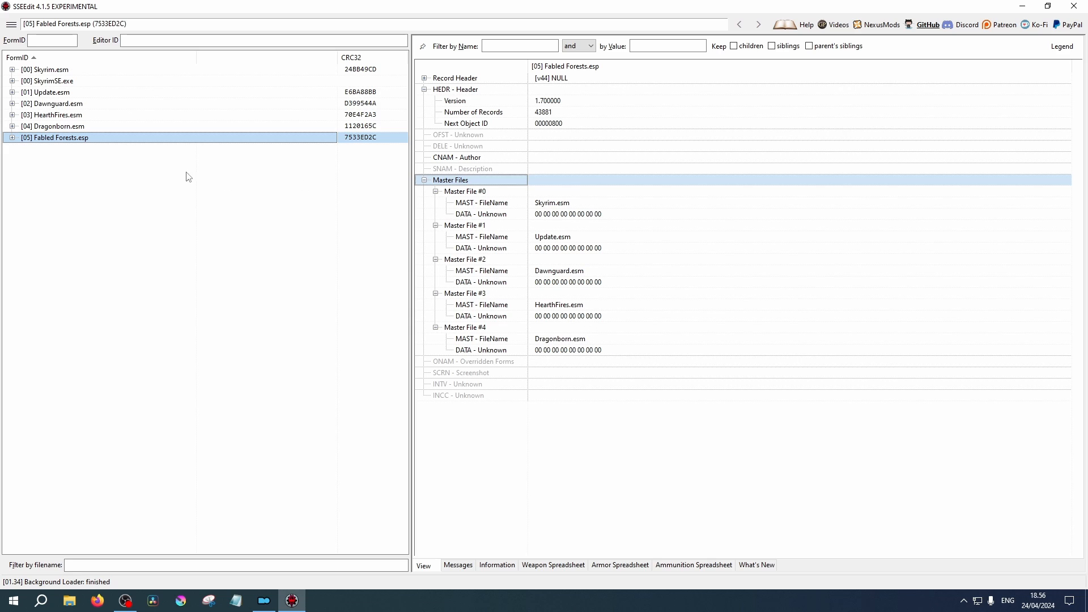
mouse_move(663, 307)
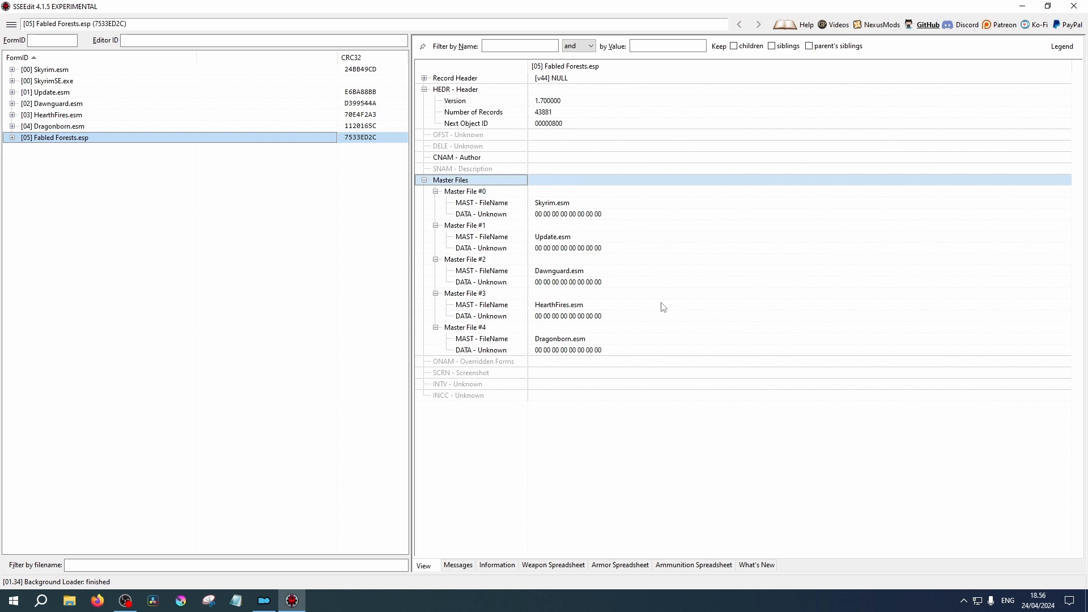
mouse_move(619, 233)
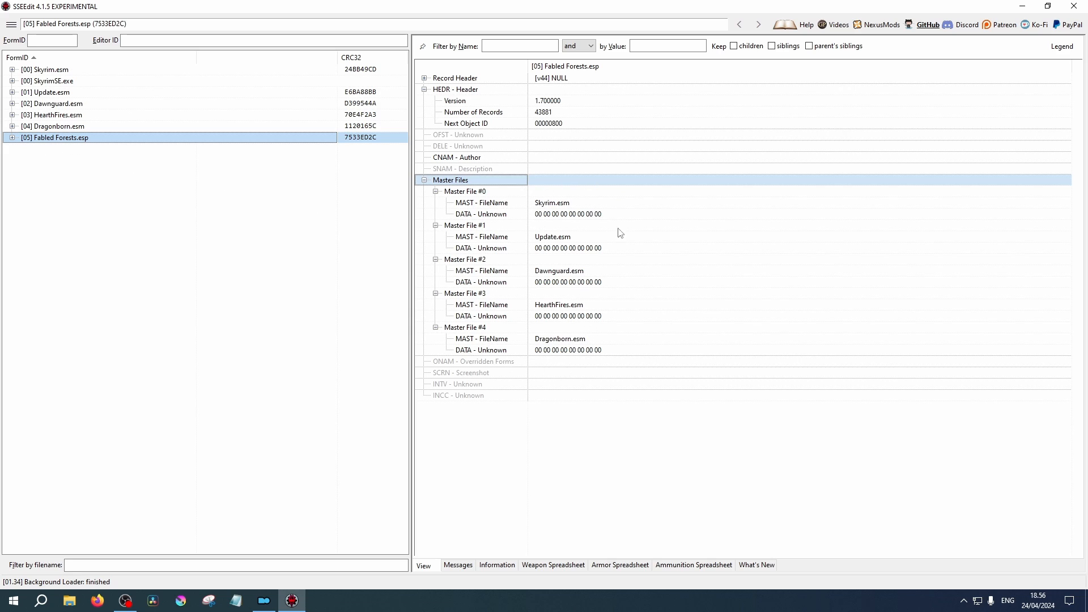
mouse_move(623, 356)
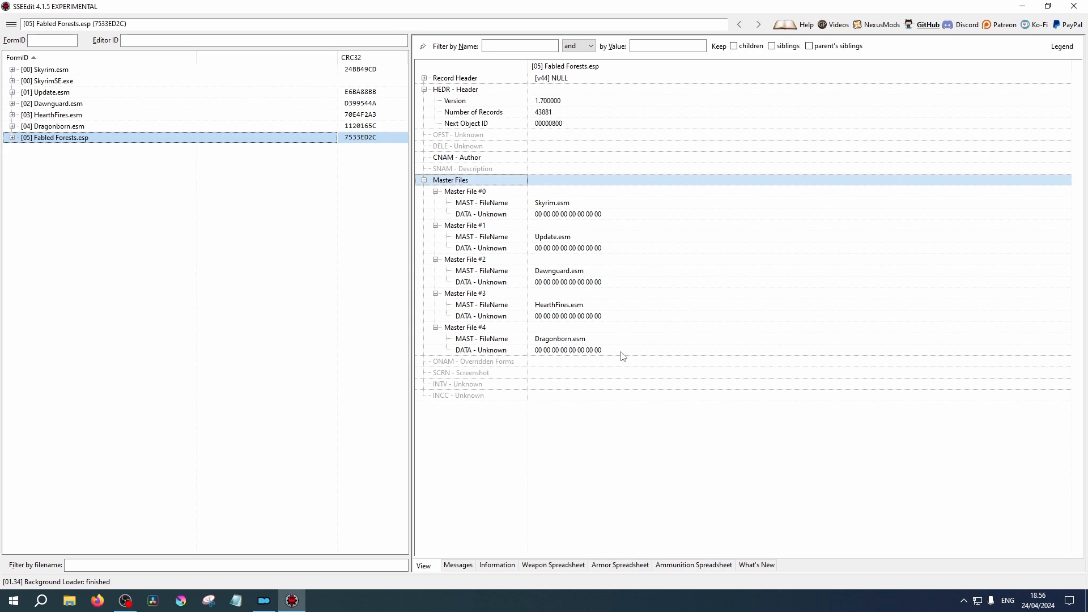
mouse_move(625, 346)
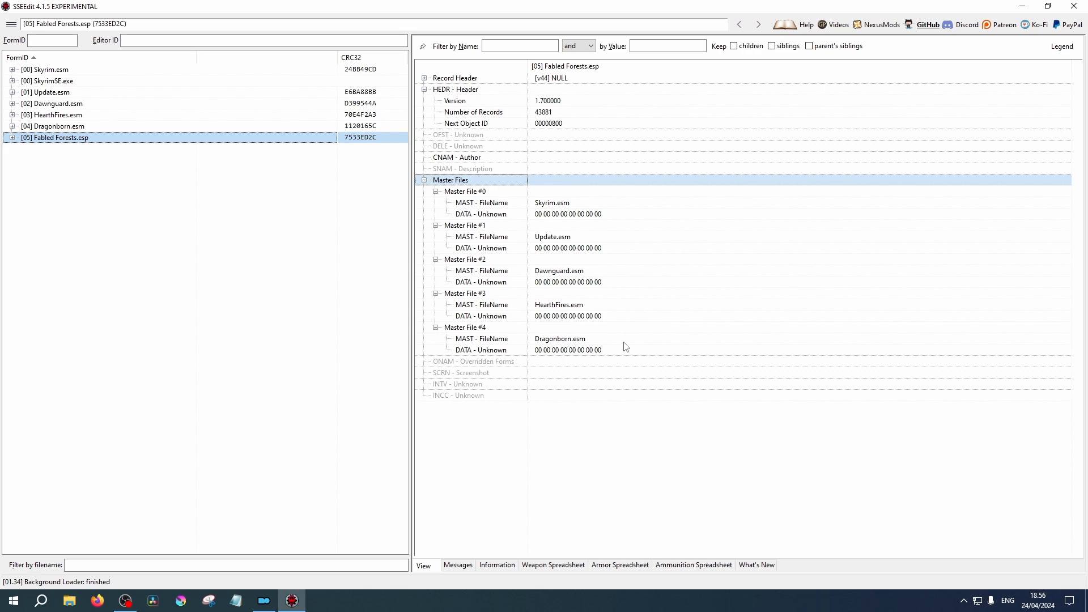
mouse_move(627, 341)
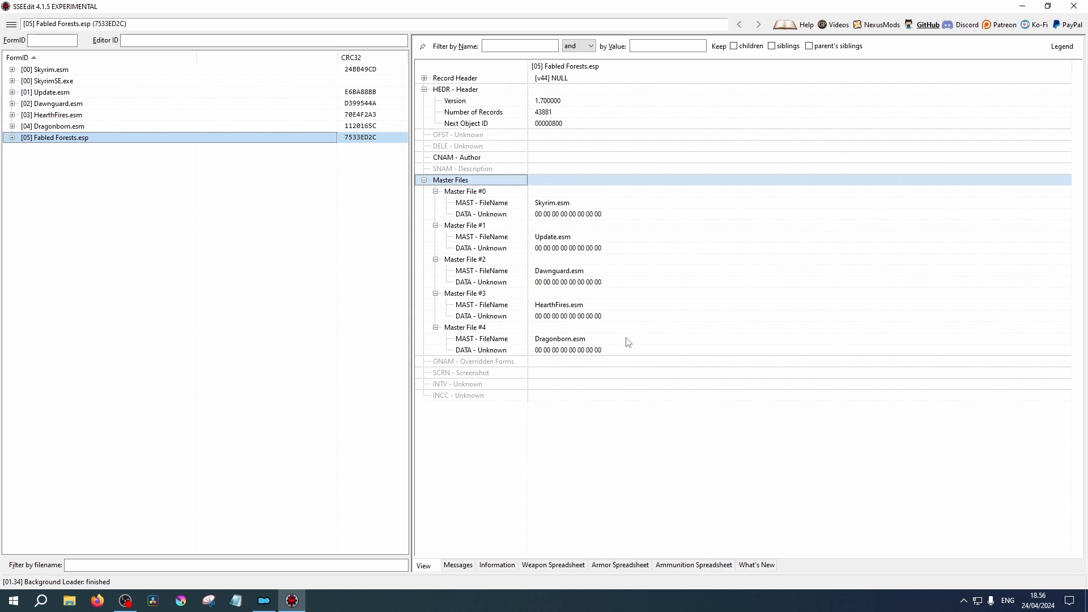
mouse_move(619, 326)
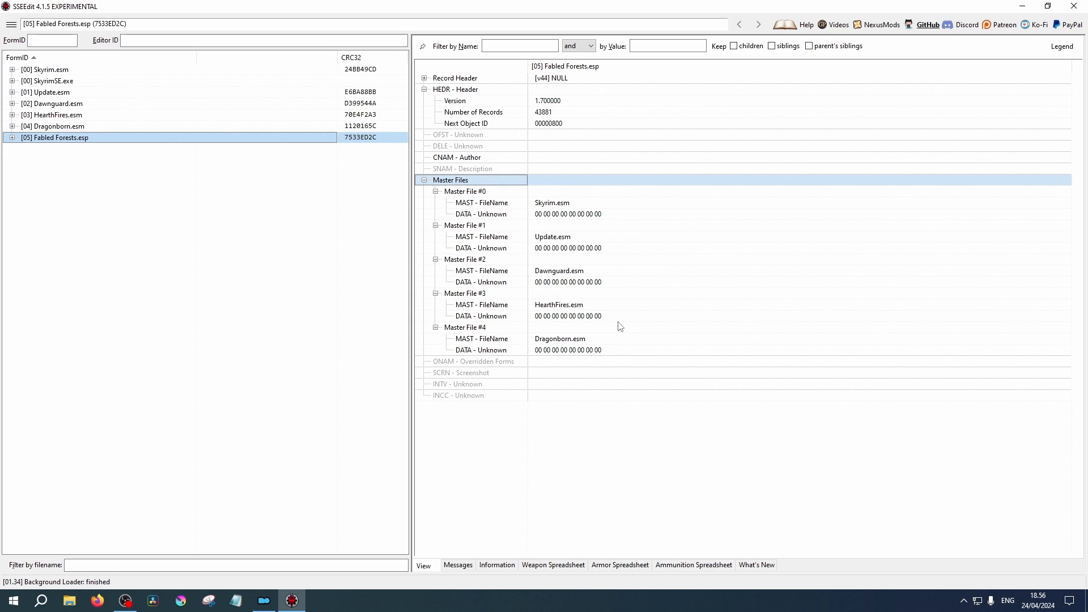
mouse_move(552, 189)
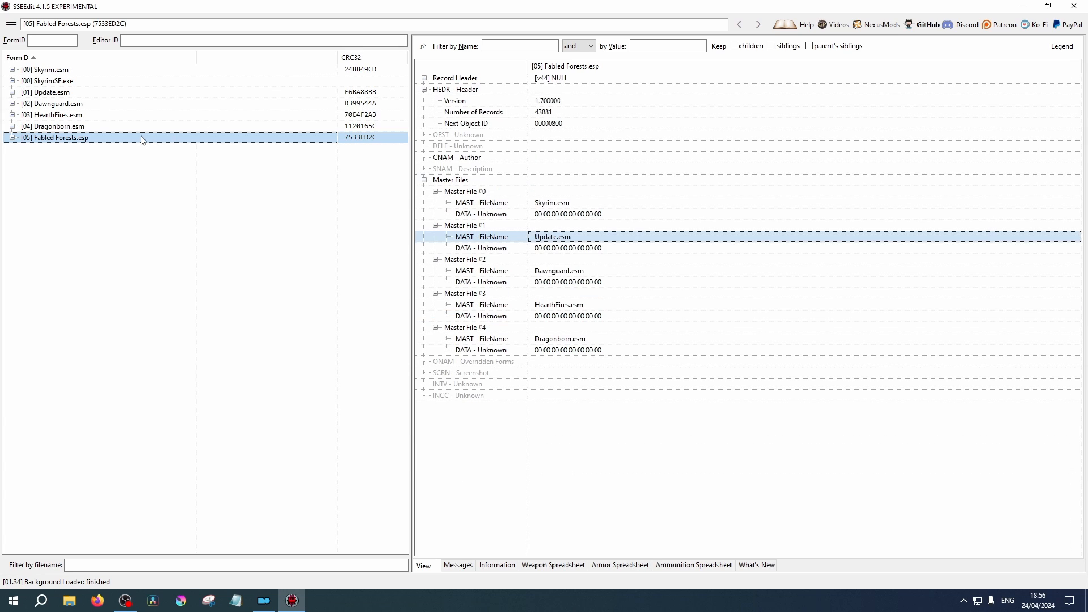
Expand Fabled Forests.esp and select its File Header, then the Furniture group.
left_click(12, 137)
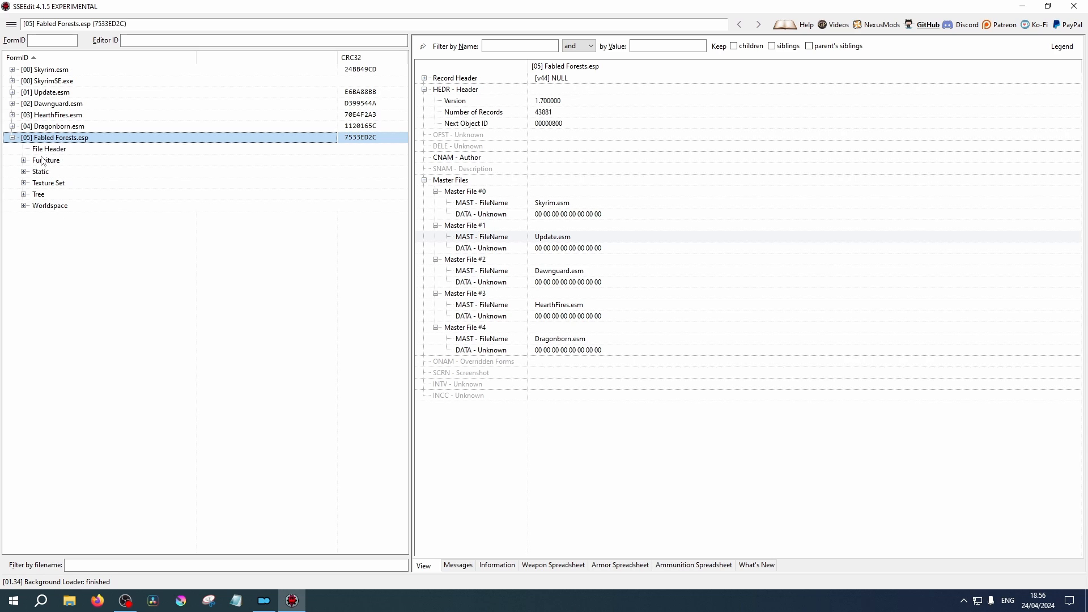
left_click(49, 148)
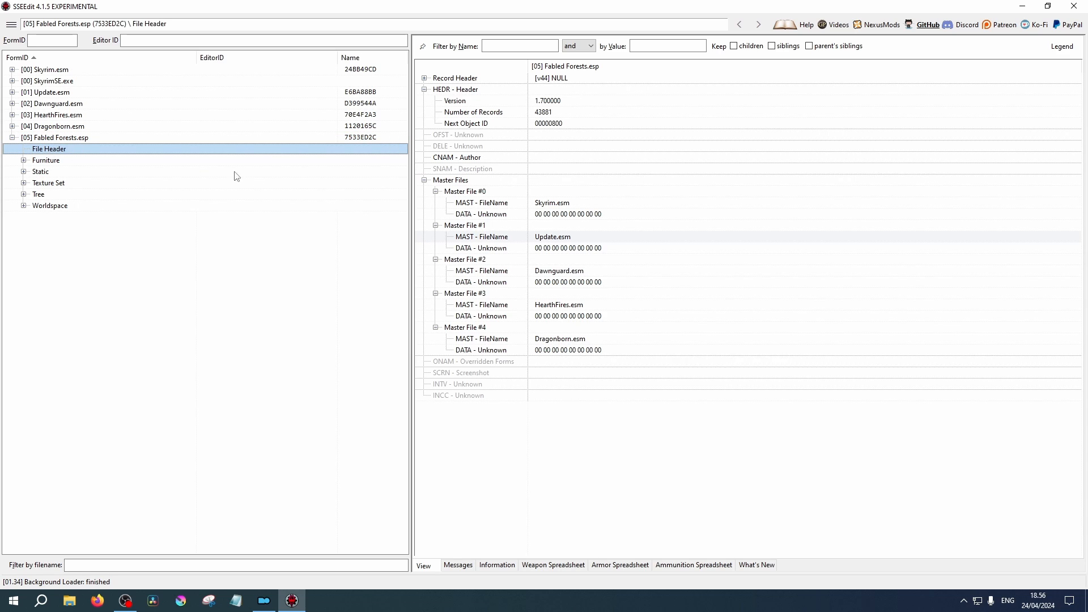
mouse_move(426, 356)
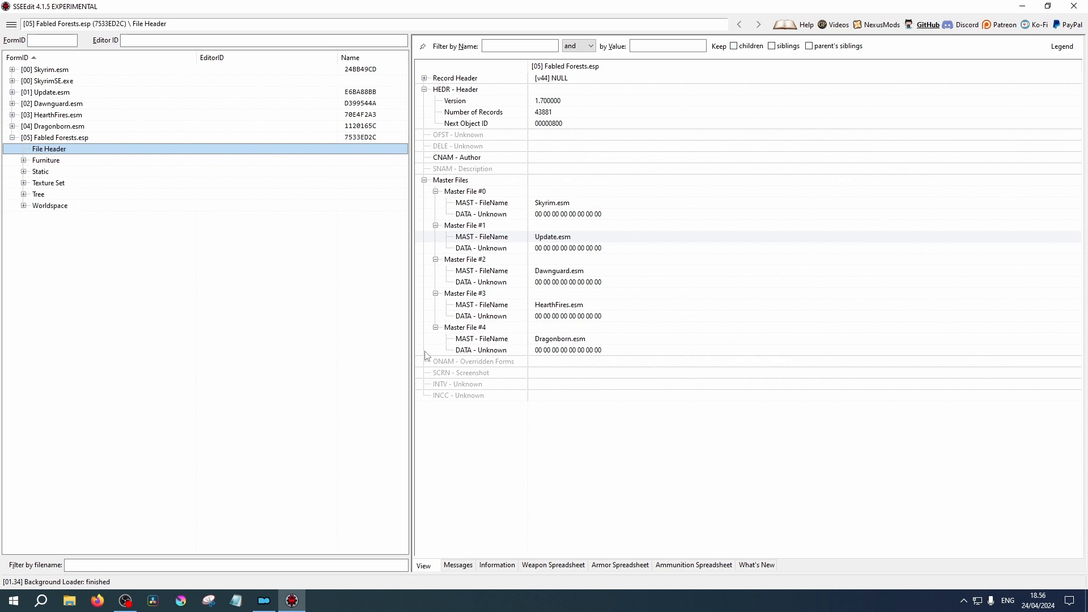
left_click(46, 160)
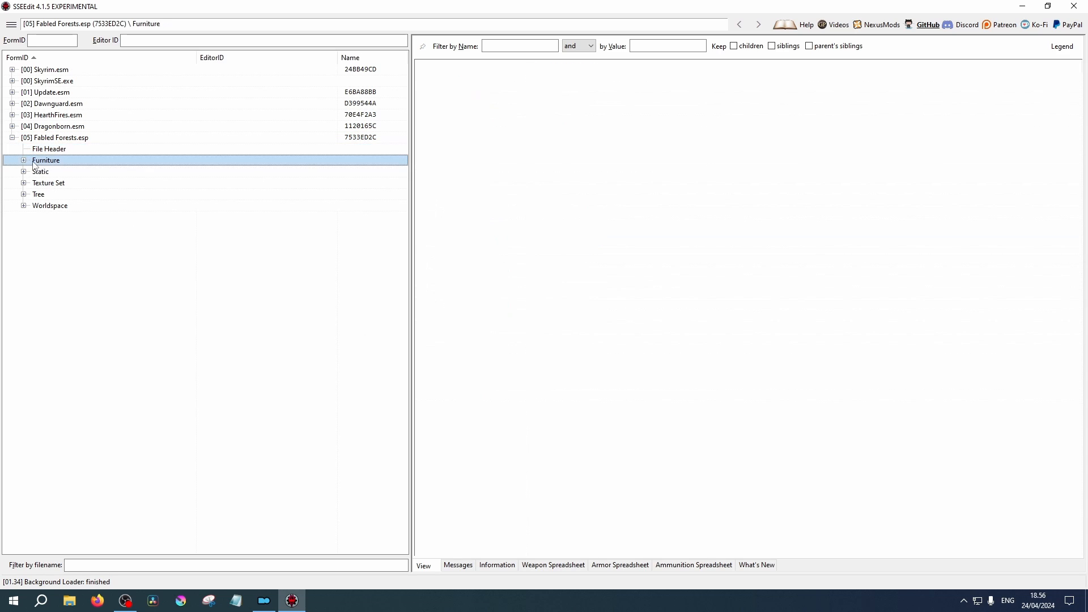
Expand Furniture and select 000A91BF WoodChoppingBlockSnow to compare it with Skyrim.esm.
left_click(23, 160)
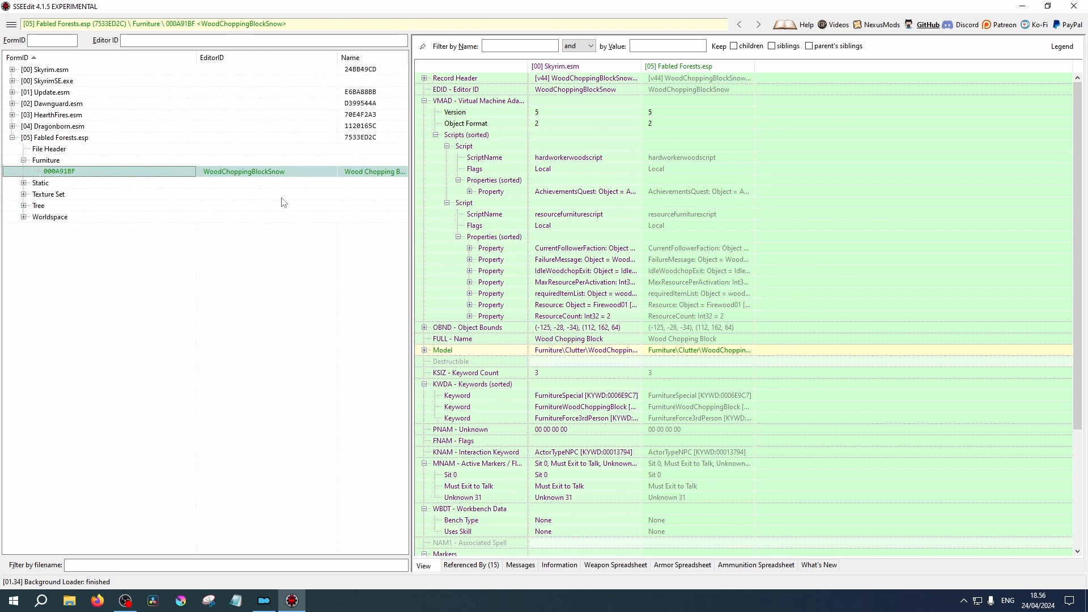
mouse_move(301, 202)
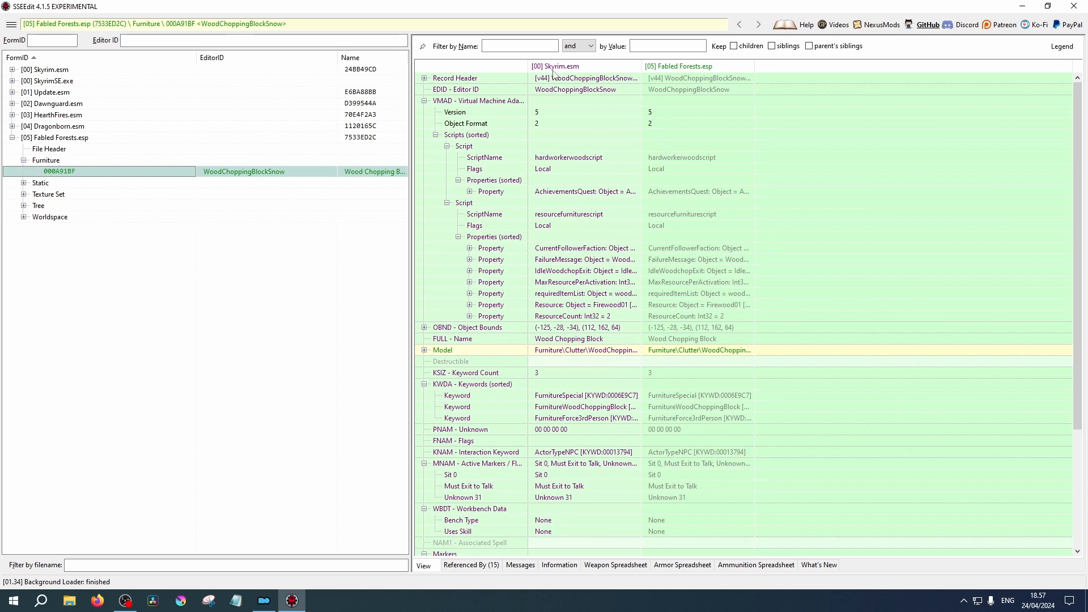
mouse_move(12, 81)
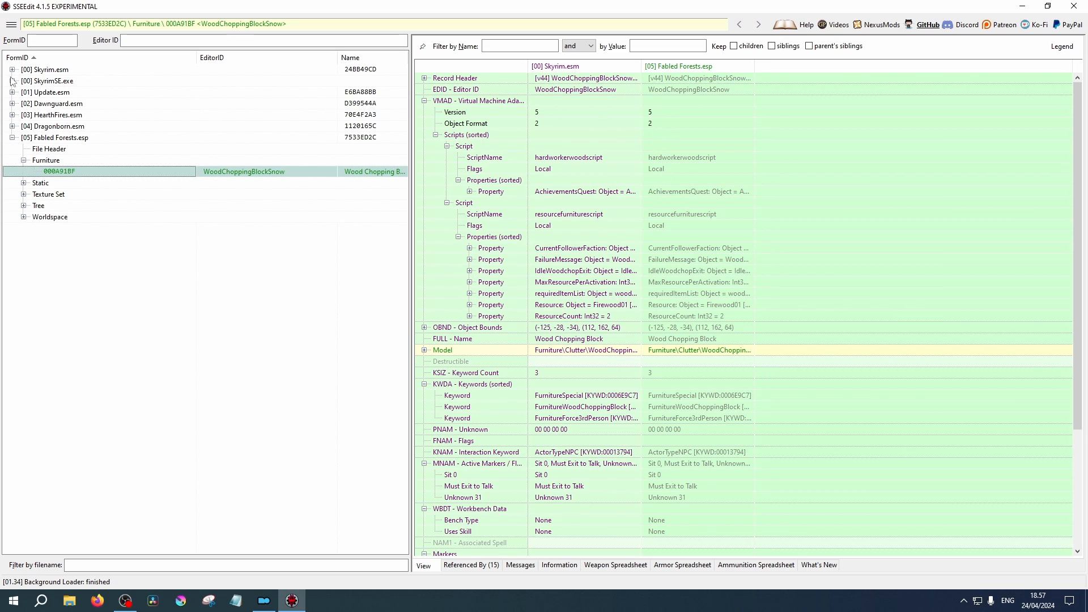
mouse_move(698, 96)
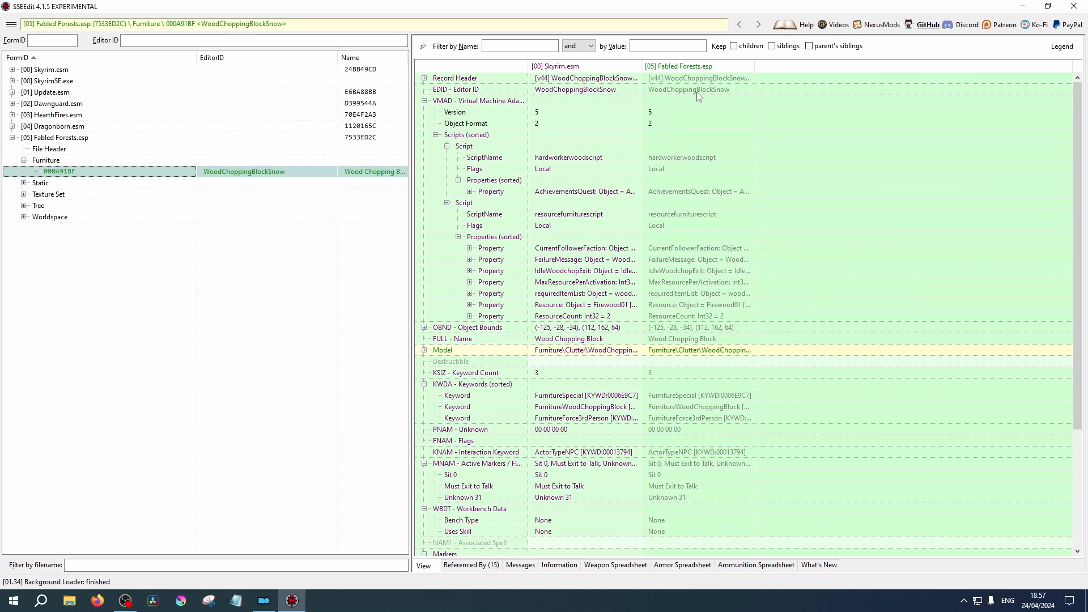
mouse_move(683, 68)
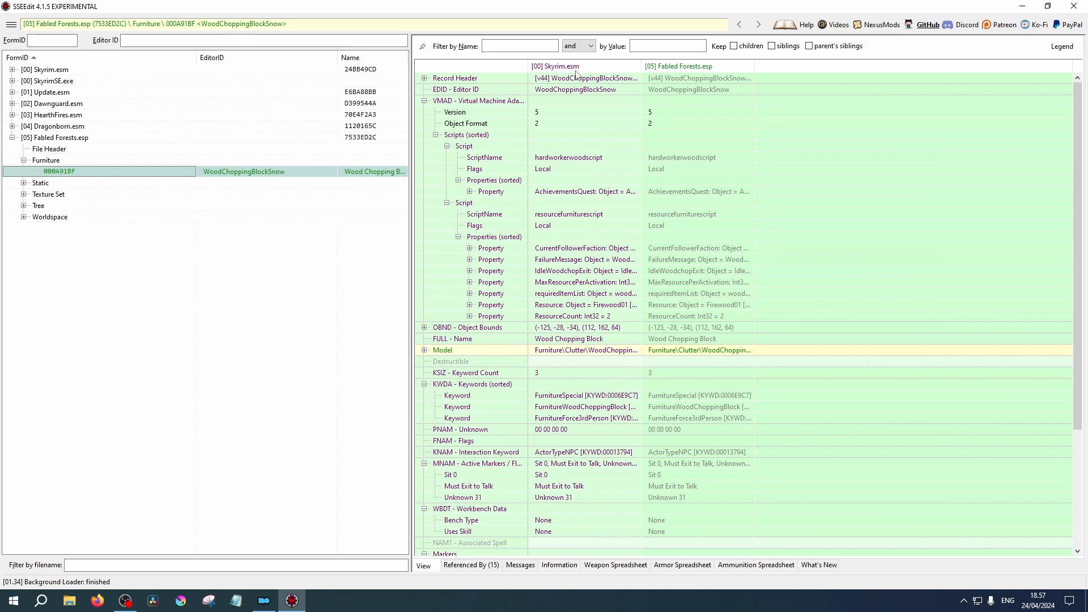
mouse_move(621, 83)
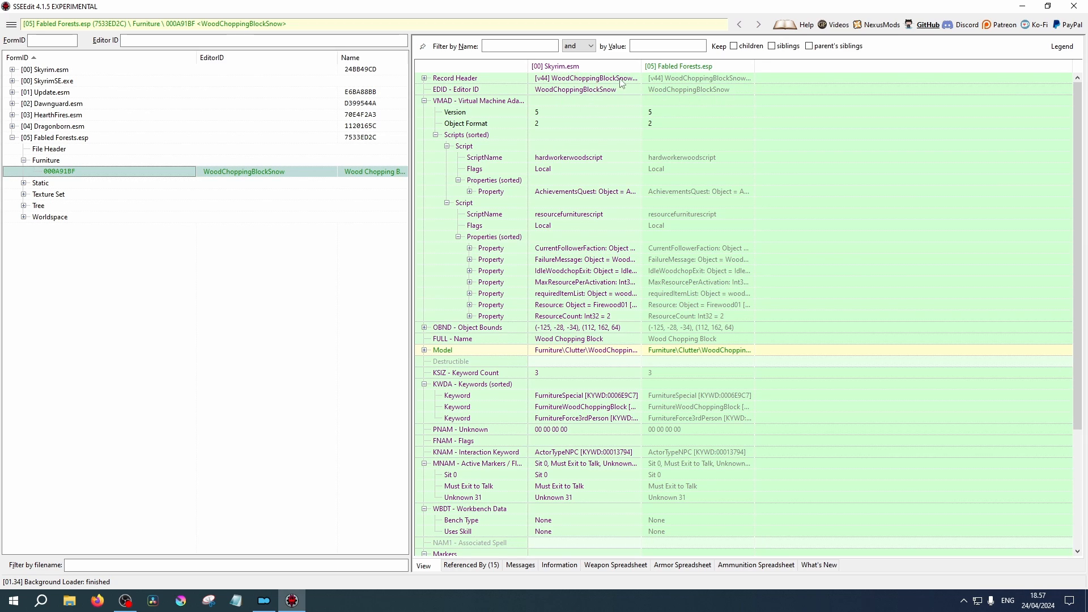
mouse_move(701, 104)
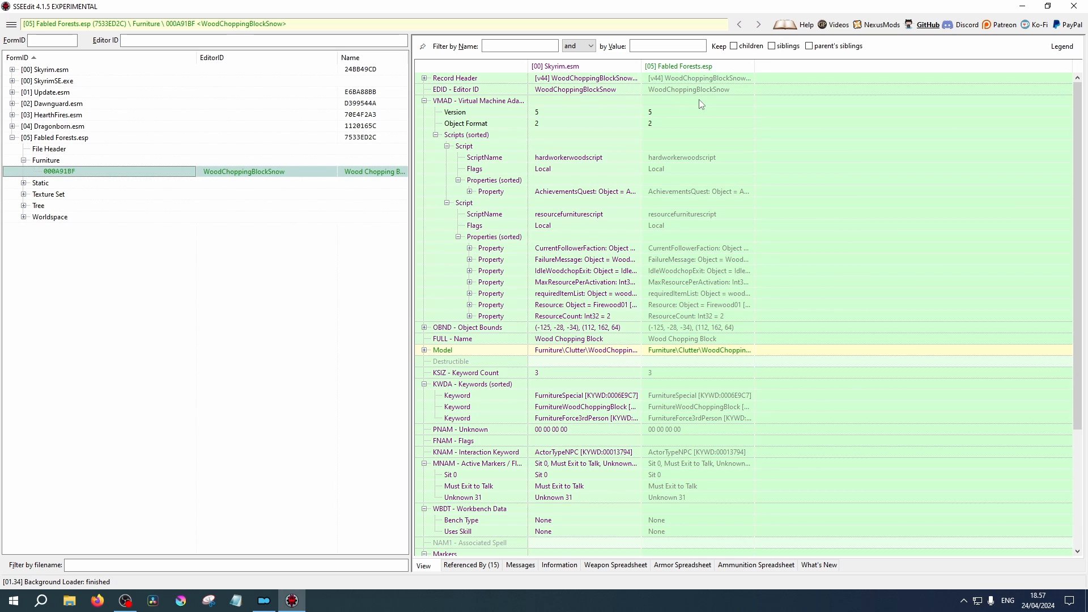
mouse_move(594, 205)
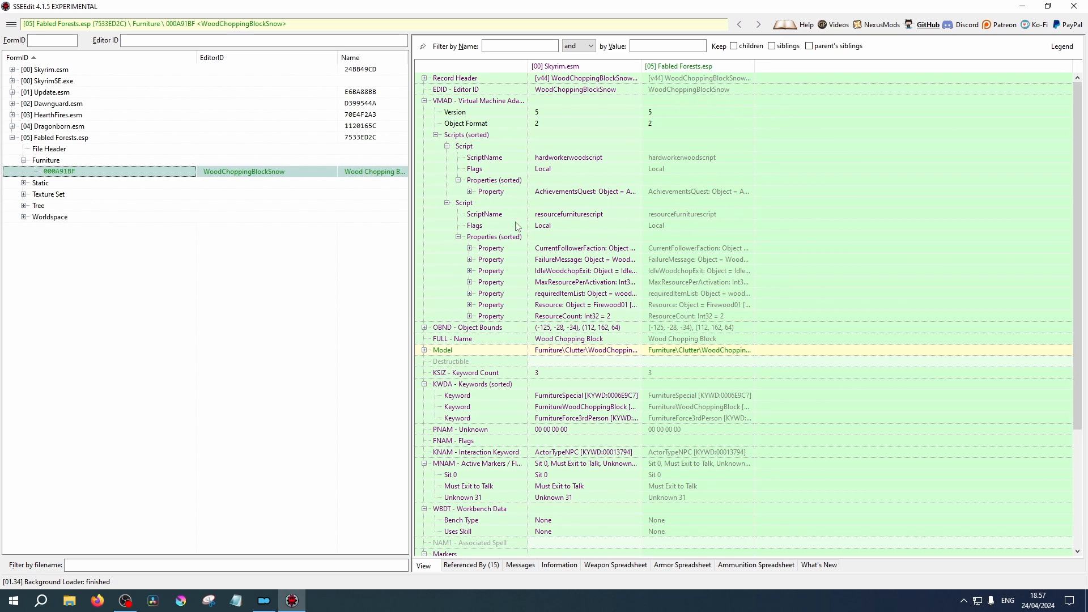
mouse_move(572, 293)
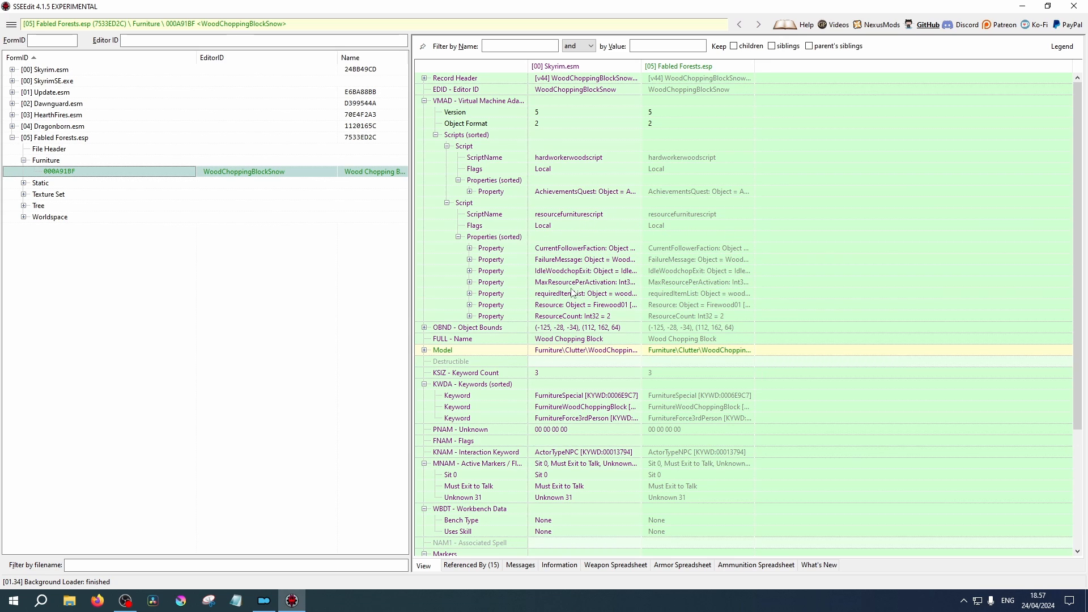
mouse_move(571, 326)
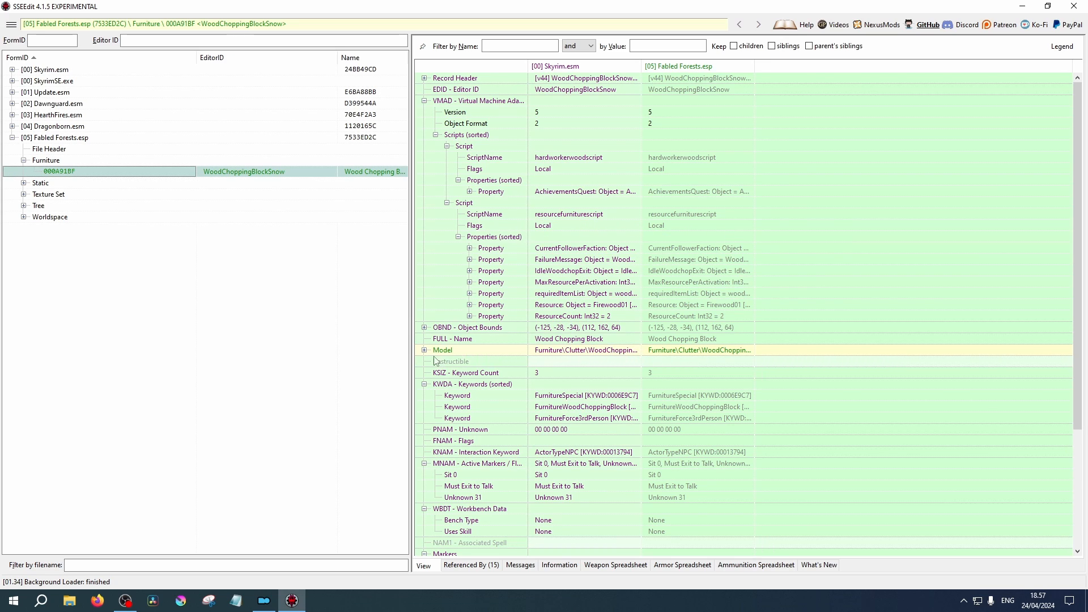
Expand the chopping block's Model and MODS alternate texture, revealing TextureSetSnowBark_HLT.
left_click(424, 350)
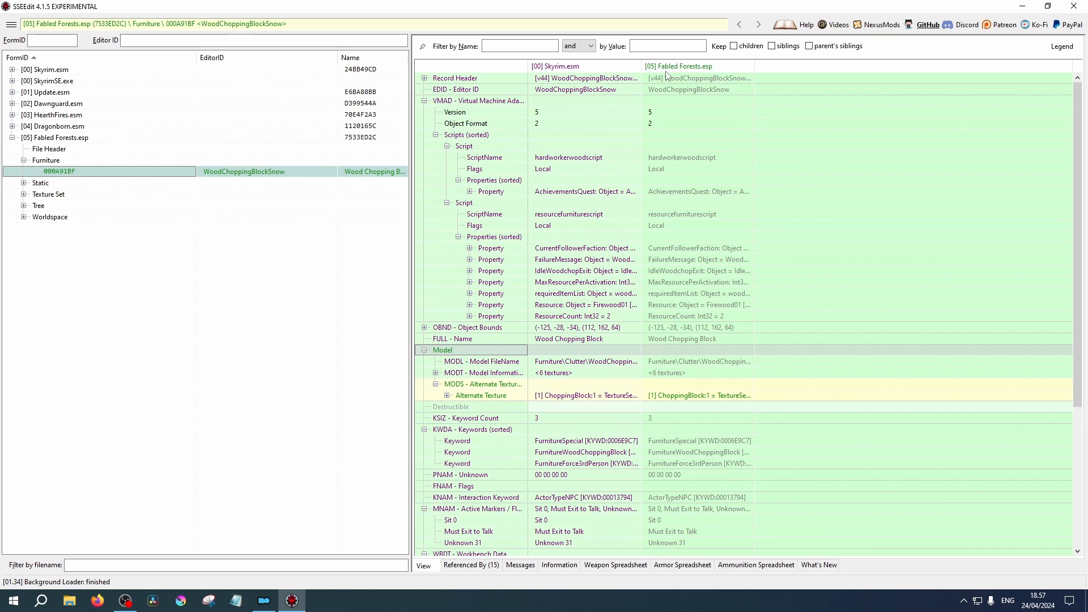
mouse_move(661, 346)
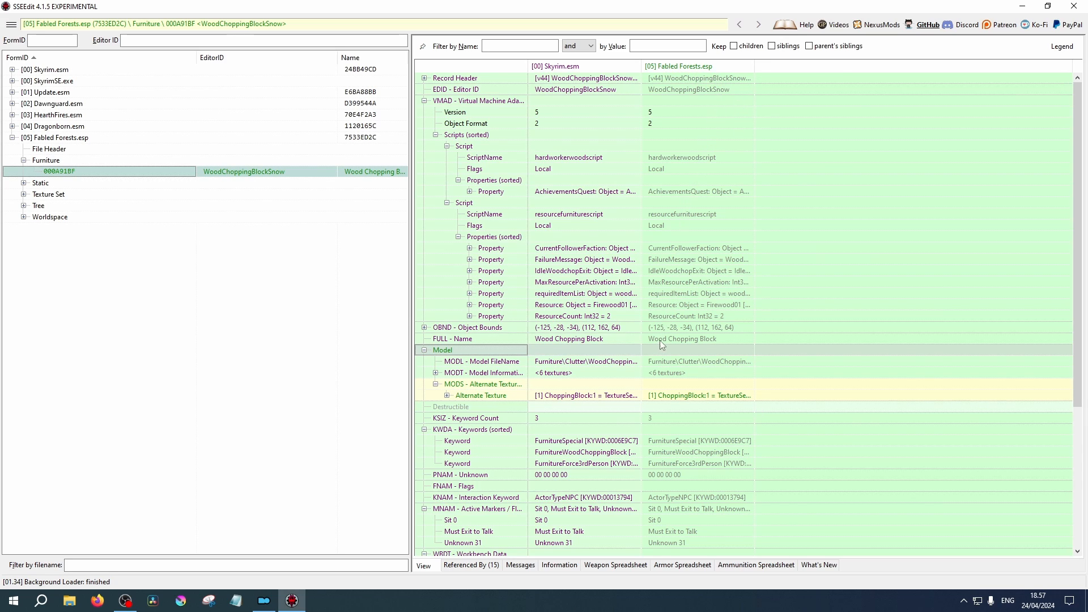
mouse_move(434, 384)
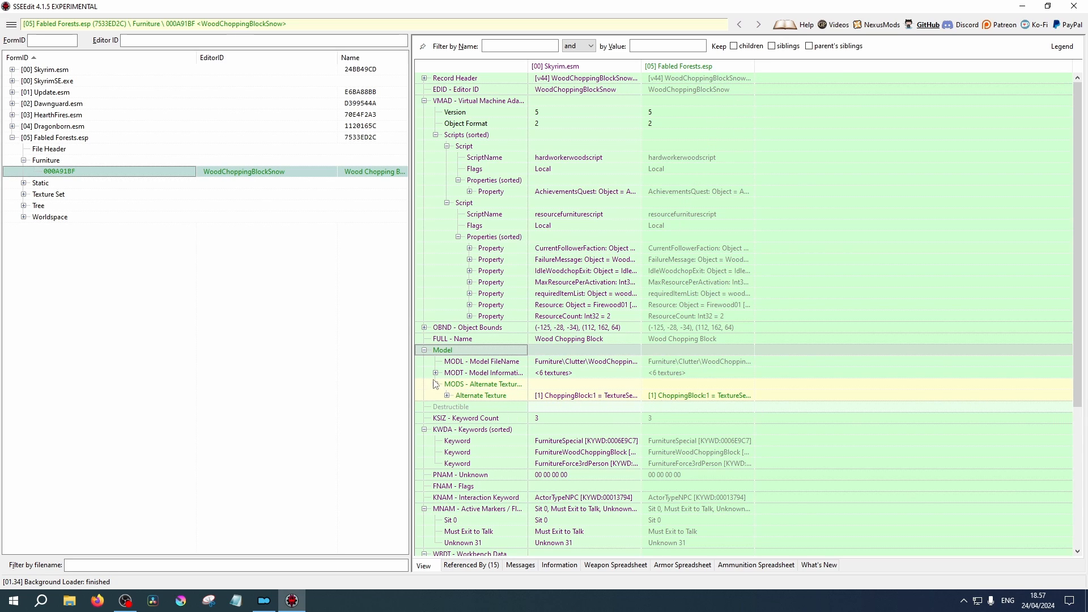
left_click(436, 372)
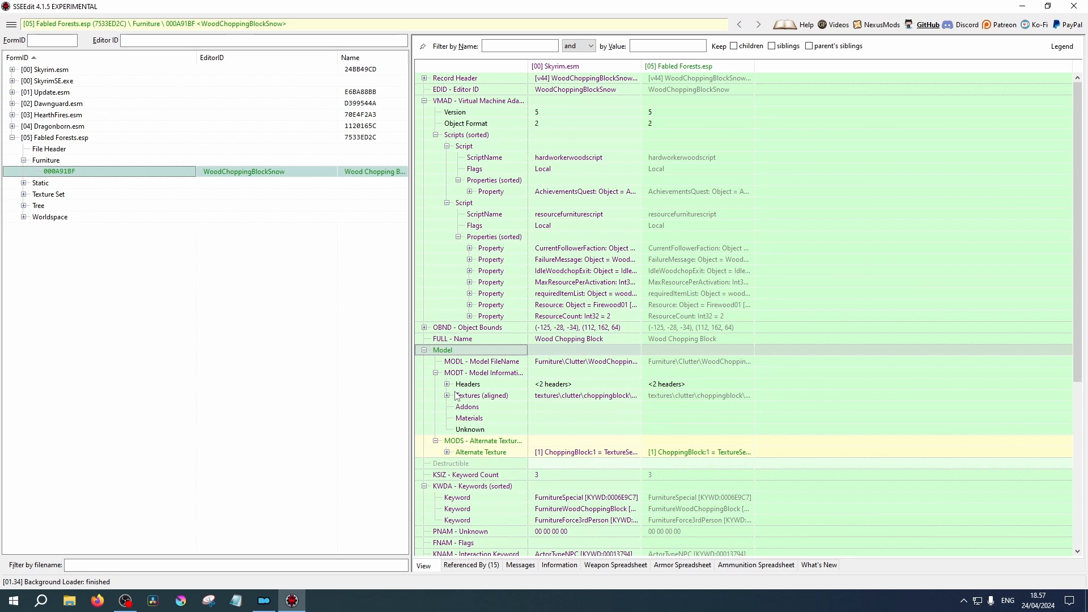
scroll("down", 3)
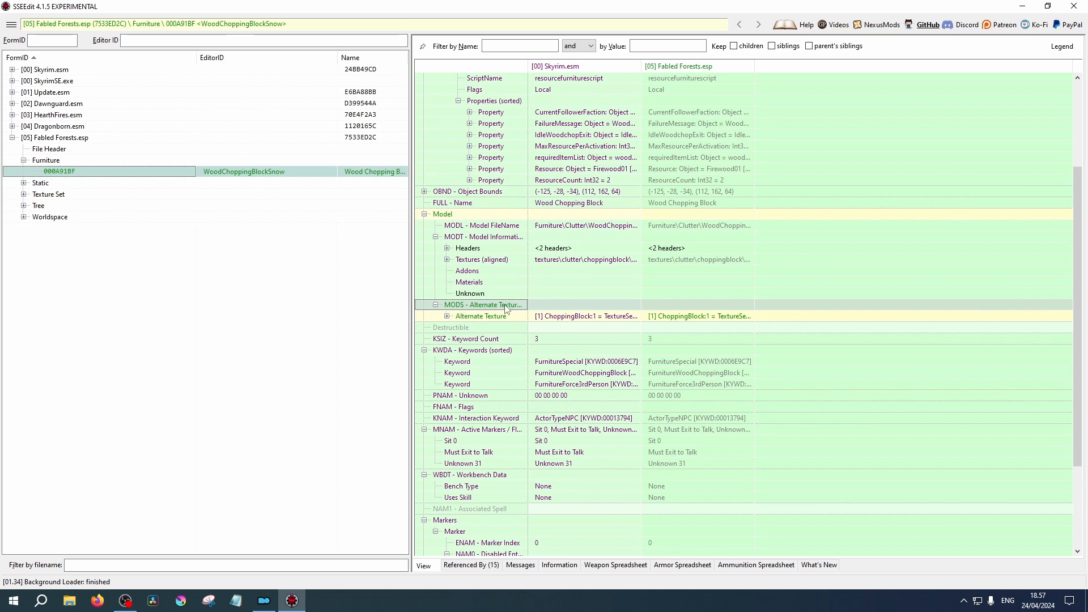
left_click(449, 315)
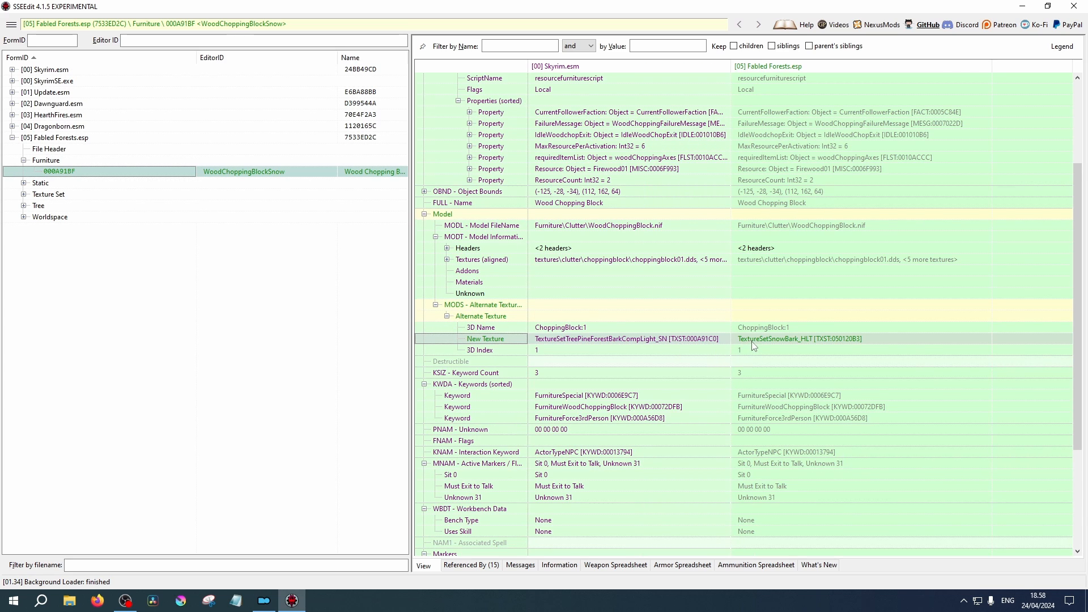
mouse_move(841, 349)
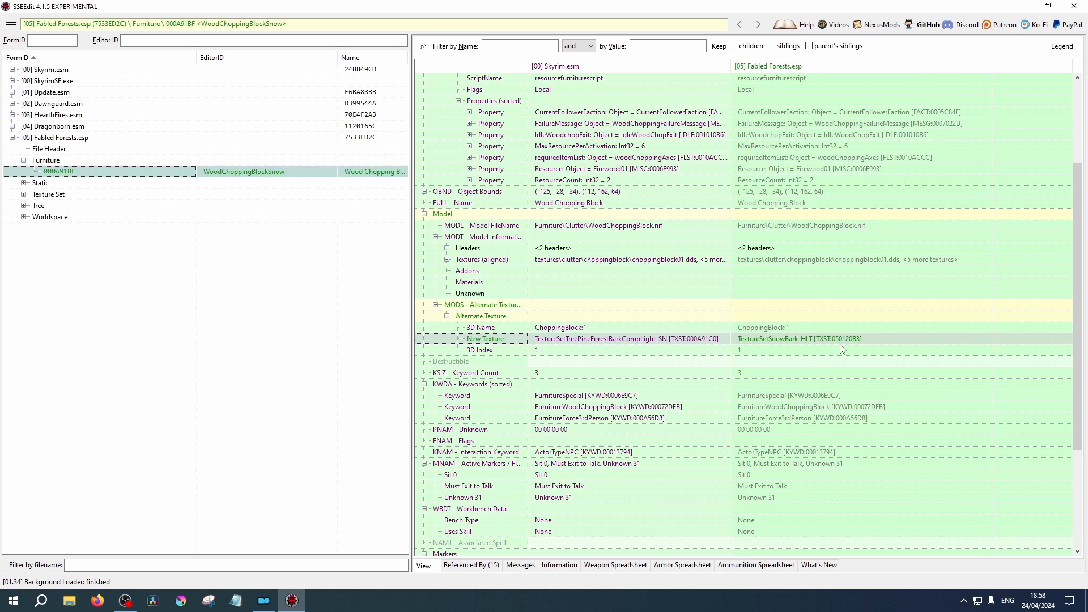
mouse_move(840, 347)
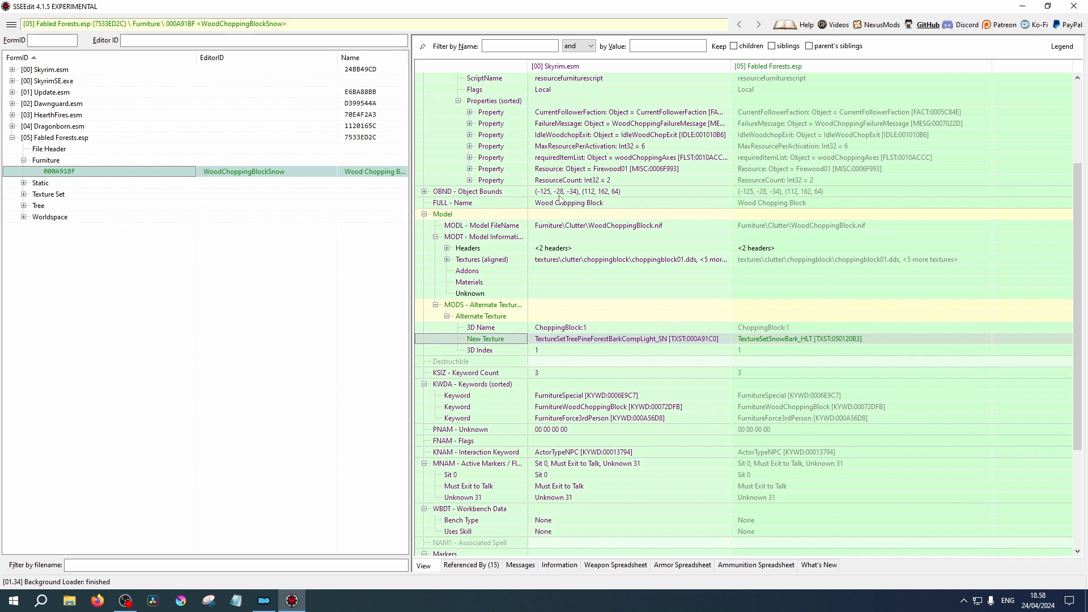
mouse_move(837, 197)
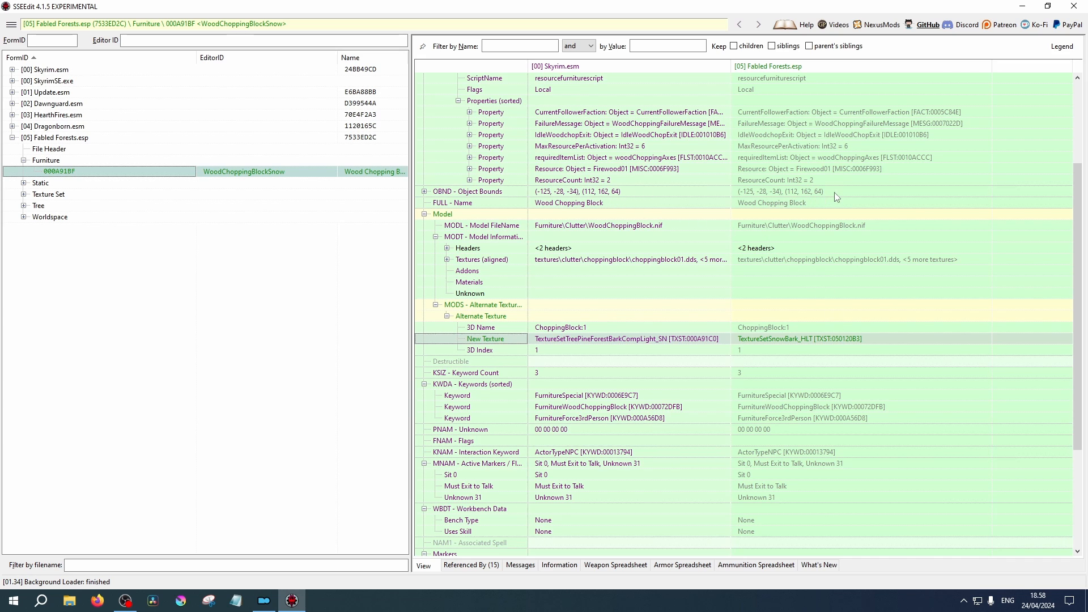
scroll("down", 3)
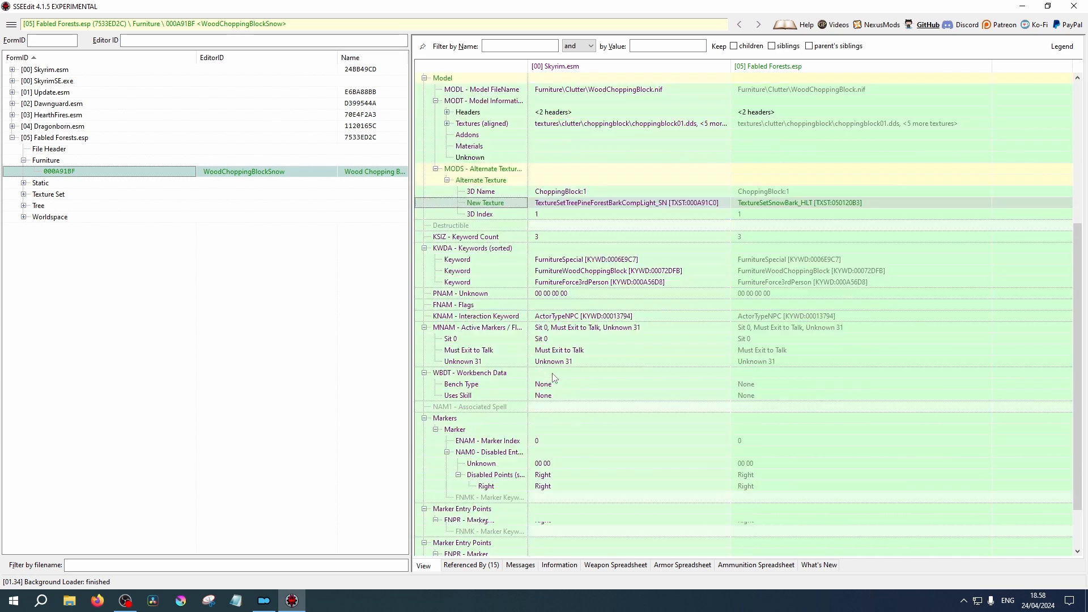
scroll("down", 3)
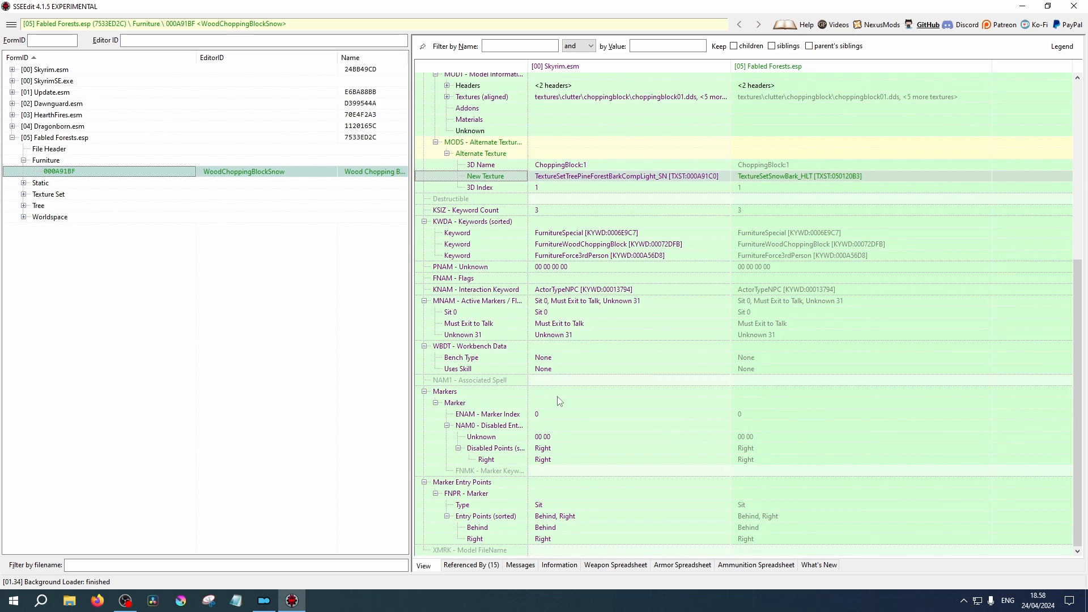
mouse_move(624, 397)
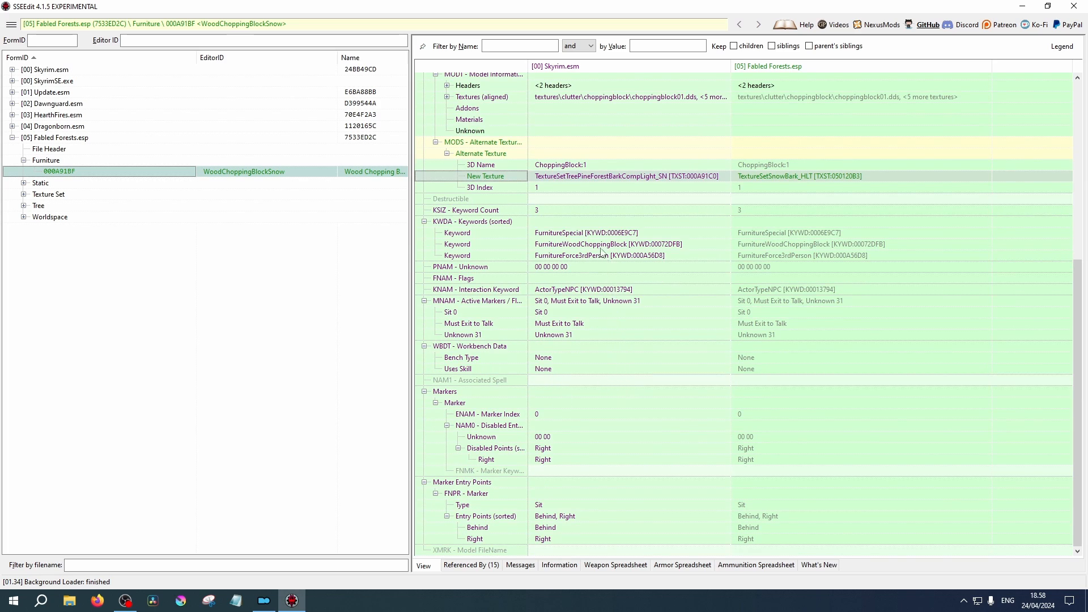
mouse_move(768, 297)
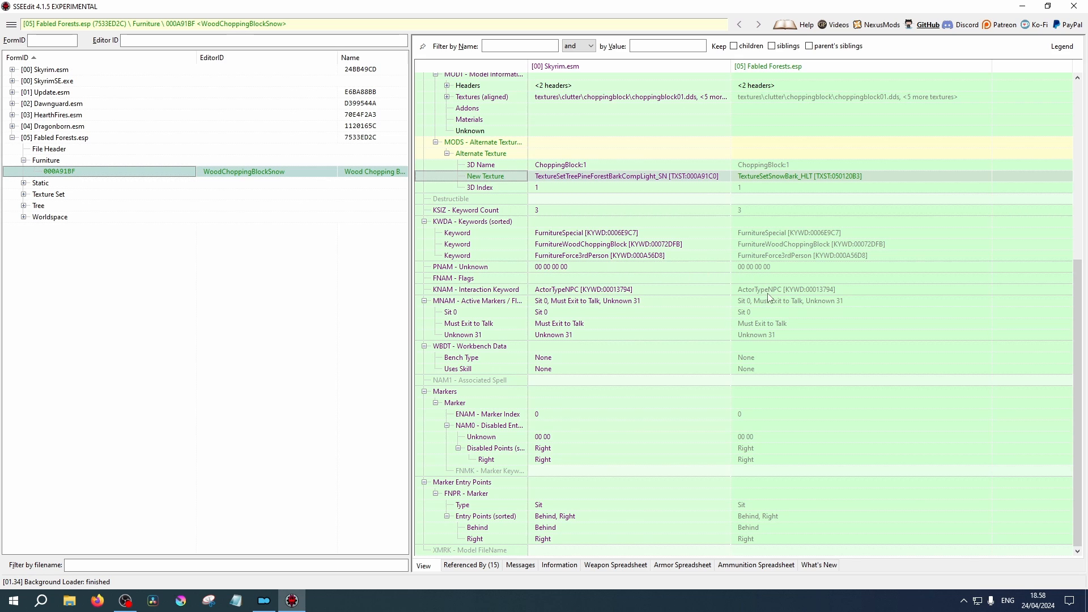
Select Static record TreePineForestCutStump02_HeavySN and expand its Object Bounds and Record Header.
left_click(22, 183)
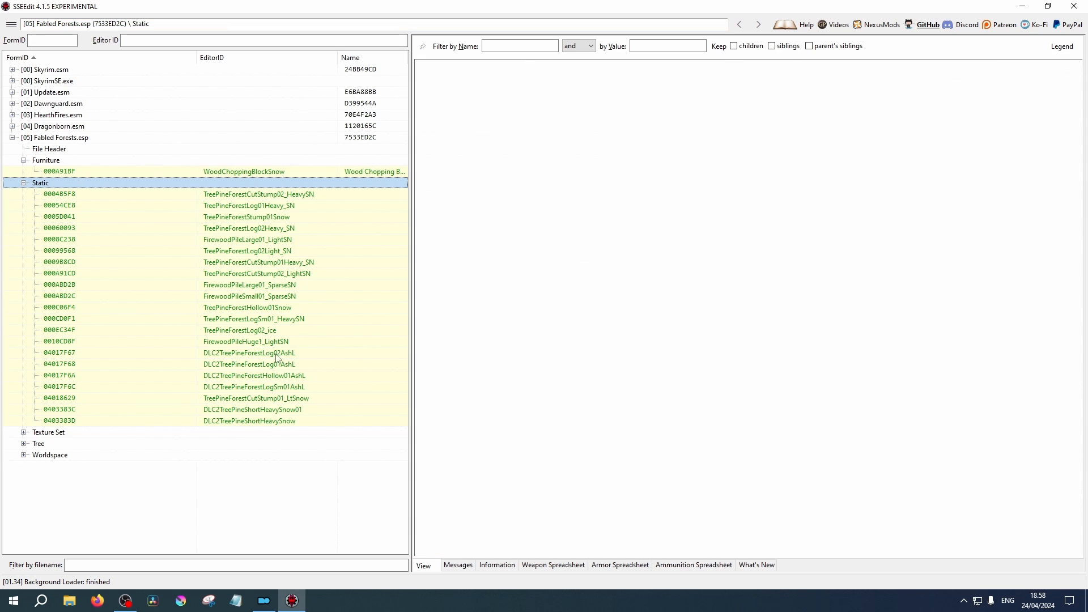
left_click(59, 194)
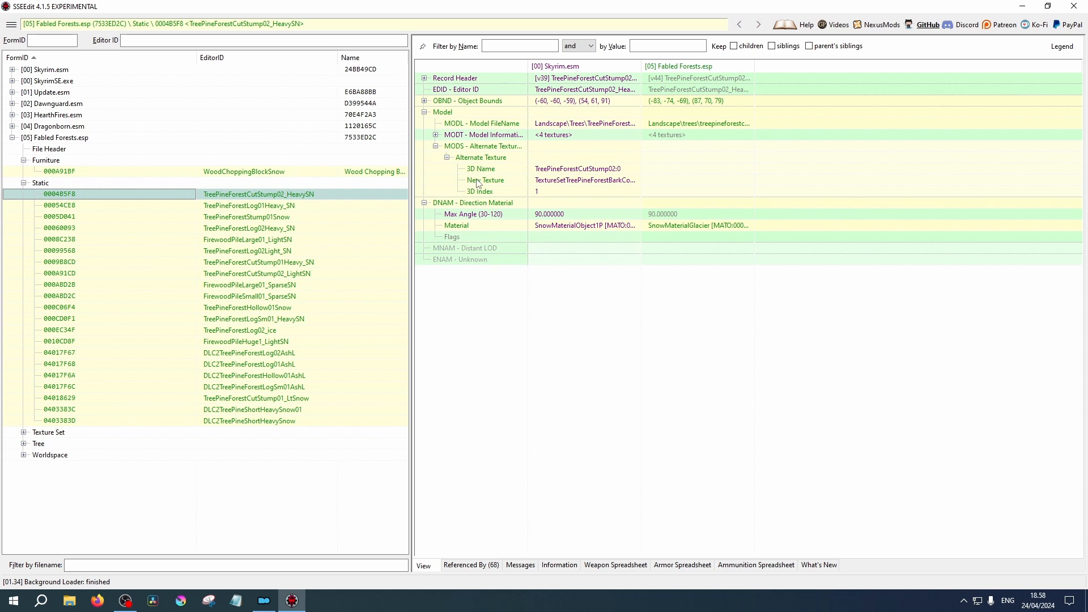
left_click(484, 146)
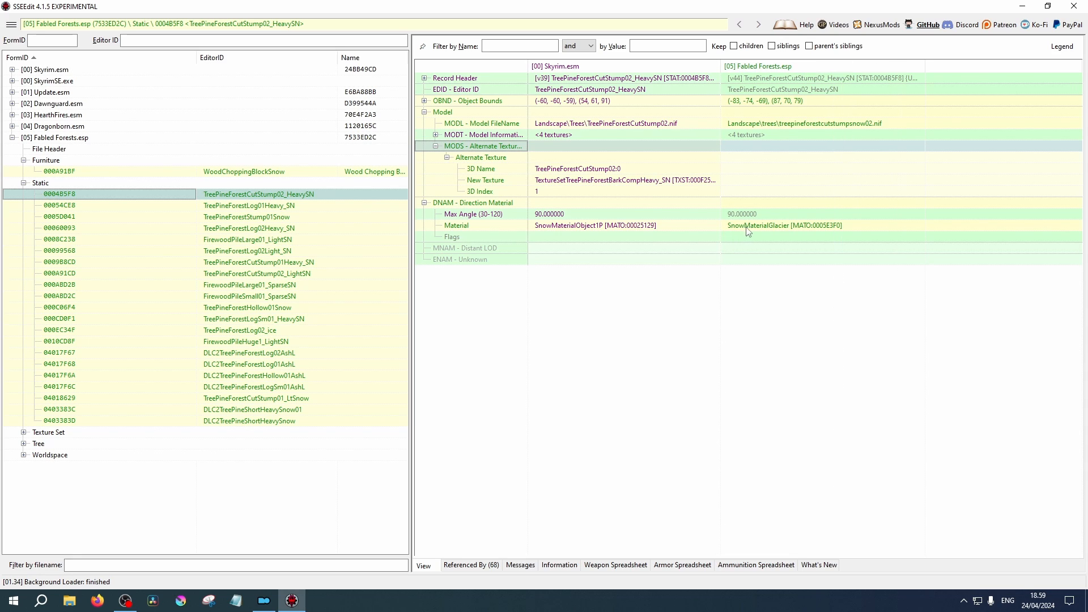
mouse_move(499, 174)
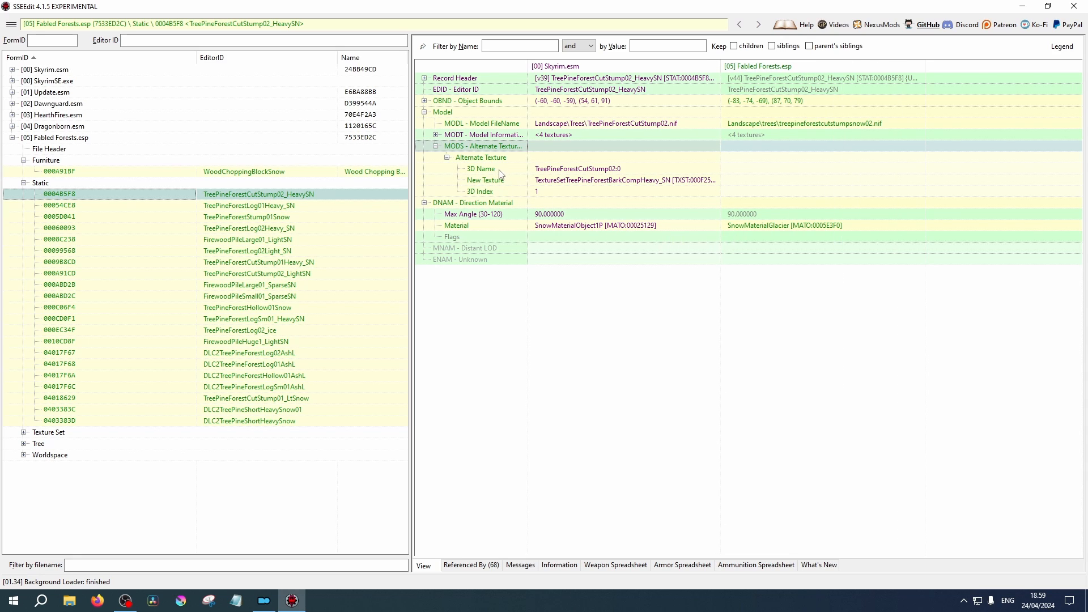
mouse_move(501, 171)
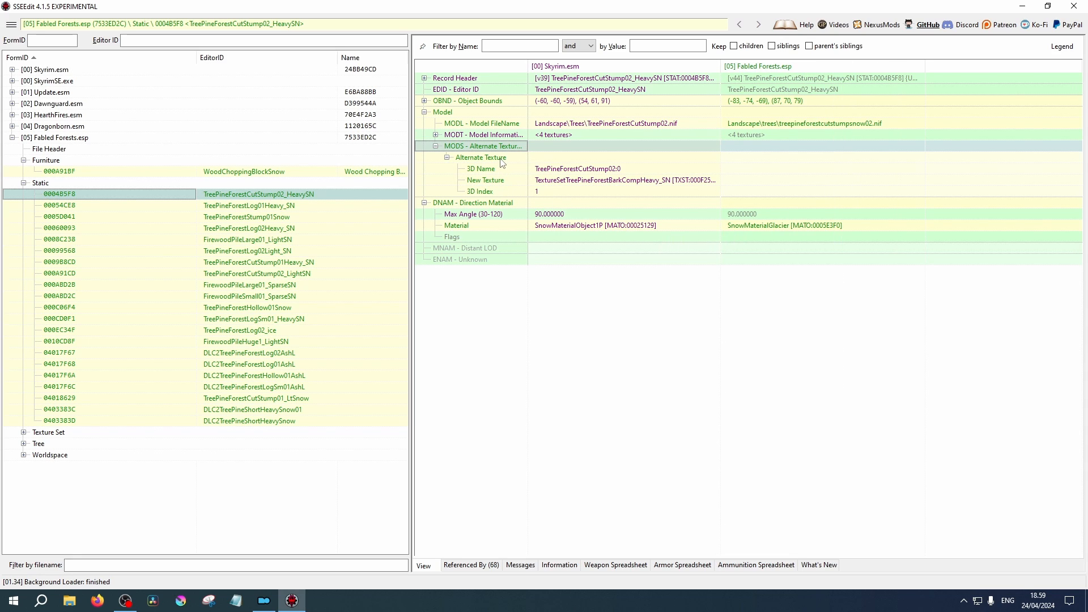
left_click(424, 101)
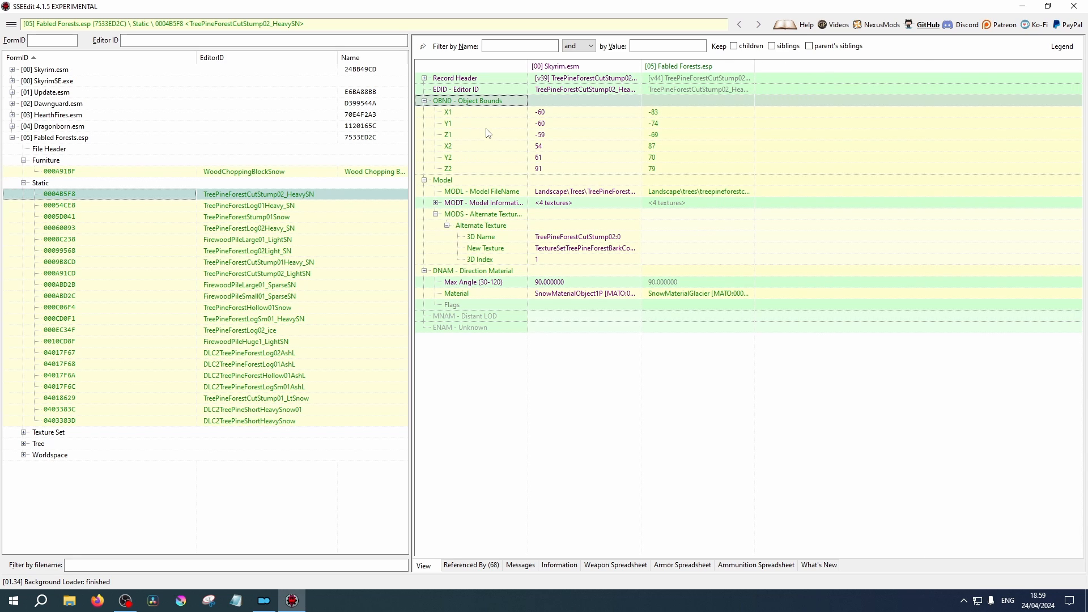
mouse_move(646, 146)
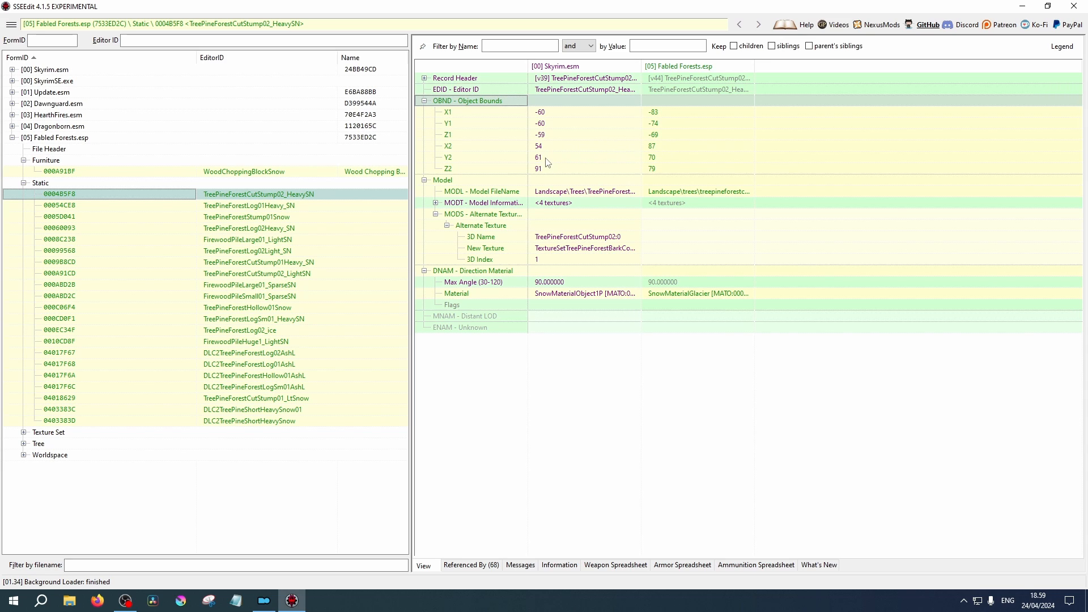
mouse_move(505, 290)
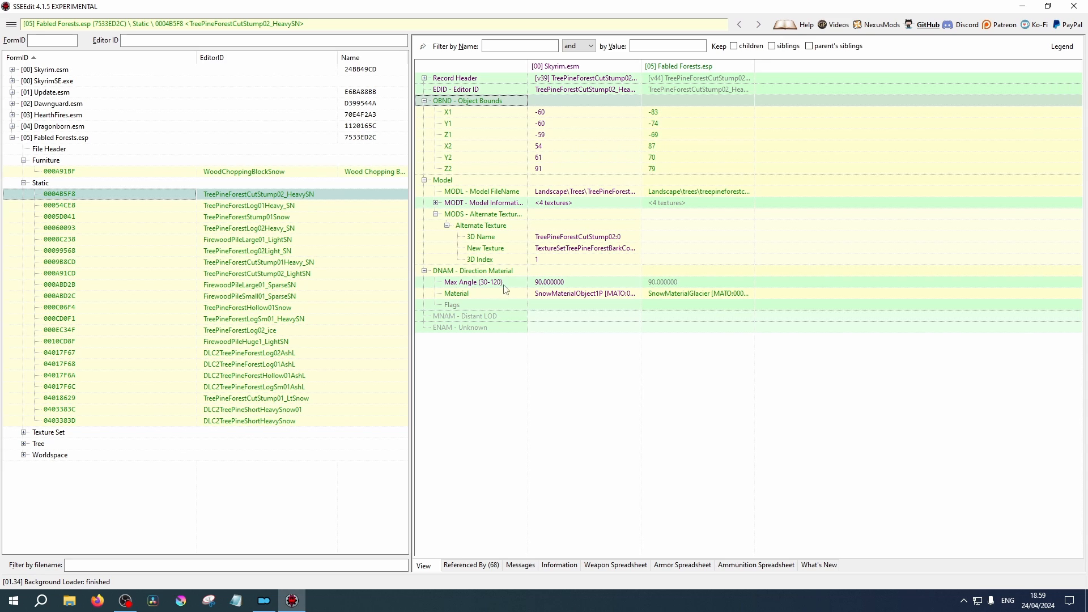
mouse_move(592, 273)
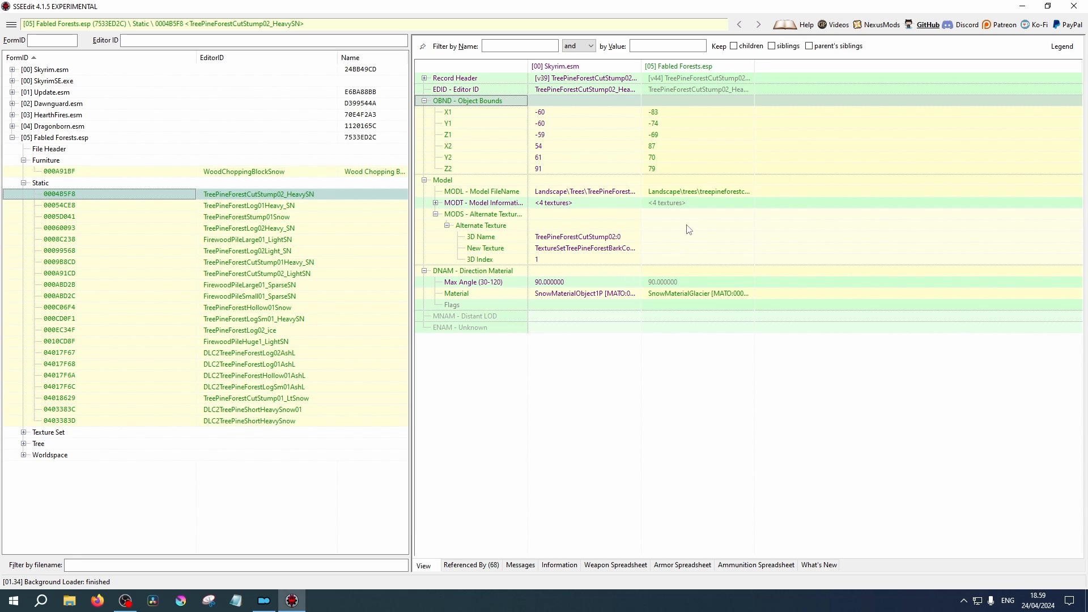
mouse_move(570, 163)
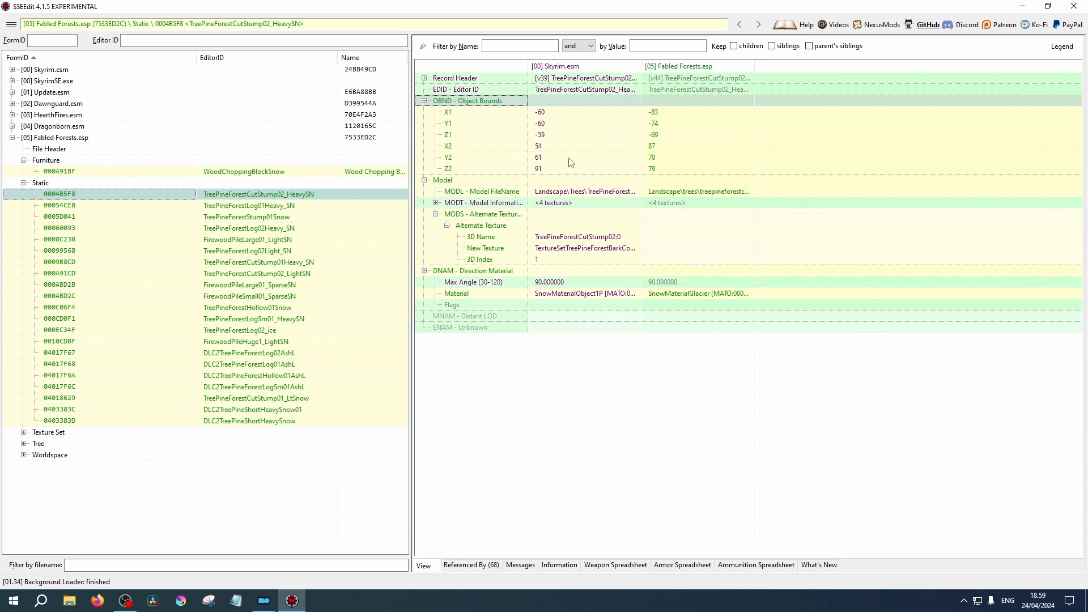
mouse_move(513, 133)
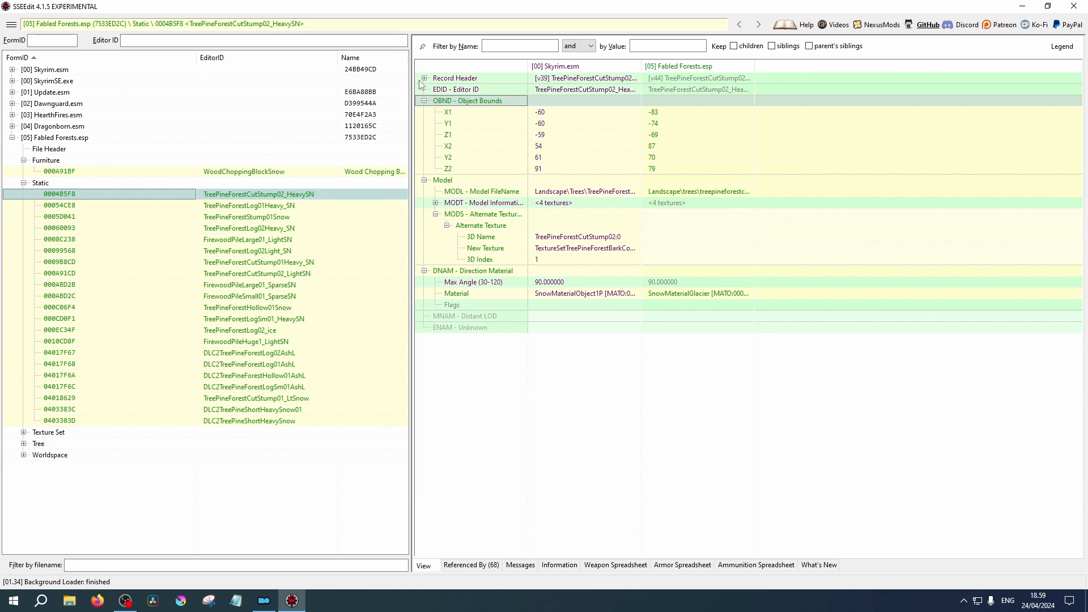
left_click(423, 77)
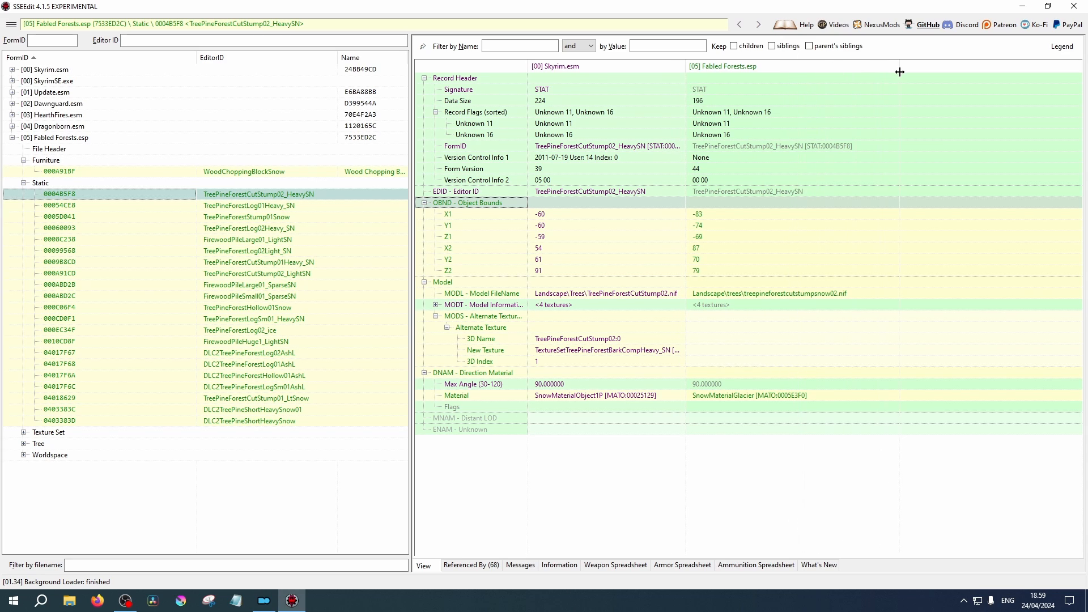
mouse_move(472, 180)
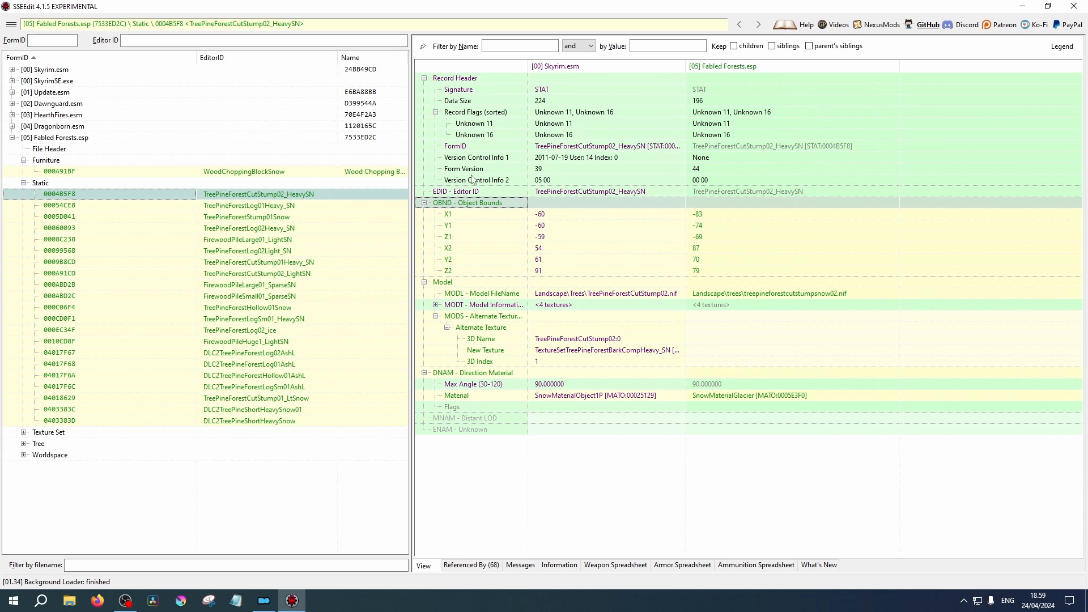
mouse_move(692, 109)
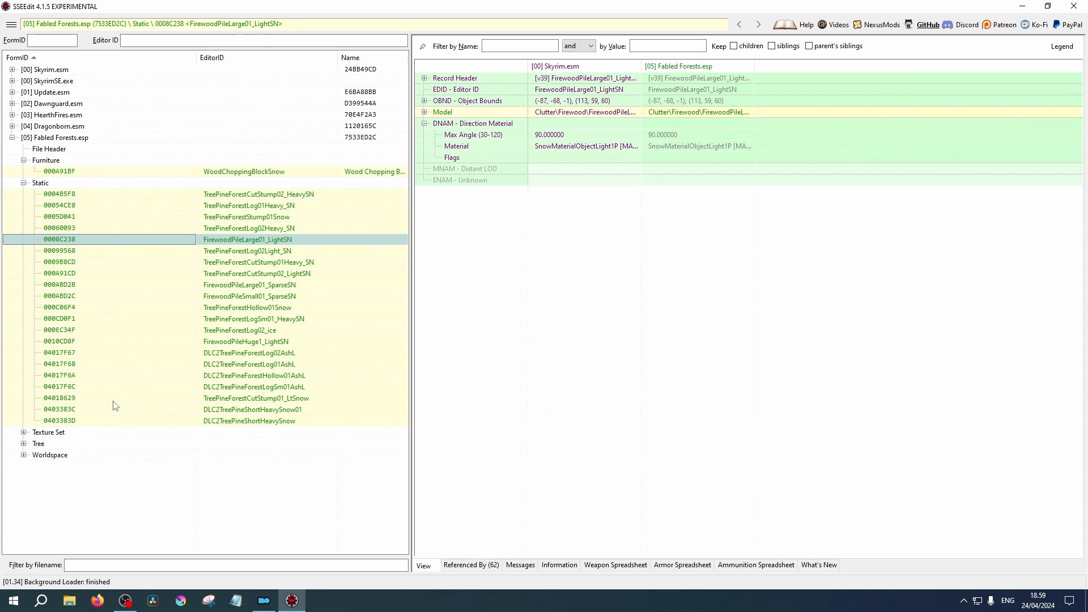
Expand Texture Set and select 050120B3 TextureSetSnowBark_HLT to view its SnowBark_Atlas textures.
left_click(23, 431)
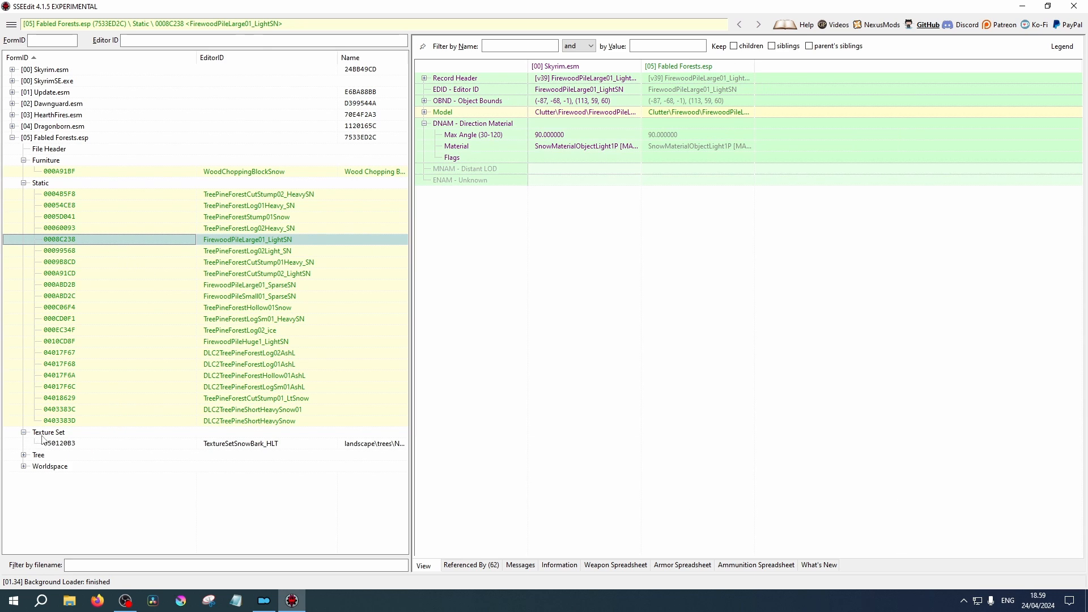
left_click(59, 443)
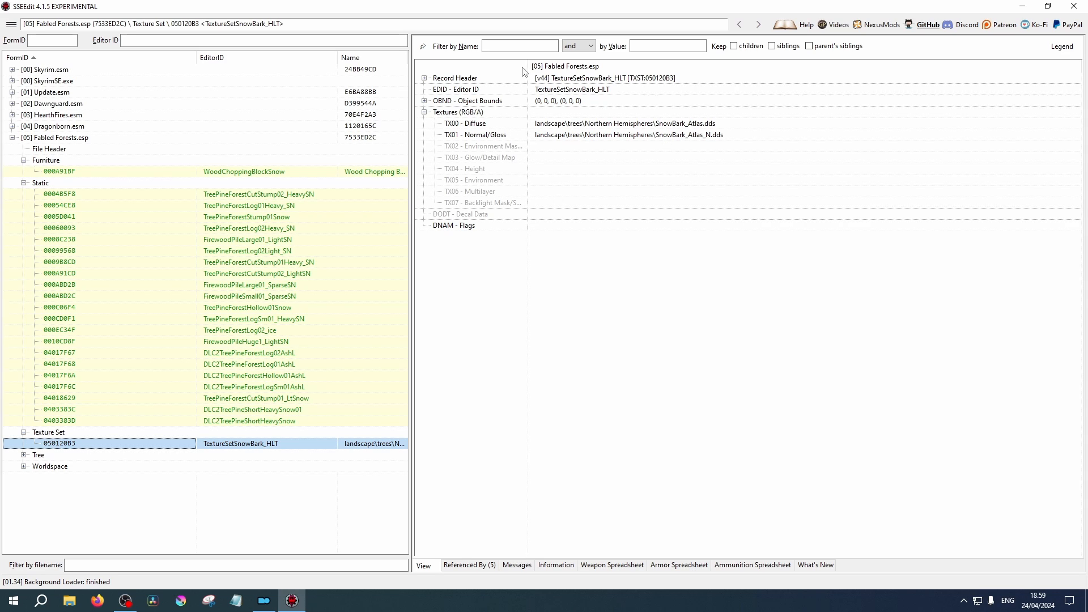
mouse_move(451, 77)
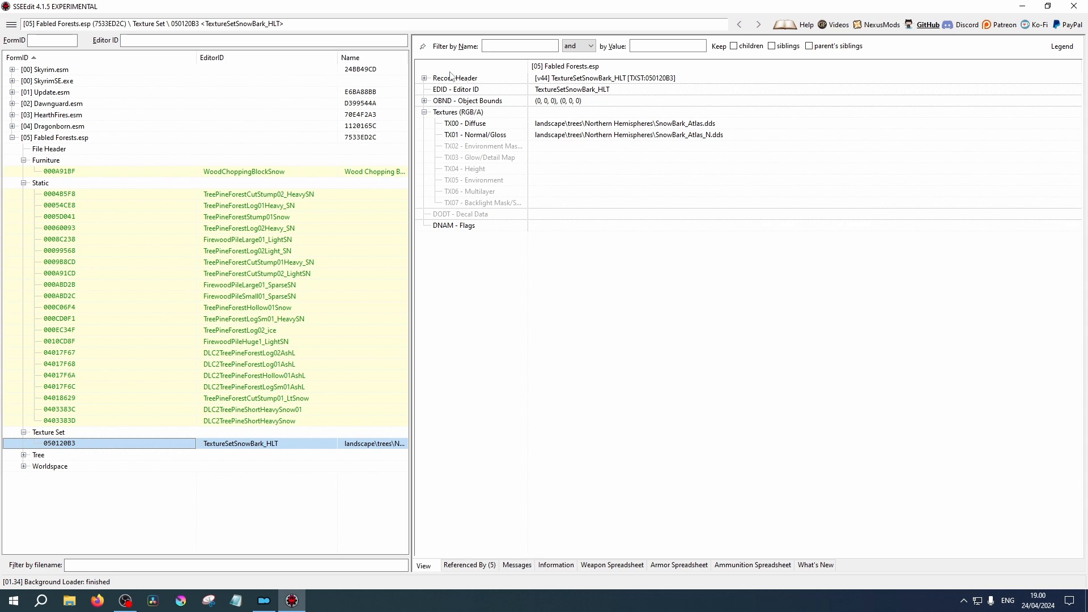
mouse_move(563, 83)
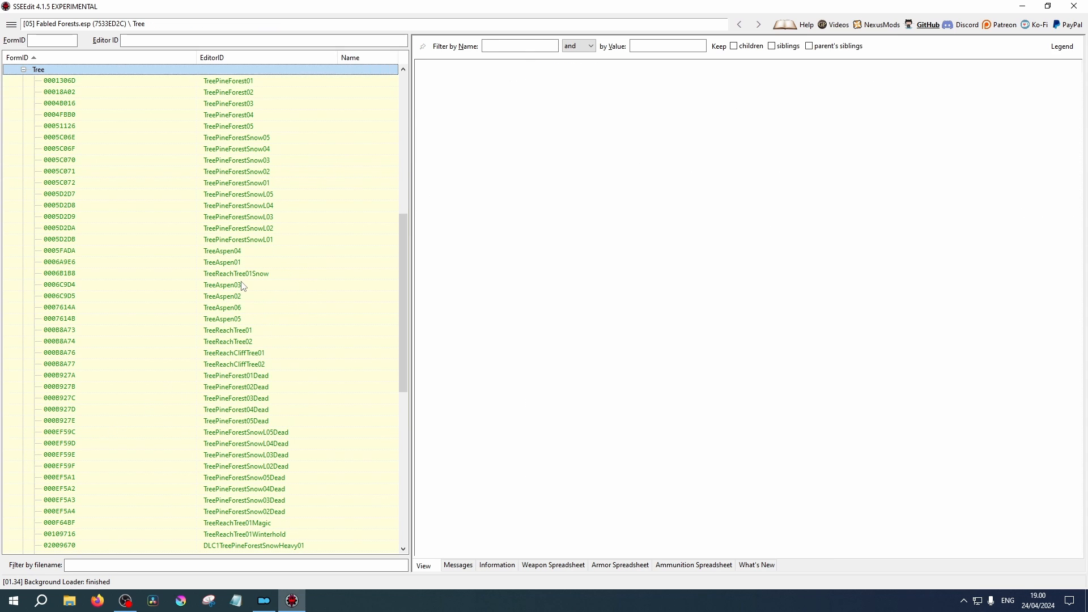
Scroll to TreePineForest01 and expand its Object Bounds and Model data for comparison.
scroll("down", 3)
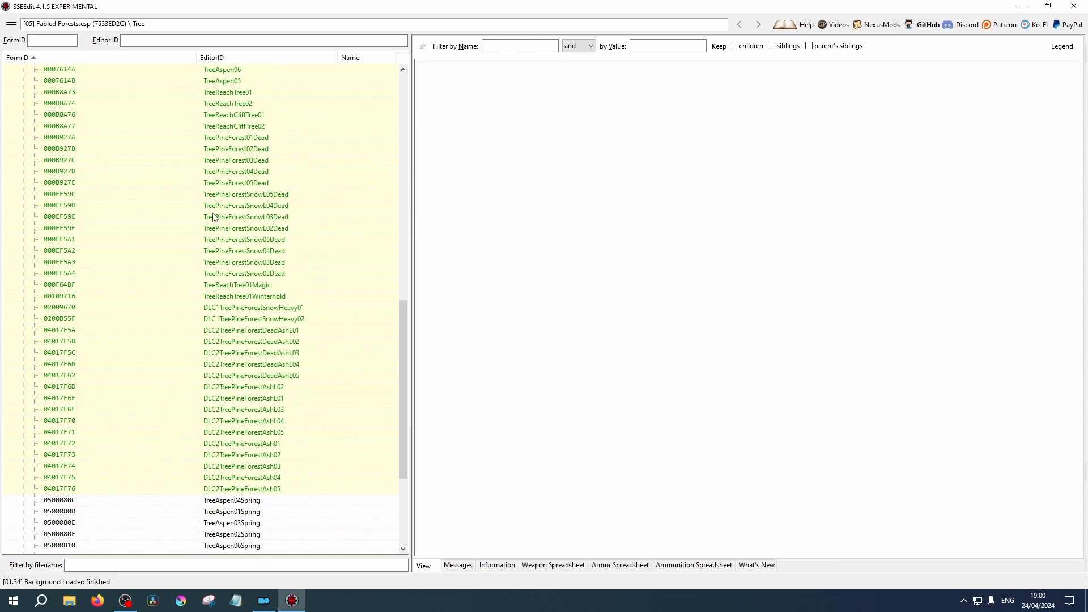
scroll("down", 3)
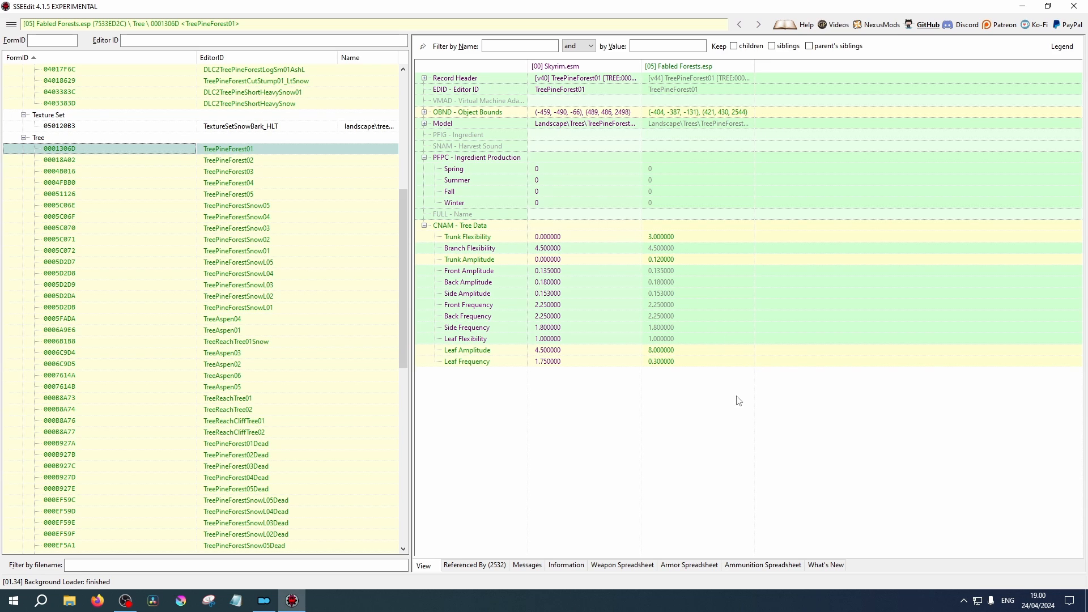
mouse_move(649, 71)
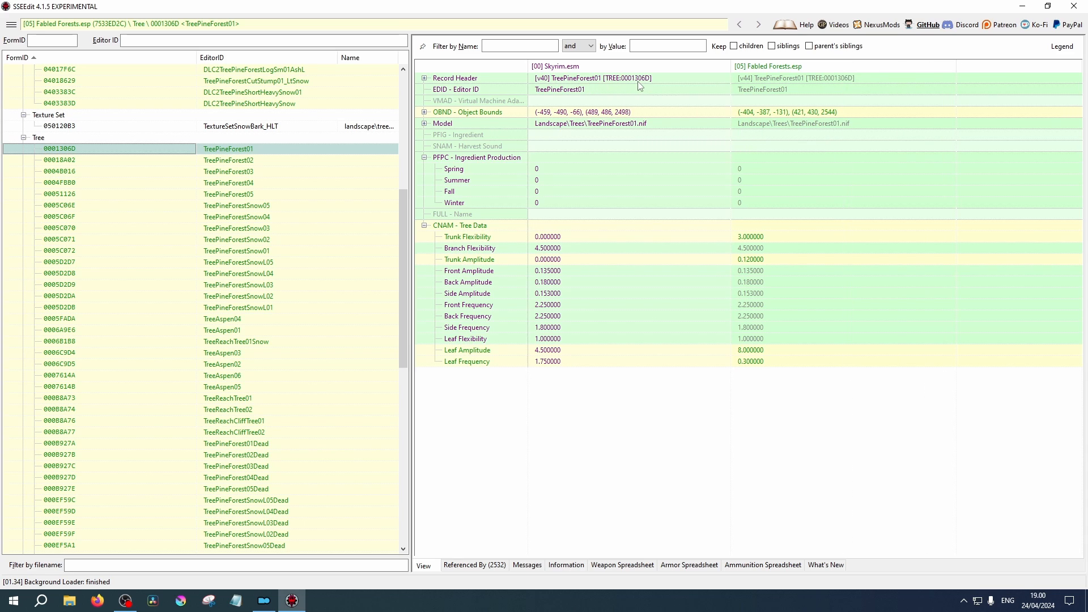
mouse_move(852, 83)
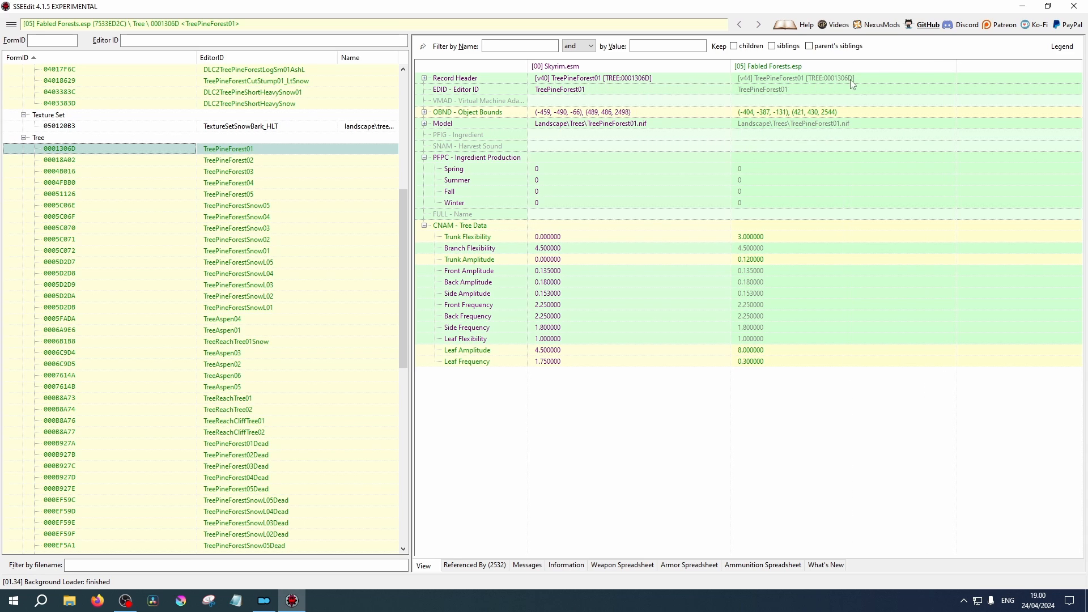
mouse_move(838, 85)
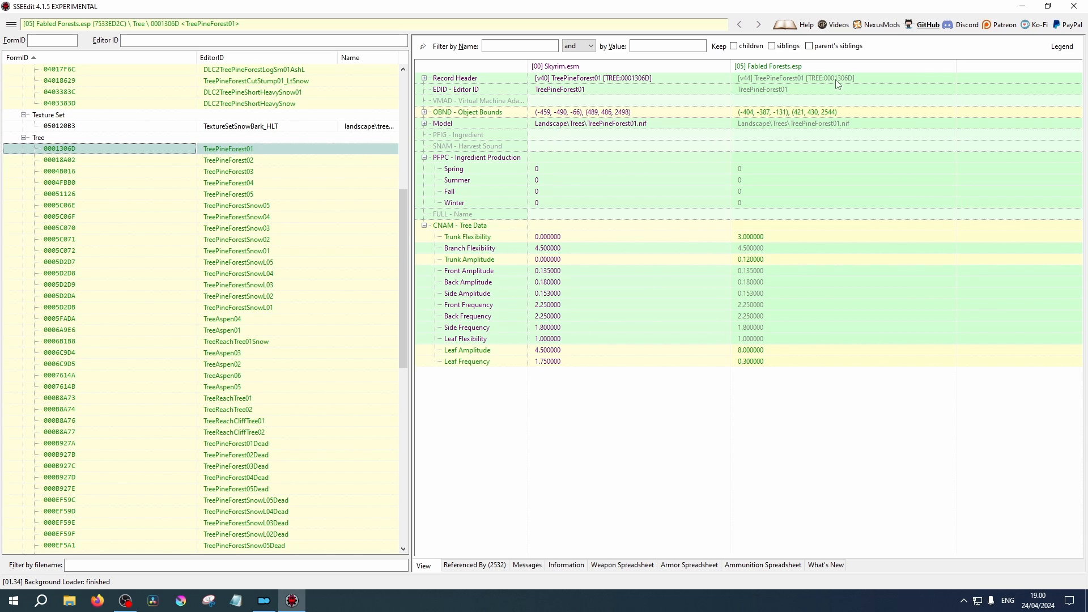
mouse_move(671, 125)
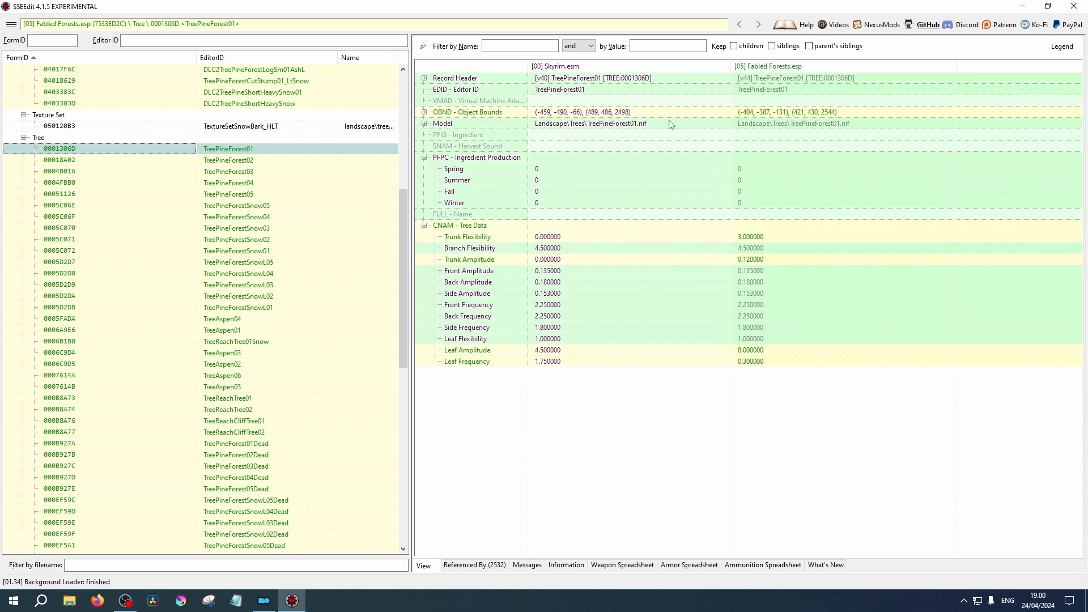
left_click(424, 112)
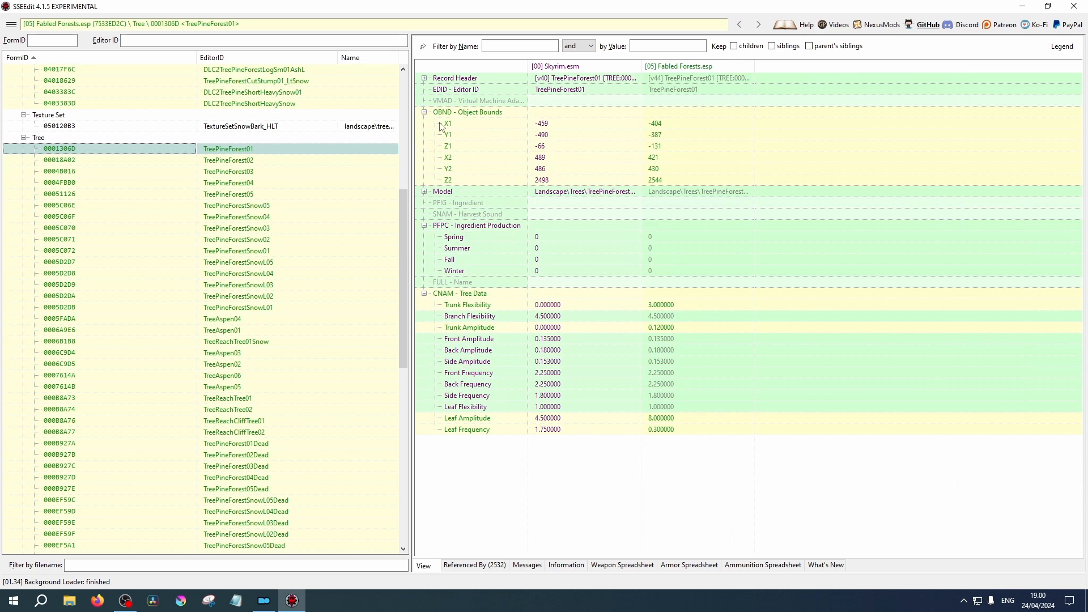
mouse_move(619, 158)
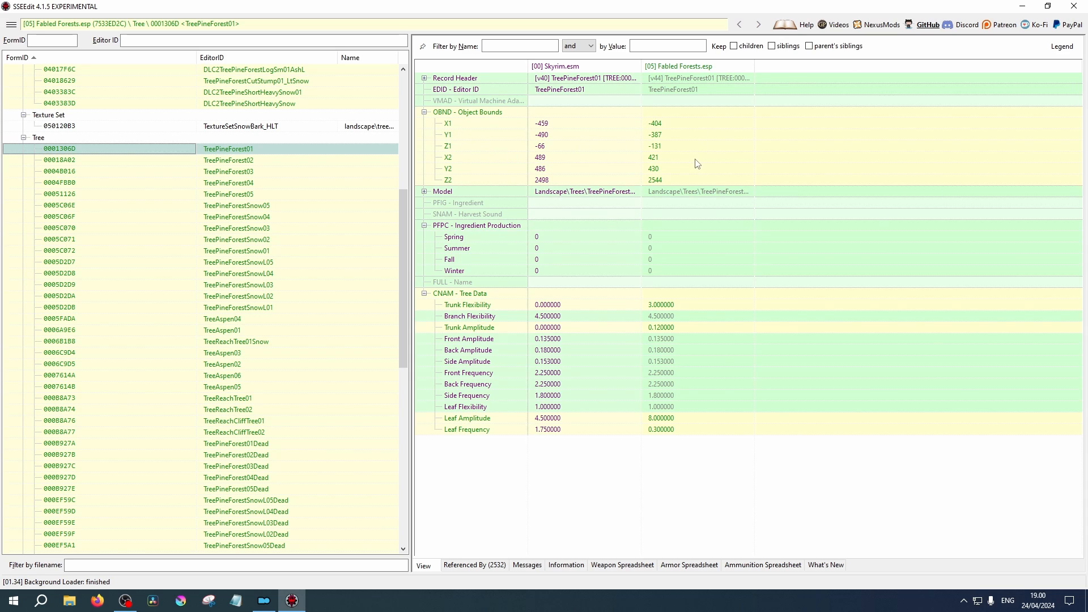
mouse_move(452, 315)
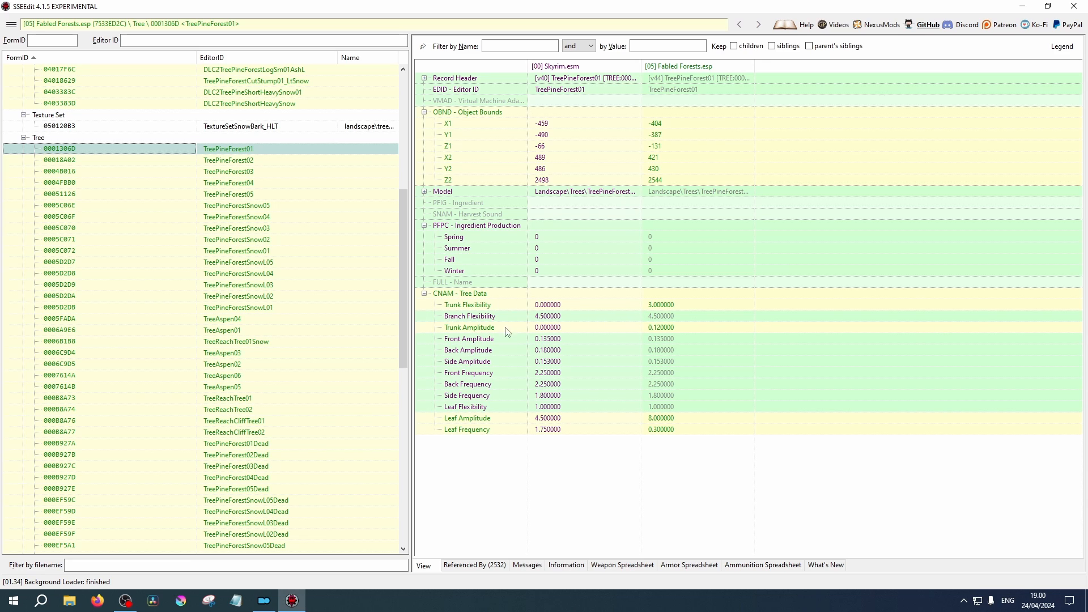
mouse_move(647, 332)
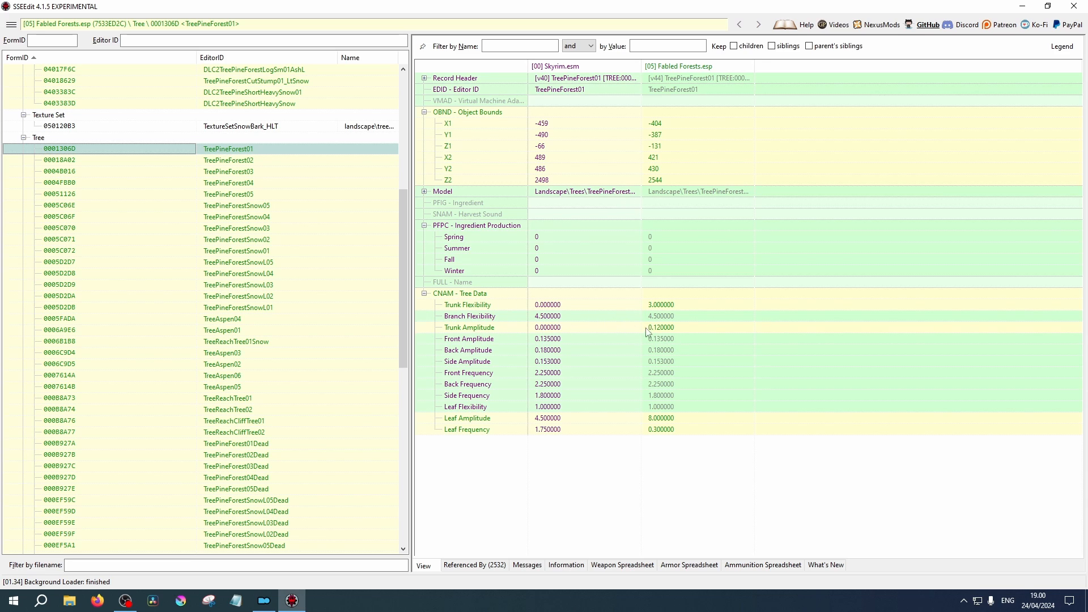
left_click(424, 190)
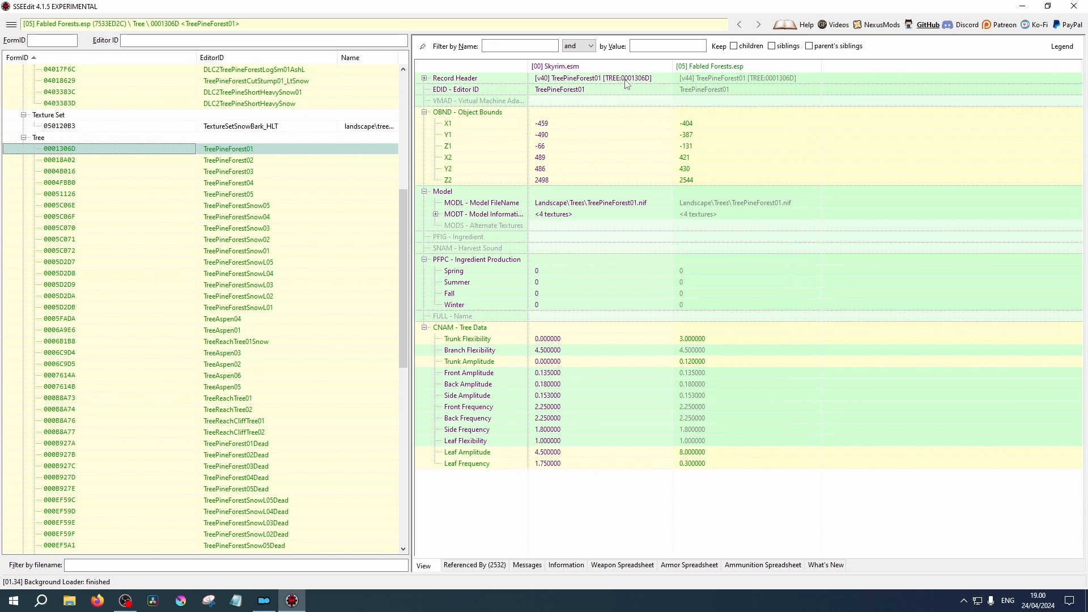
mouse_move(748, 114)
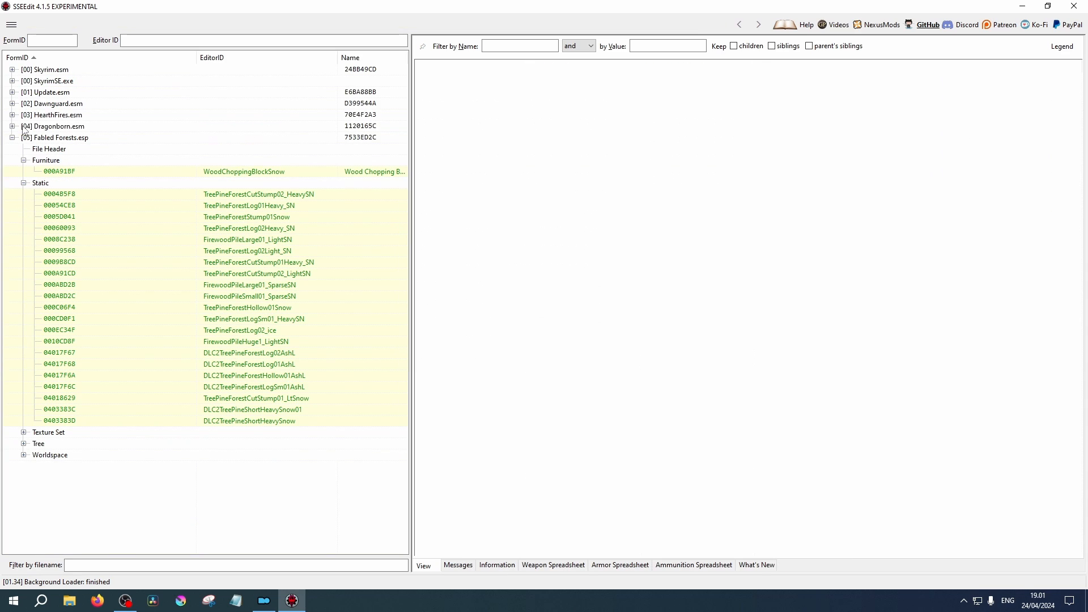
Collapse the Static group in the Fabled Forests.esp tree.
left_click(23, 160)
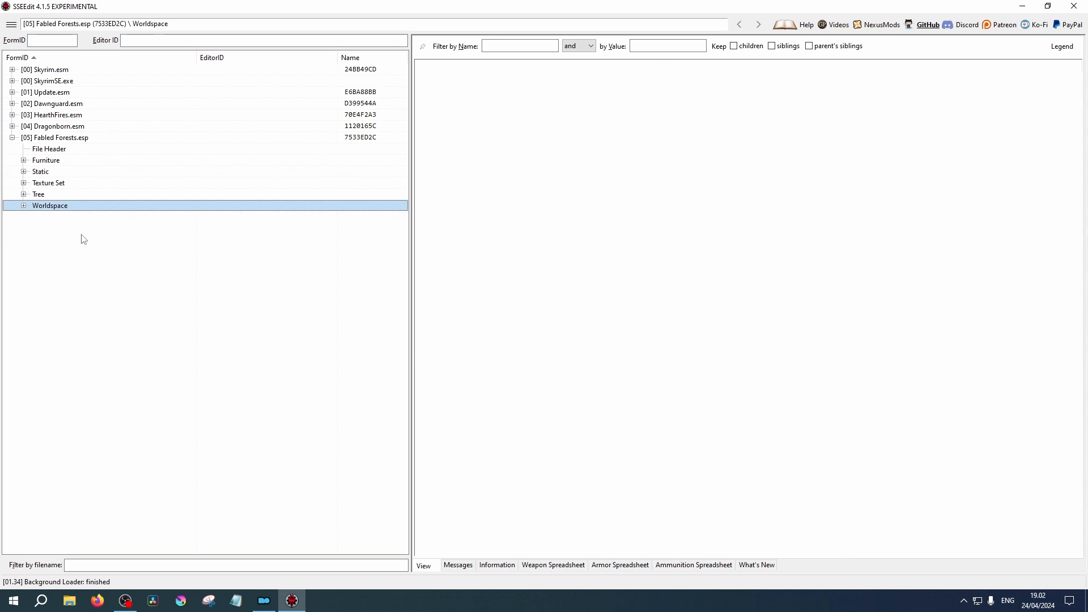
mouse_move(106, 276)
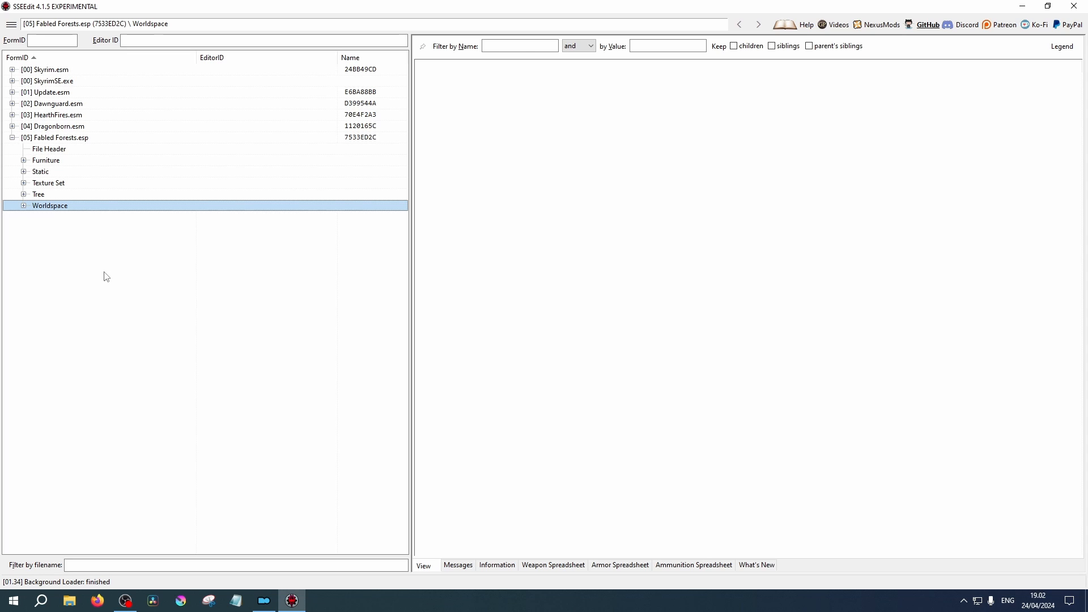
mouse_move(142, 260)
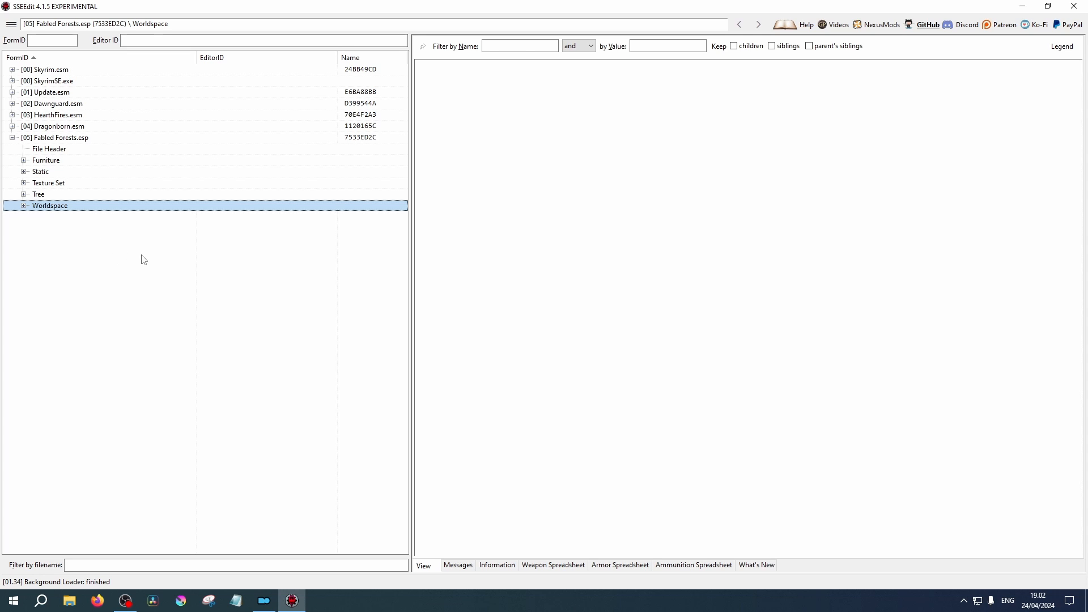
Expand Worldspace and the Tamriel (0000003C) node to list its cell and blocks.
left_click(23, 206)
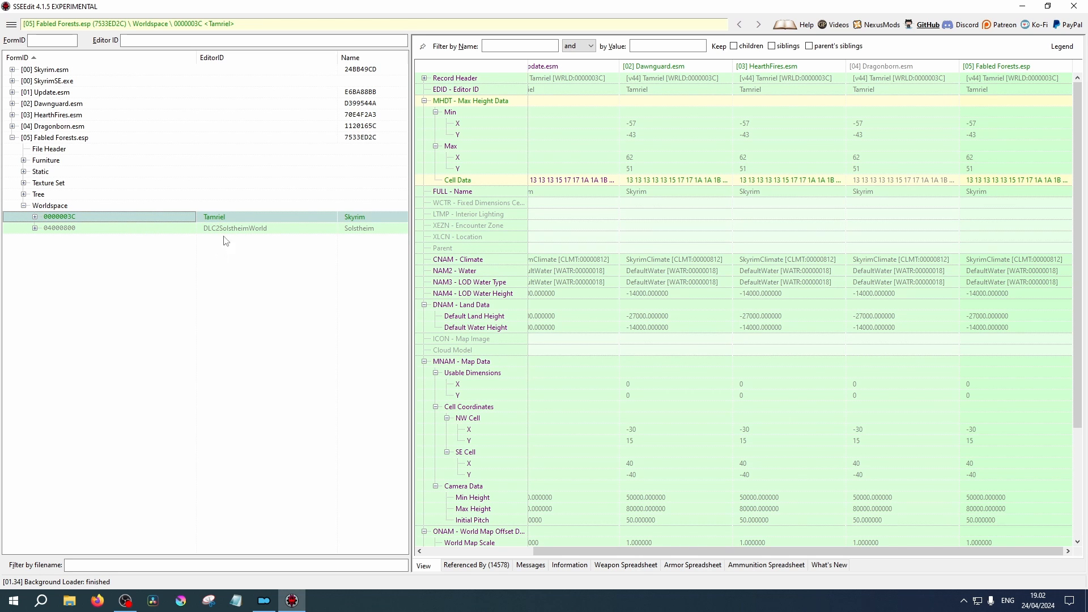
mouse_move(248, 236)
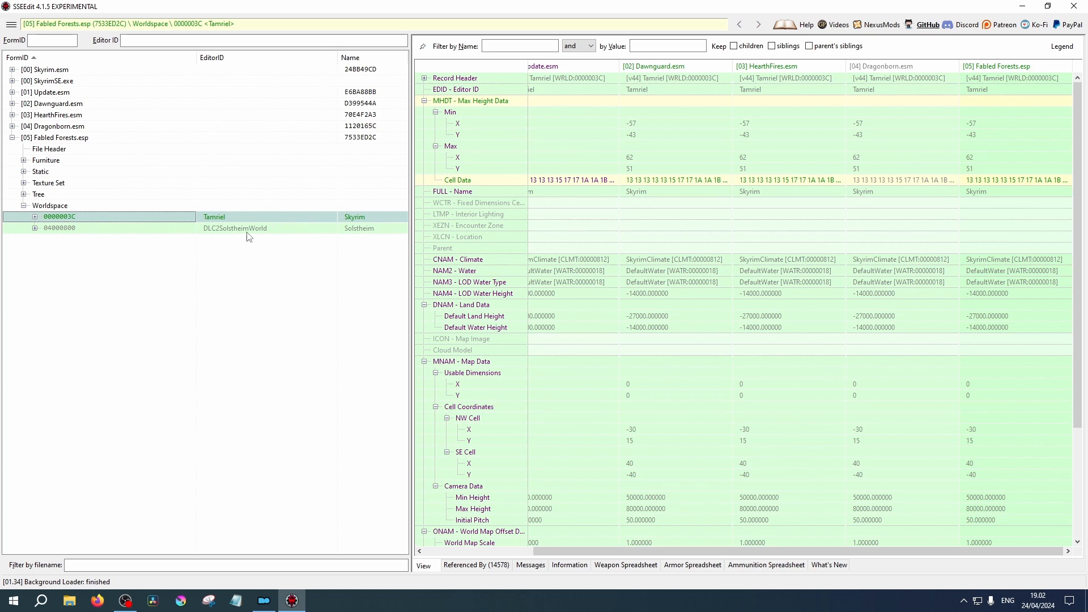
mouse_move(216, 238)
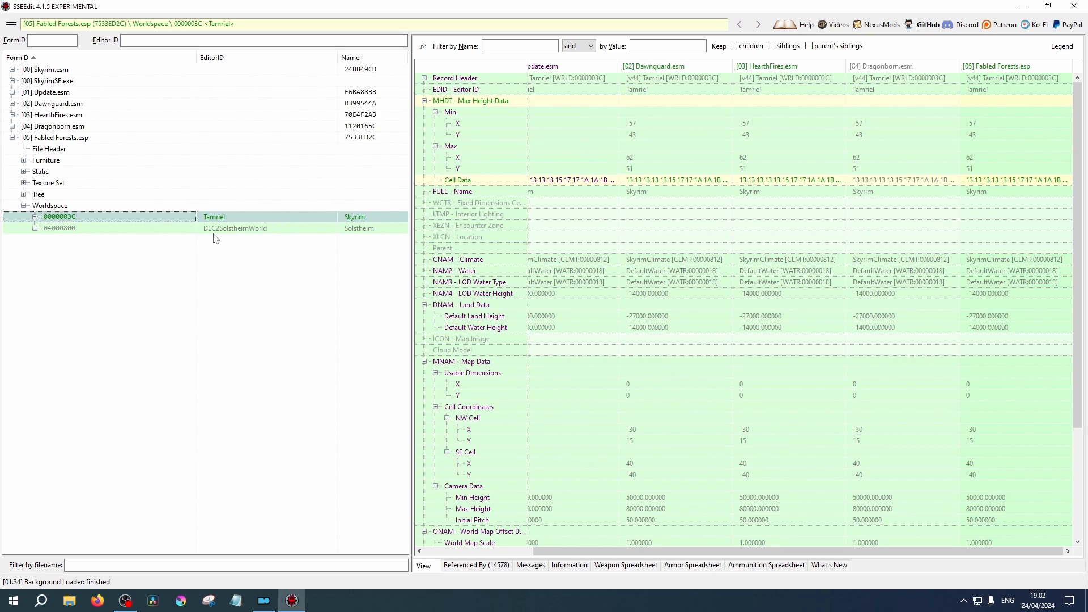
mouse_move(102, 232)
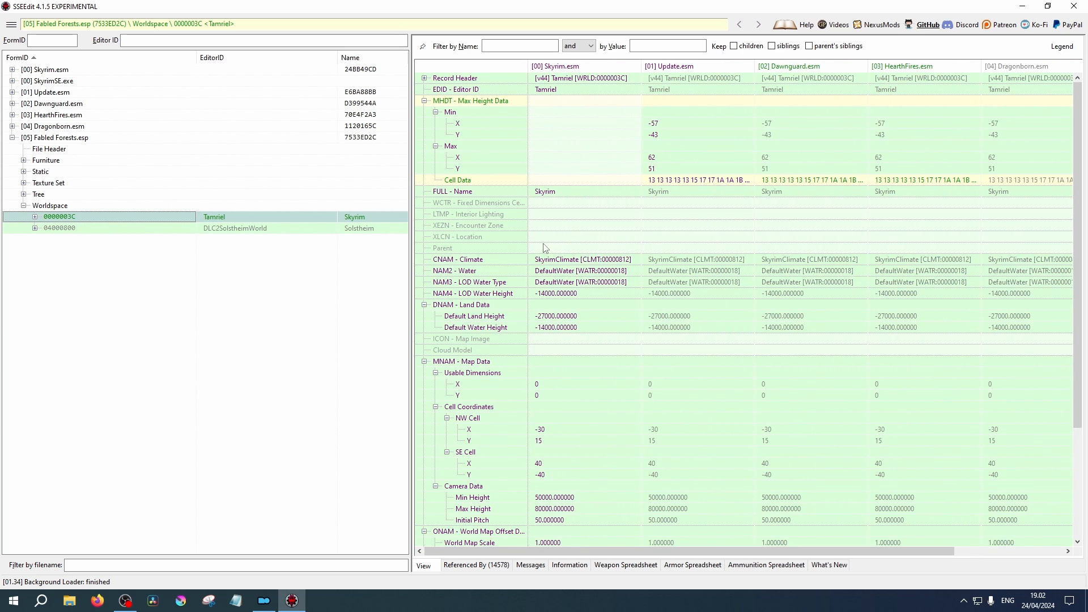
left_click(35, 217)
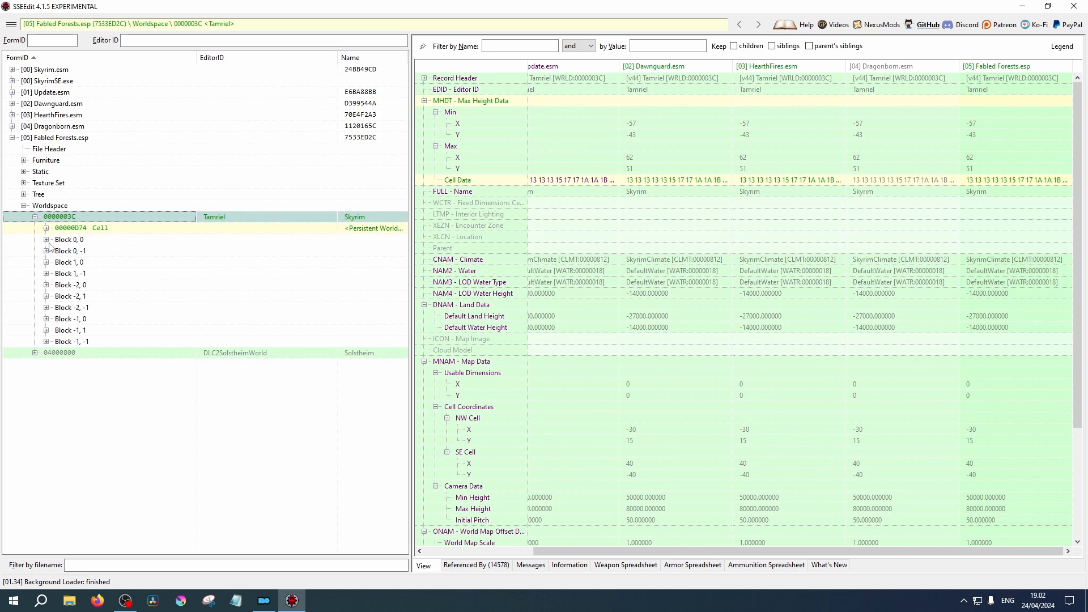
Expand Tamriel's Block -1, -1 to list its sub-blocks.
left_click(46, 340)
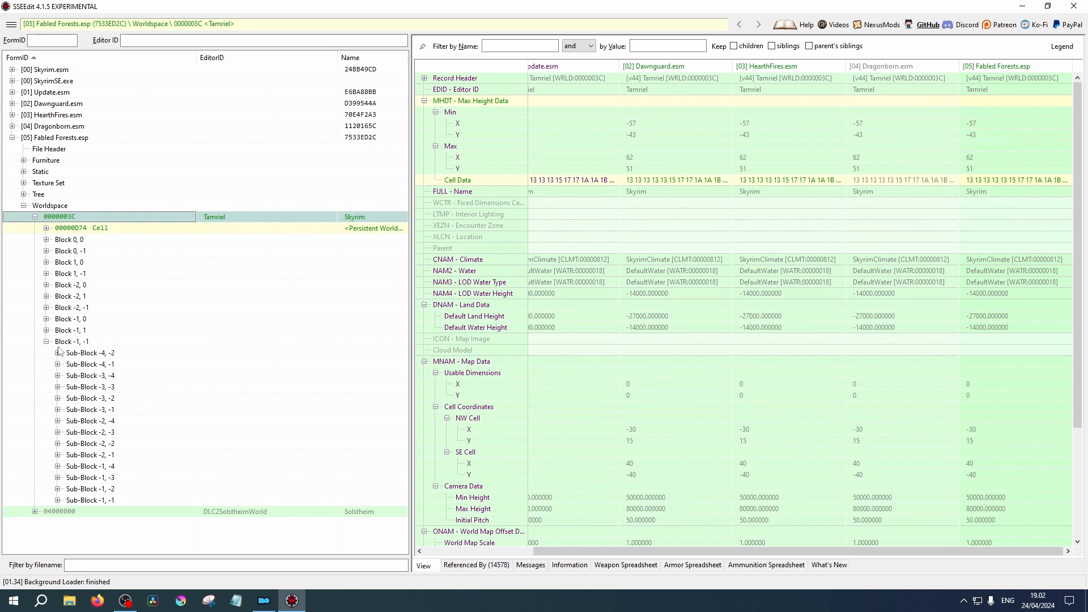
mouse_move(58, 352)
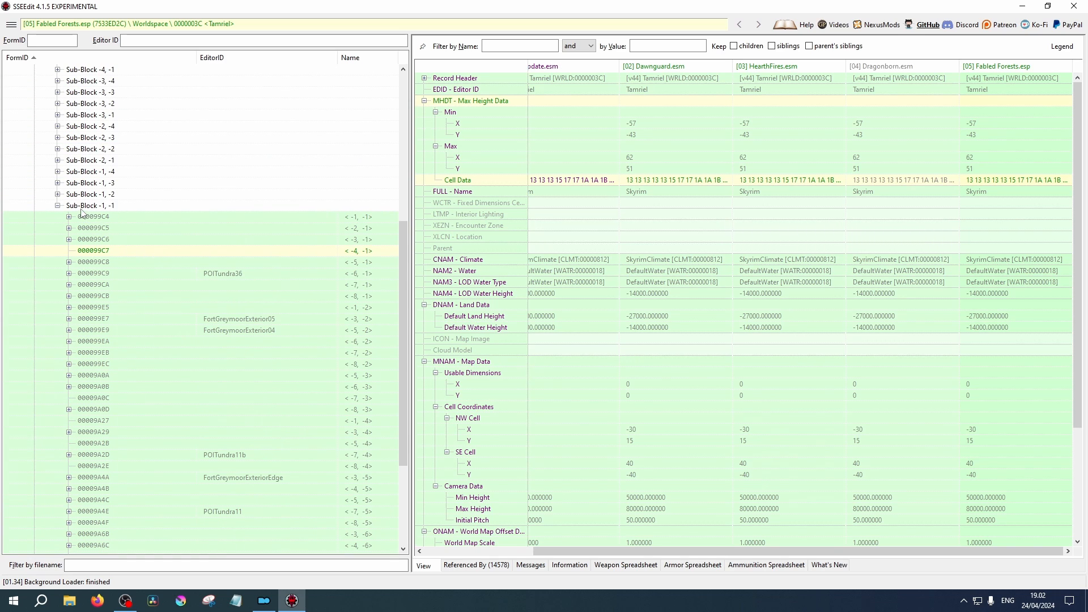
mouse_move(117, 300)
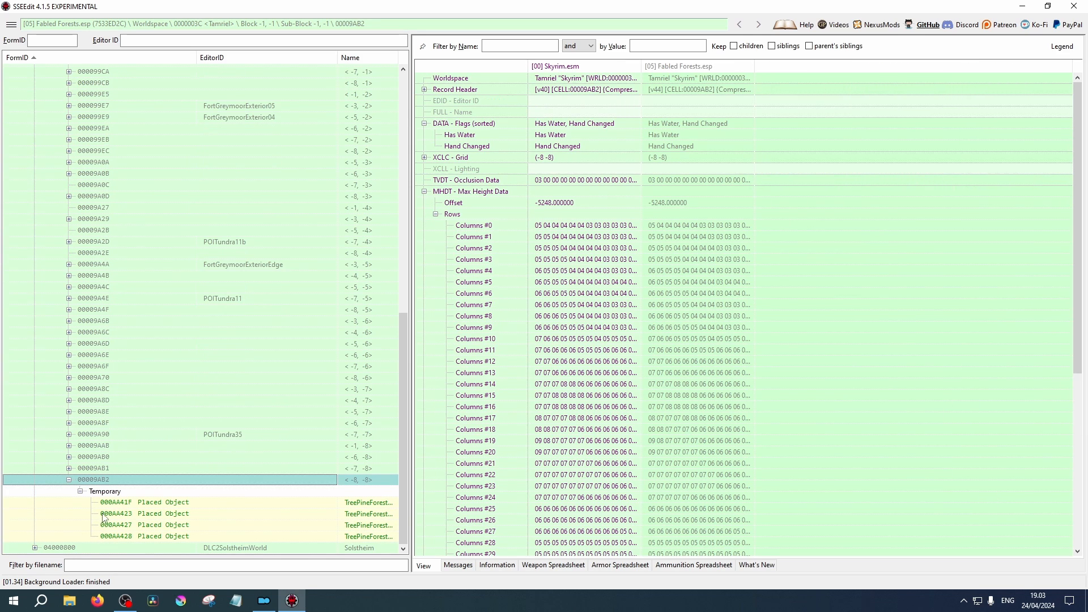
Compare placed objects 000AA427 and 000AA41F, returning to 000AA427 to check its scale.
left_click(115, 501)
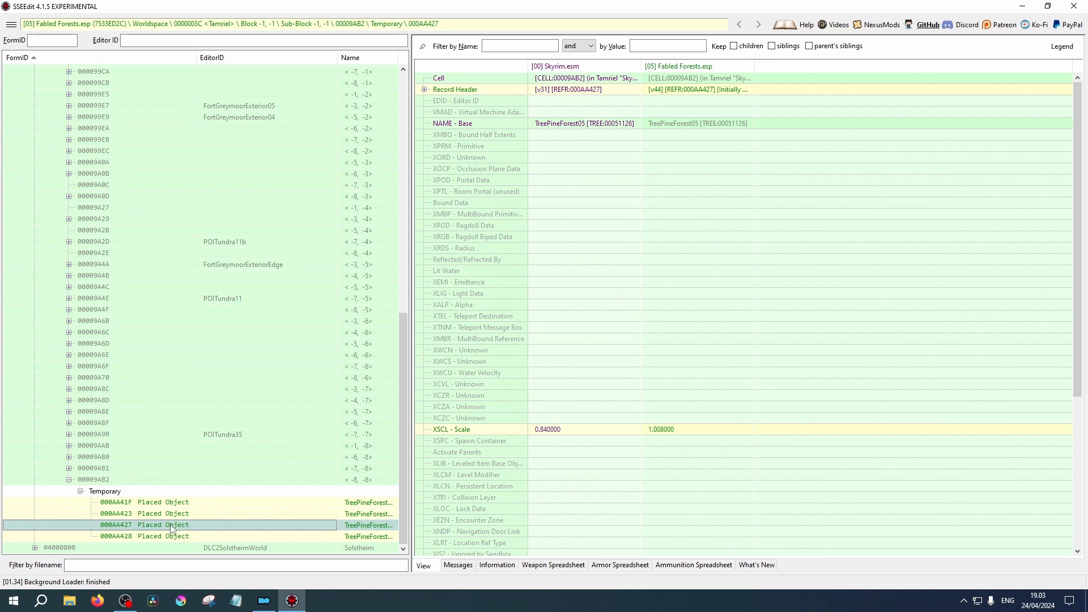
left_click(174, 535)
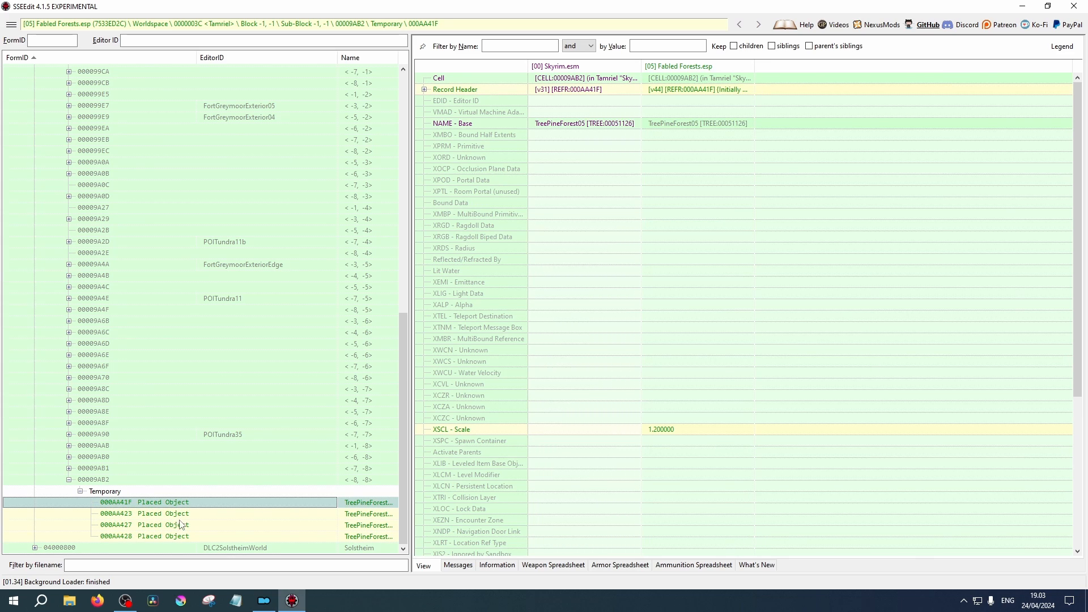
left_click(163, 524)
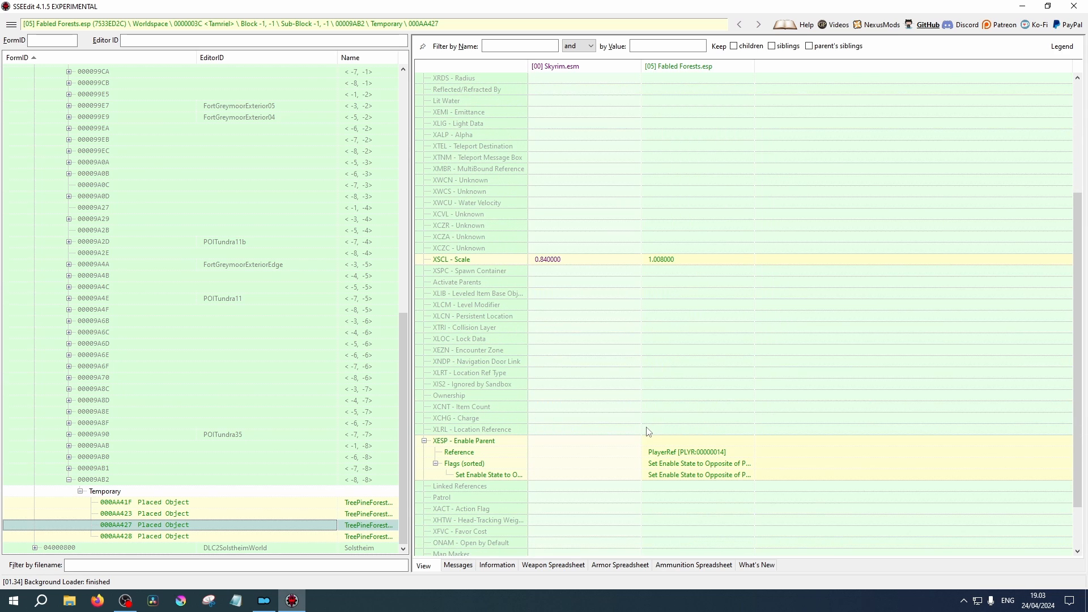
scroll("down", 3)
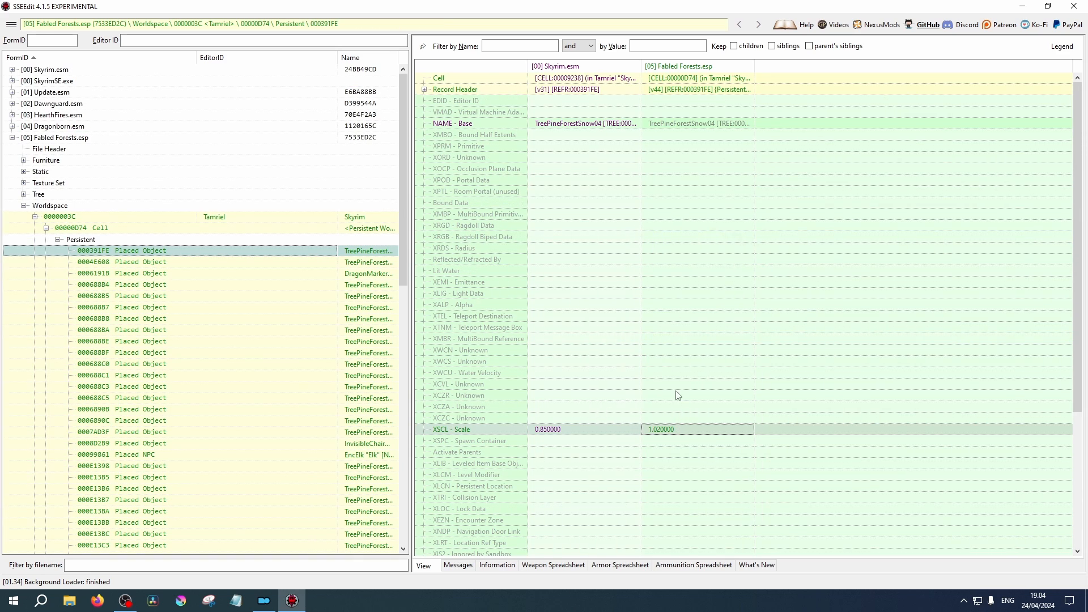
Scroll to XSCL - Scale and confirm the module-edit warning with 'Yes I'm absolutely sure'.
scroll("down", 3)
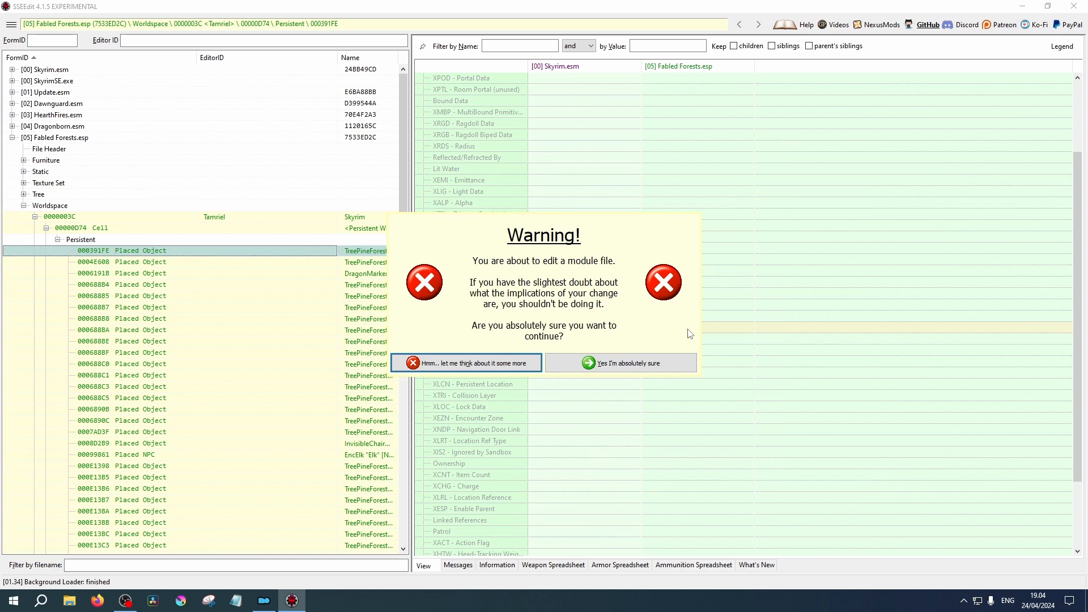
mouse_move(621, 362)
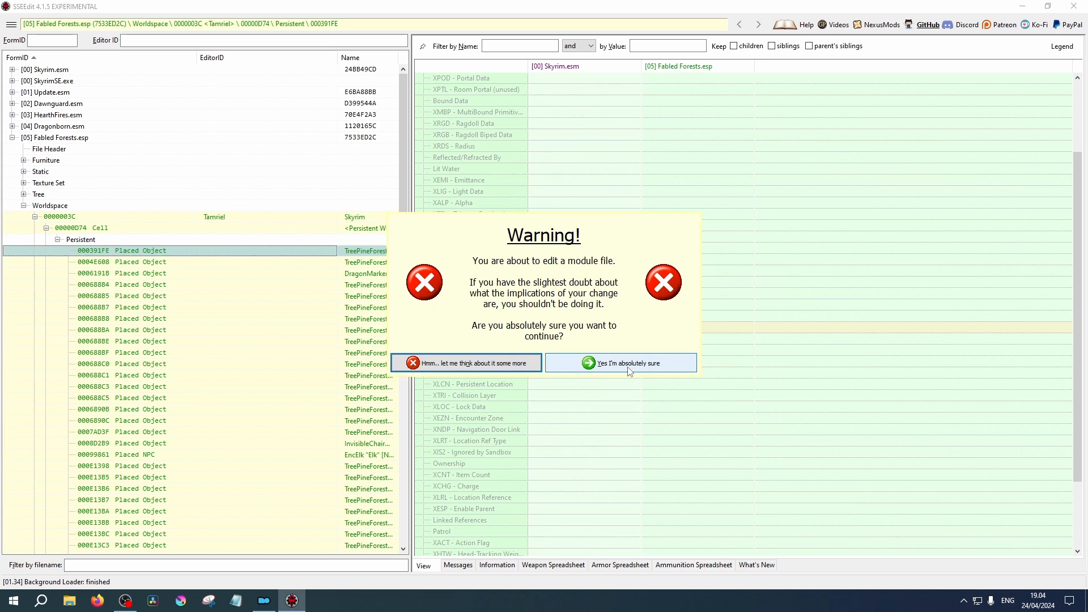
left_click(619, 363)
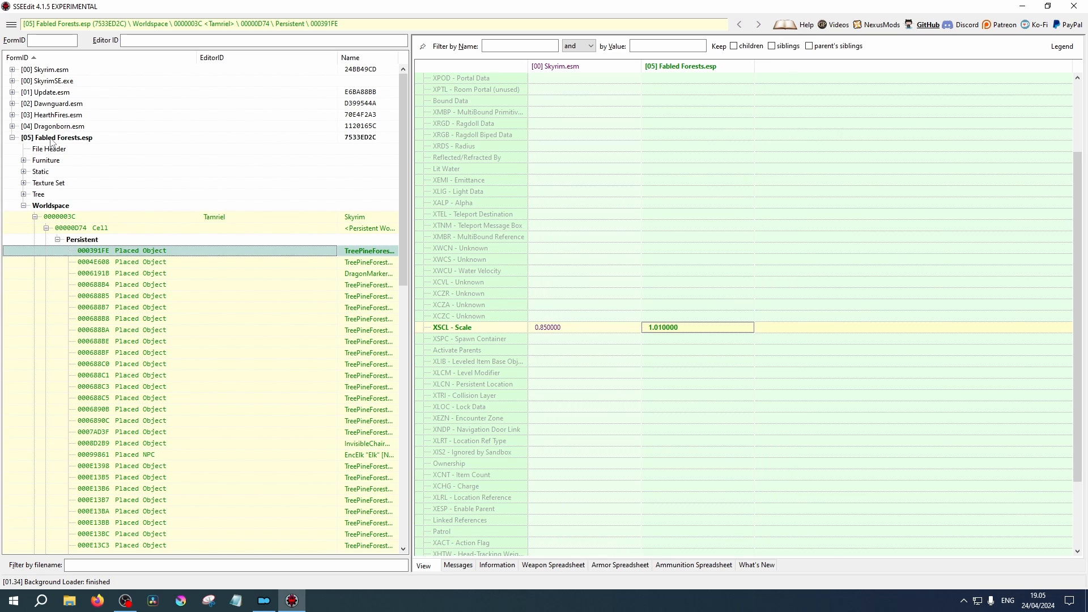
scroll("up", 3)
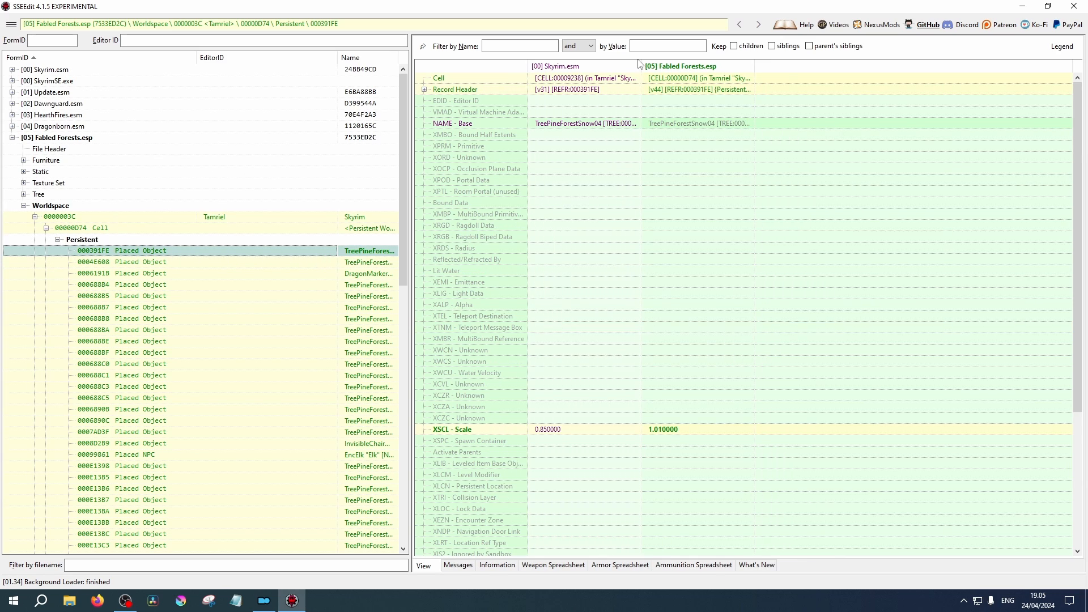
mouse_move(701, 429)
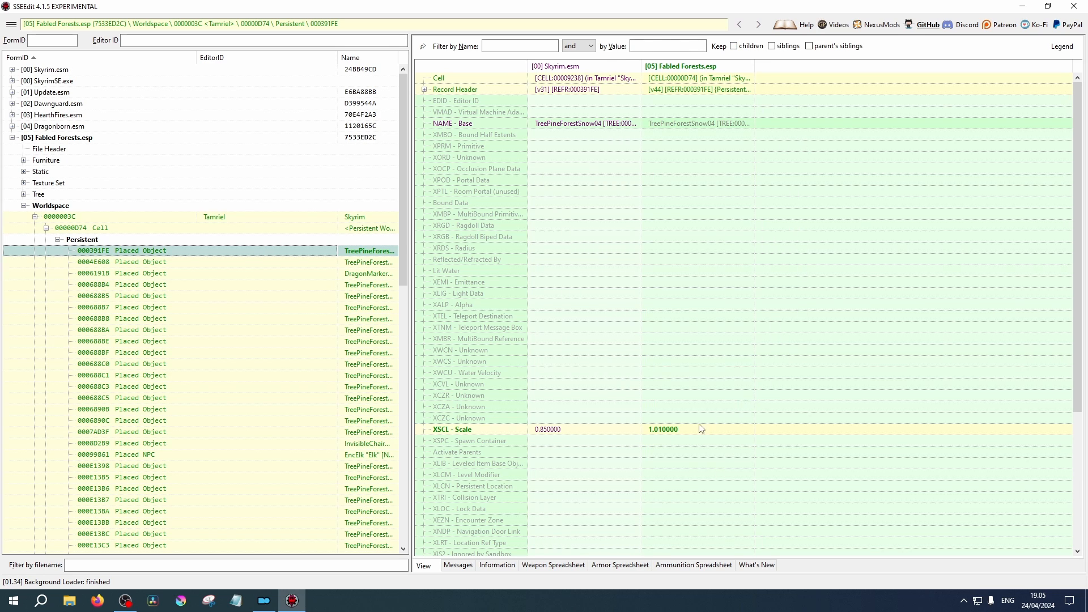
scroll("down", 3)
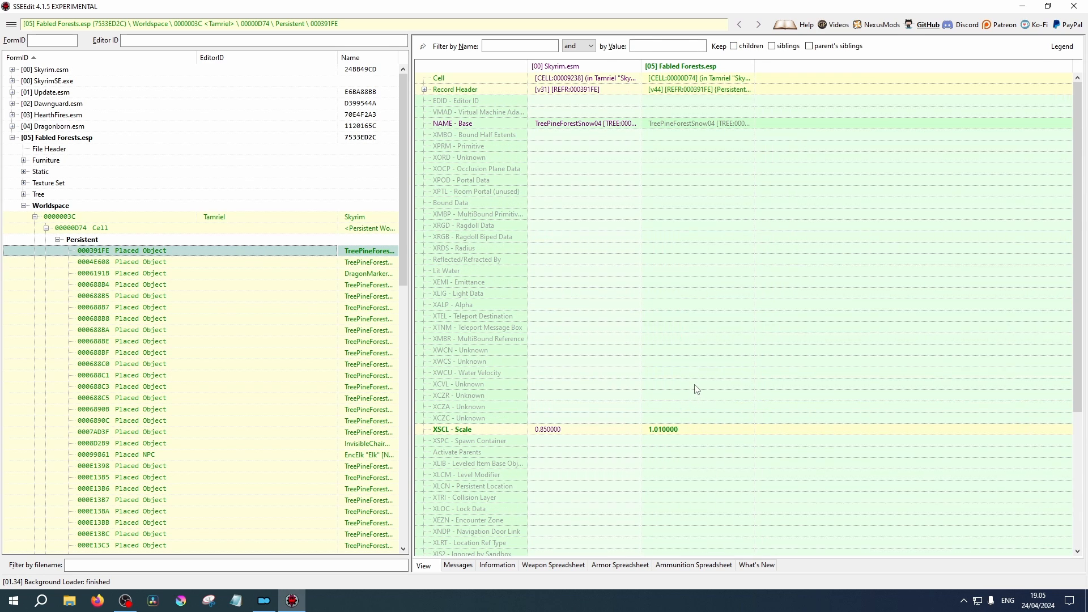
mouse_move(696, 389)
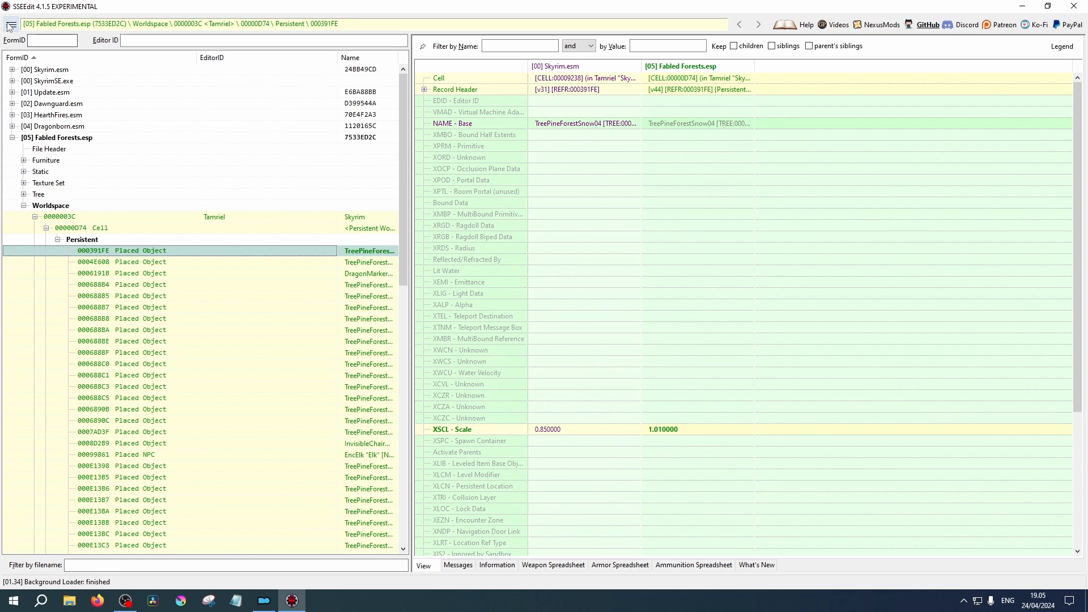
Save Fabled Forests.esp from the menu, confirming it in the 'Save changed files' prompt.
left_click(10, 26)
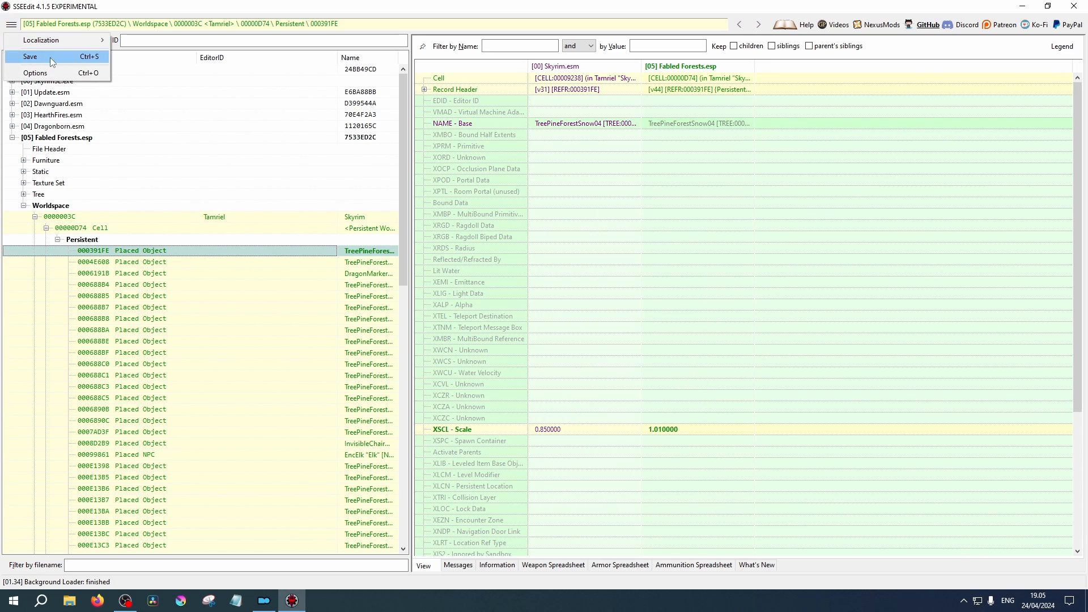
left_click(30, 56)
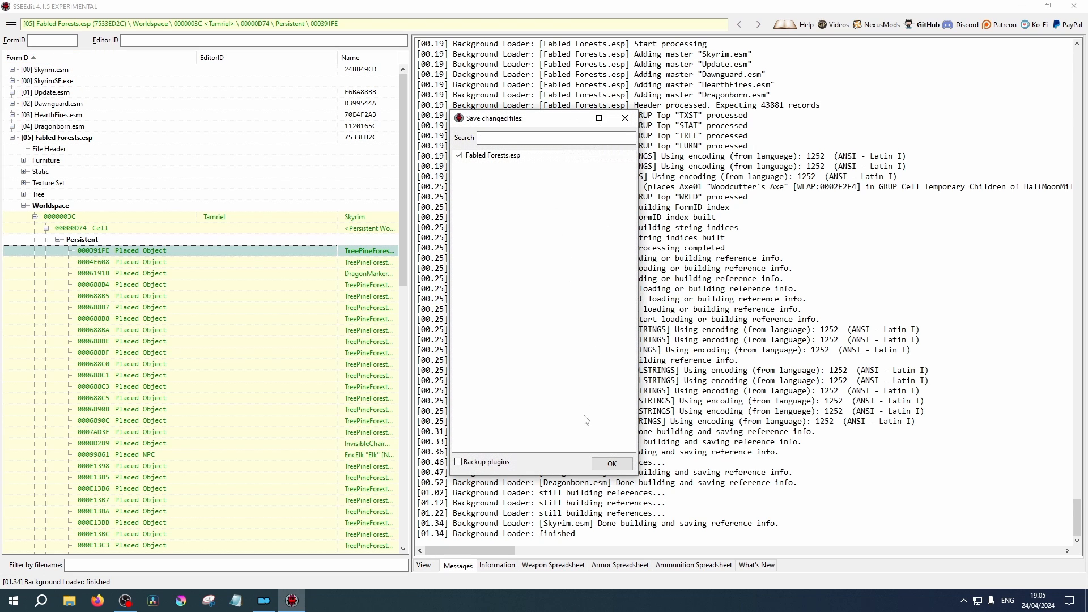
mouse_move(579, 410)
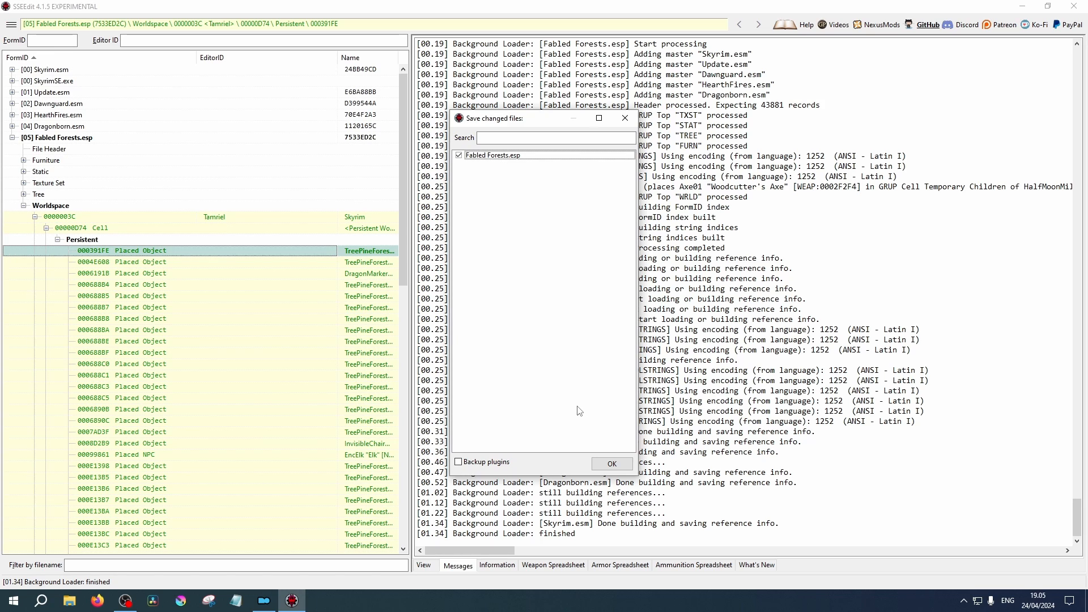
mouse_move(577, 410)
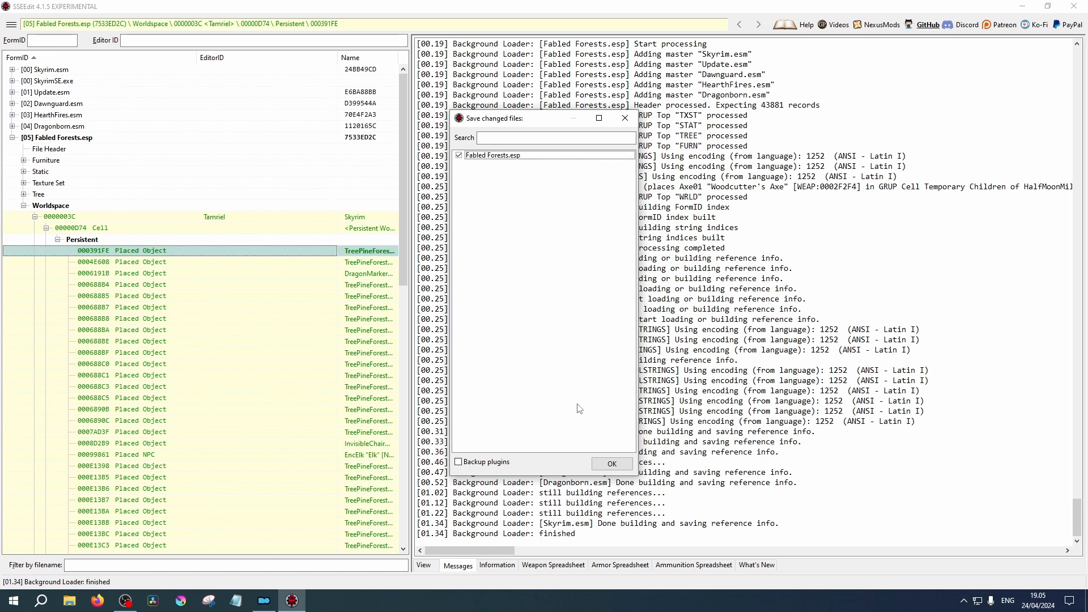
mouse_move(589, 414)
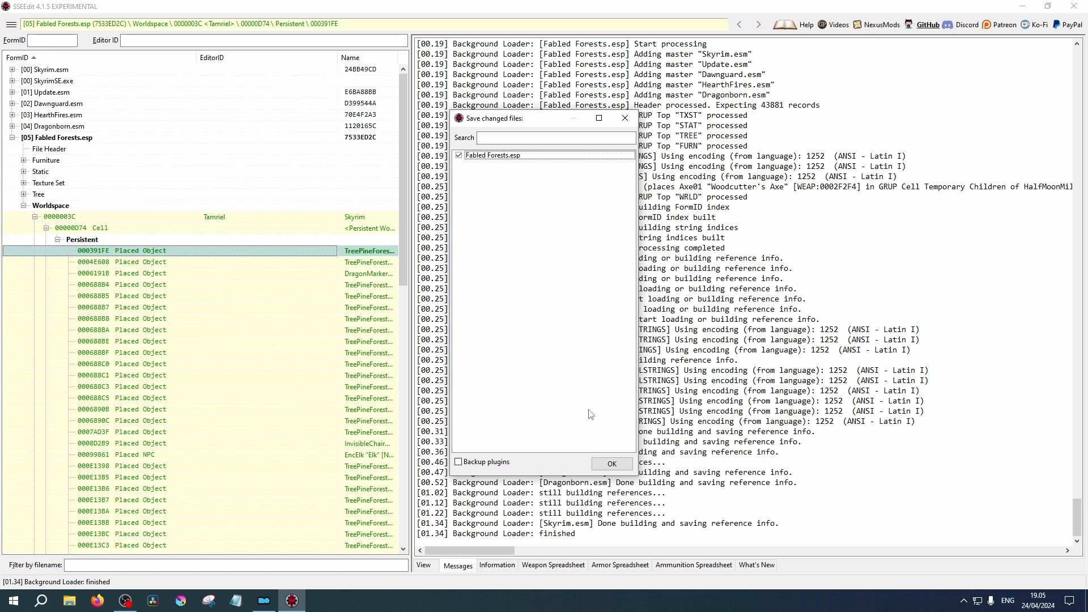
mouse_move(606, 249)
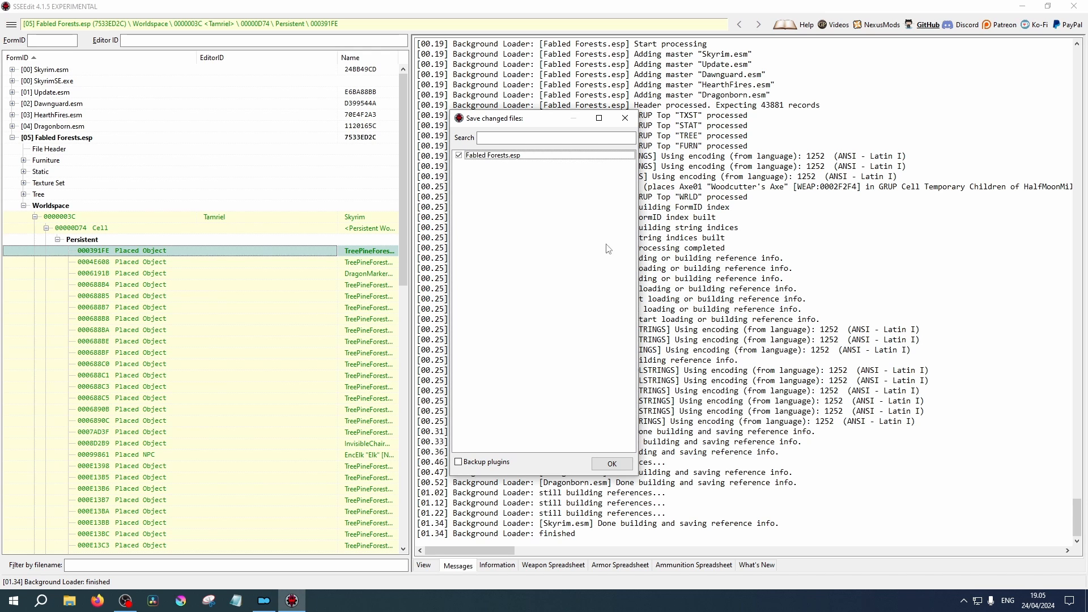
left_click(611, 464)
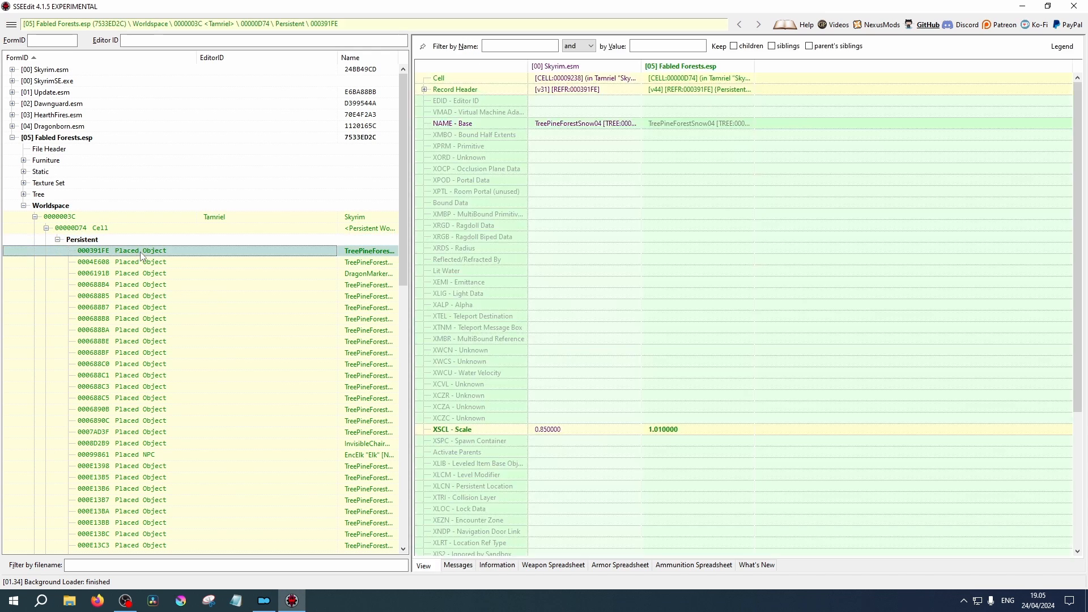
mouse_move(692, 349)
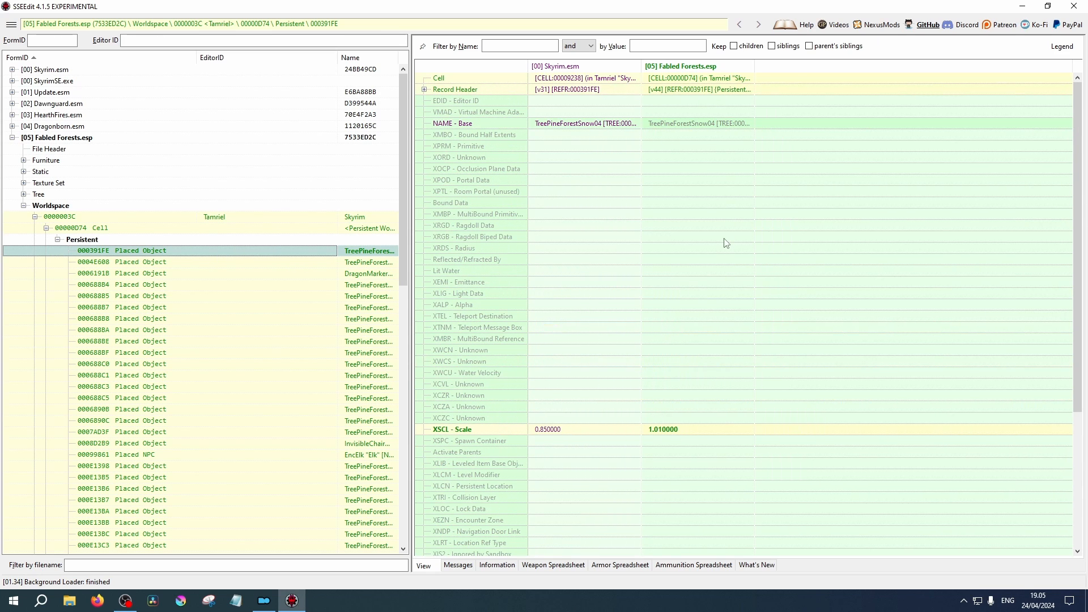
Open the record tree's context menu over the placed tree's records.
right_click(92, 250)
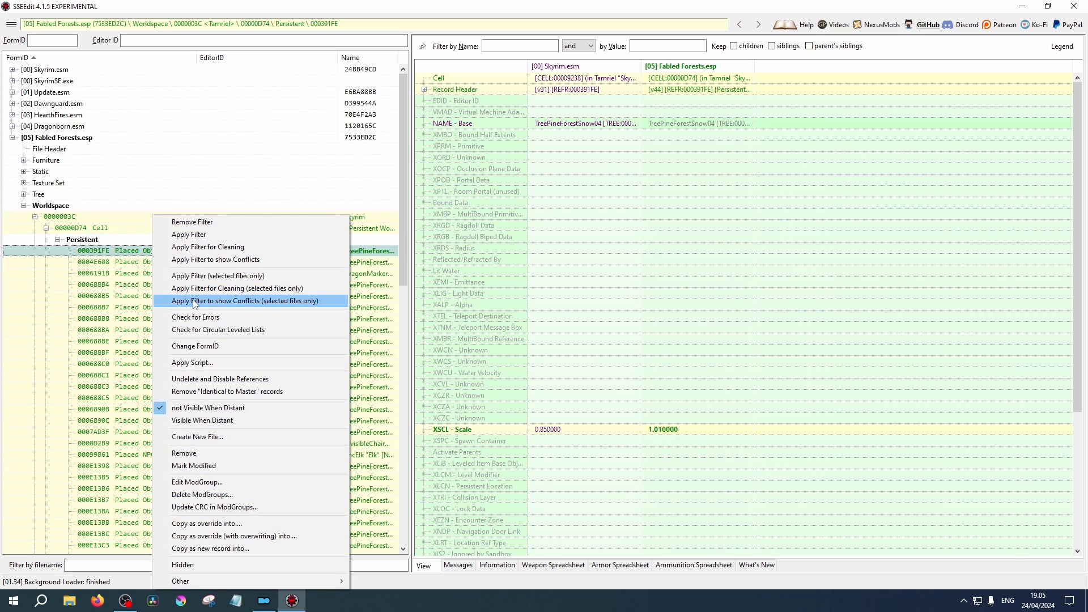
mouse_move(235, 259)
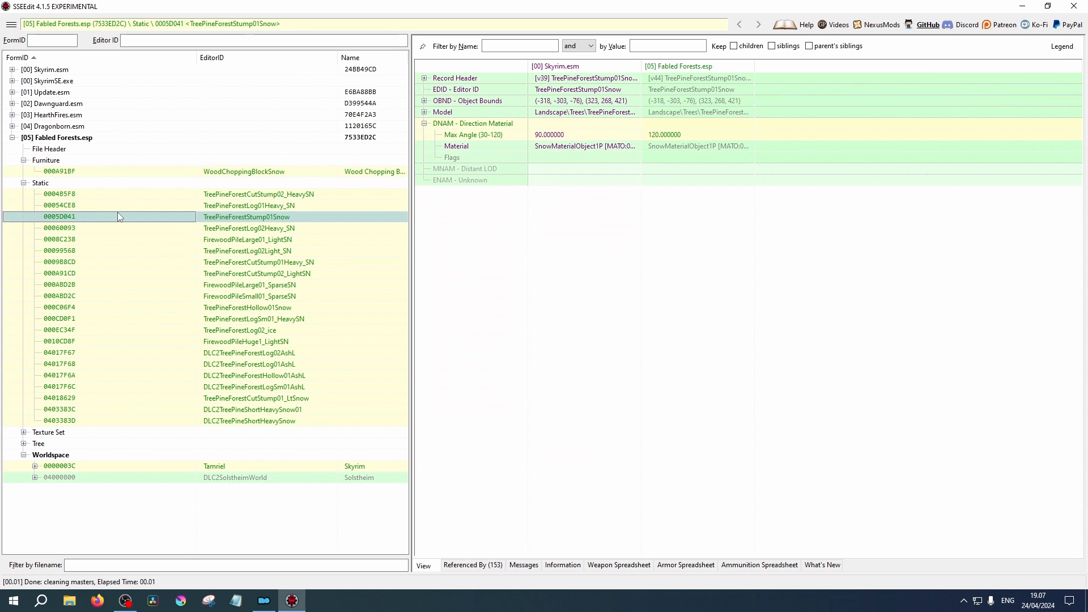
mouse_move(151, 171)
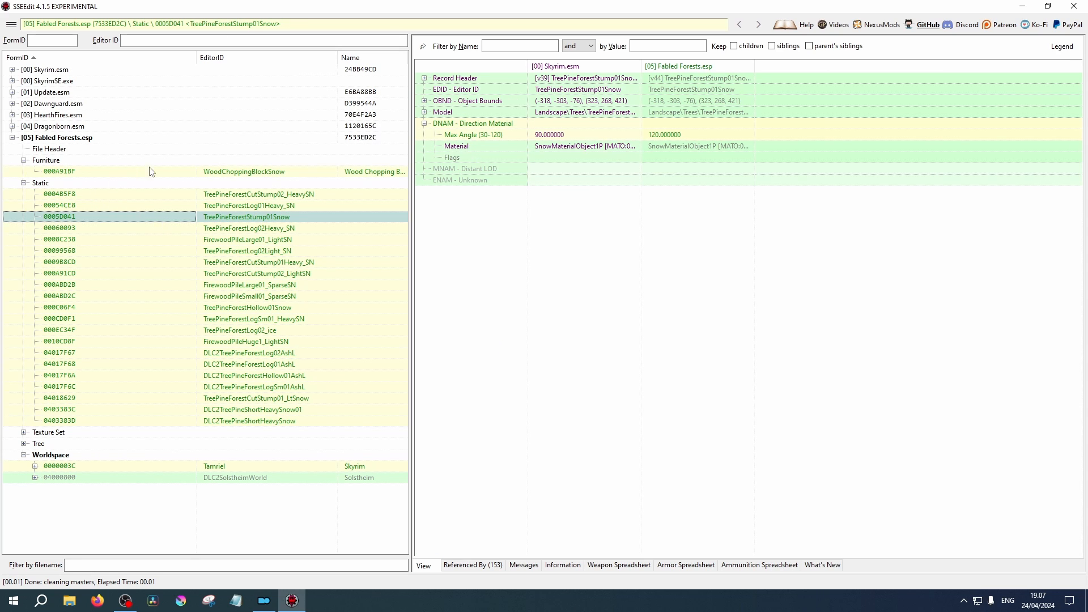
mouse_move(192, 205)
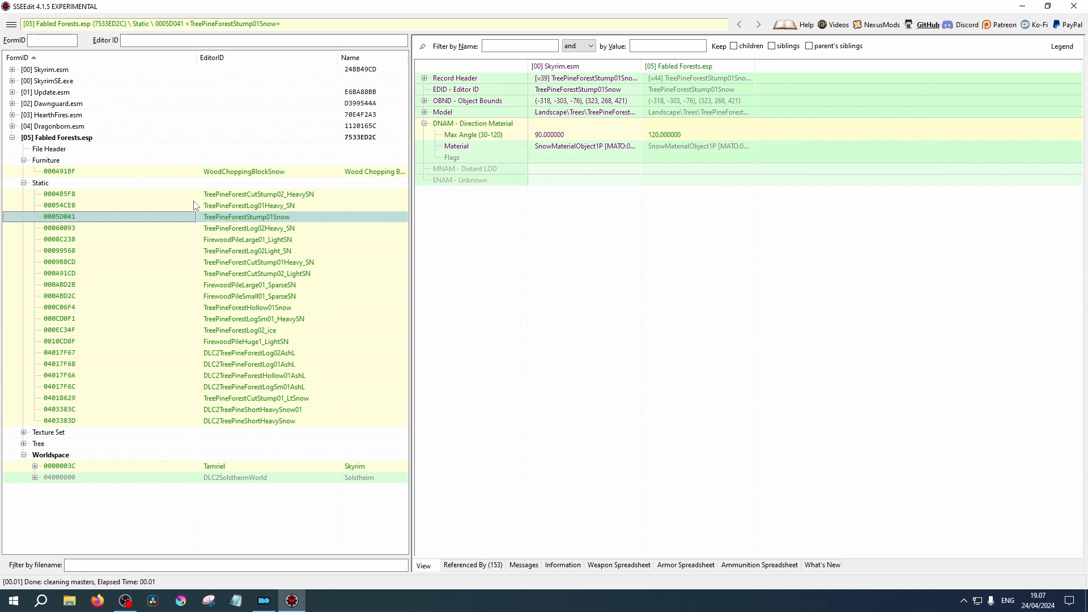
mouse_move(200, 229)
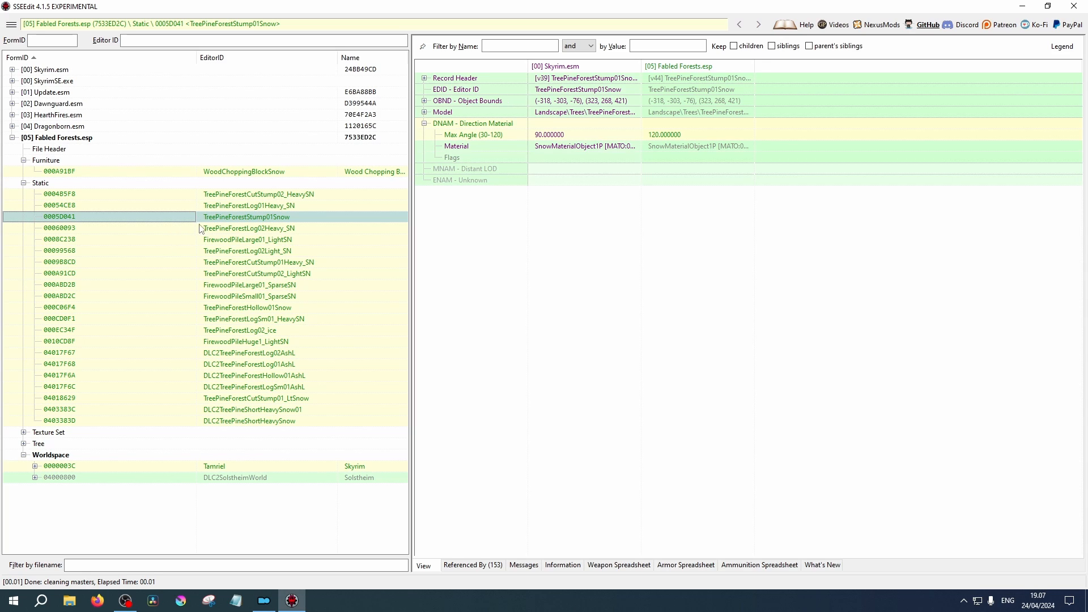
mouse_move(244, 358)
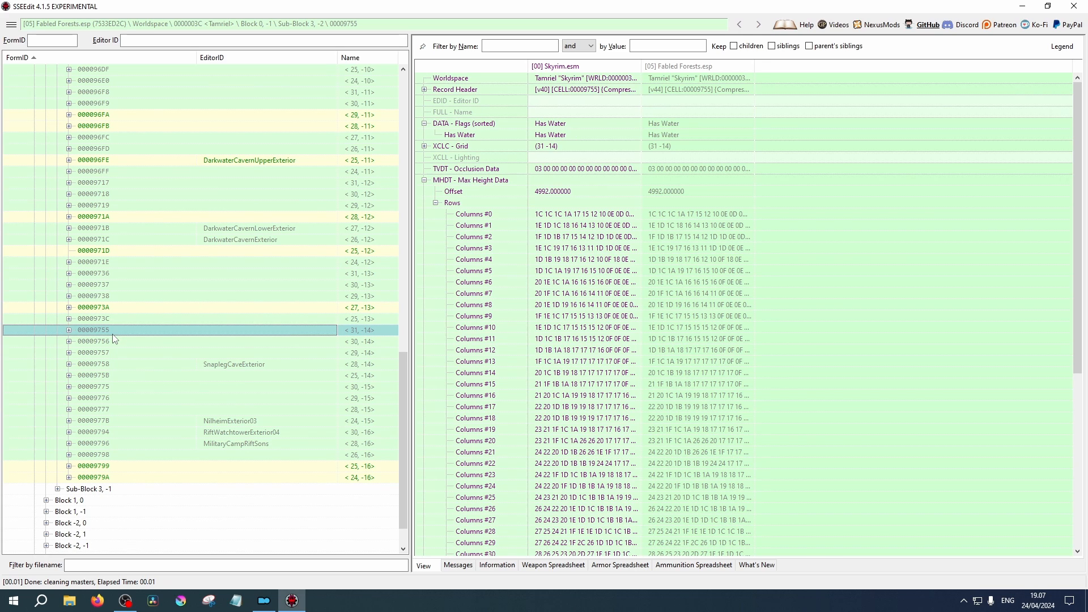
mouse_move(132, 343)
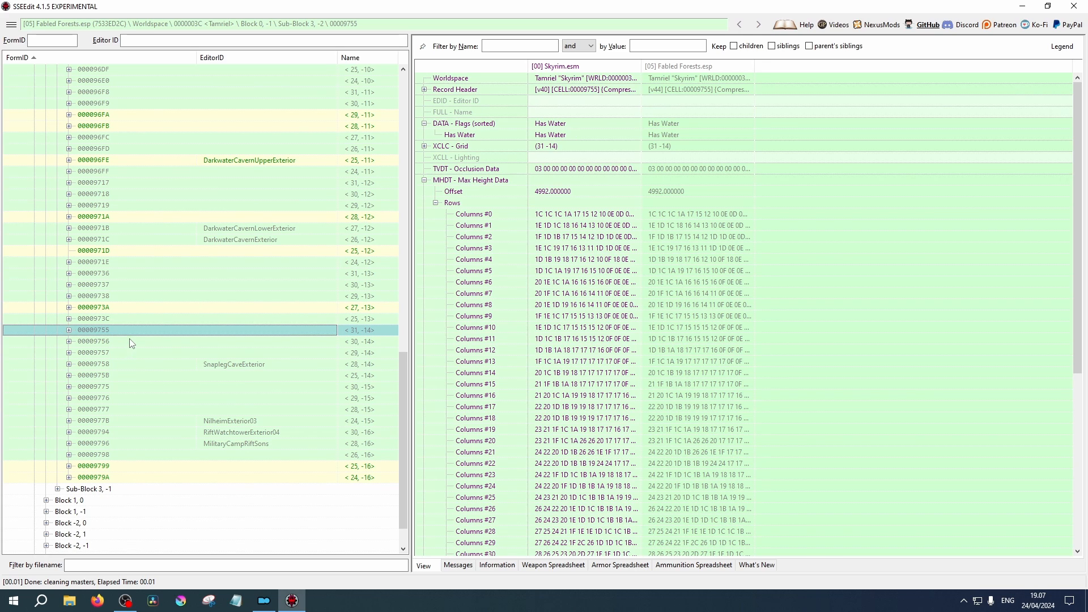
mouse_move(131, 337)
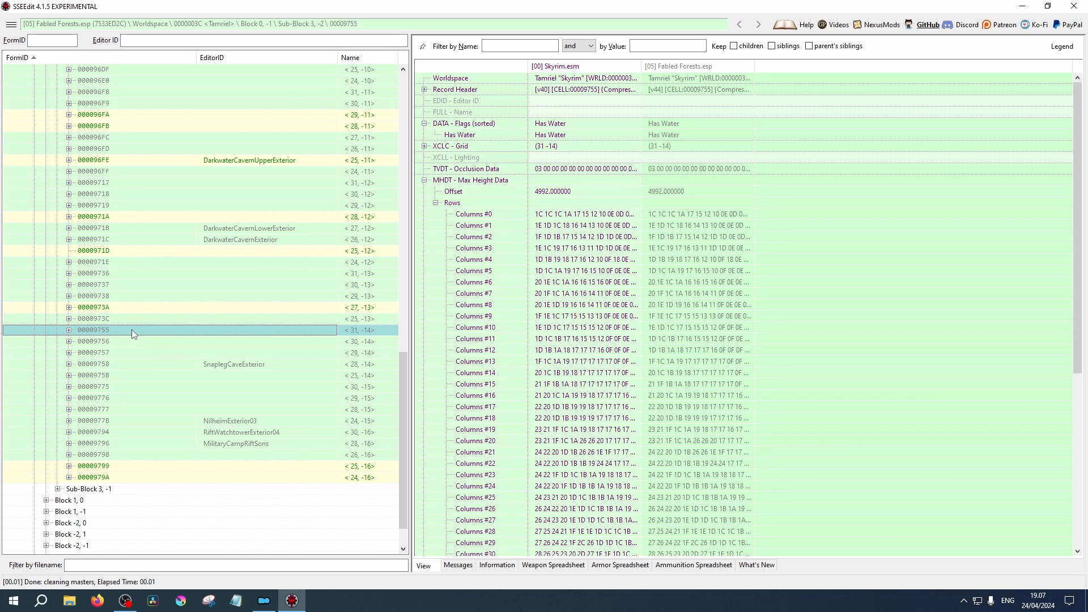
mouse_move(611, 322)
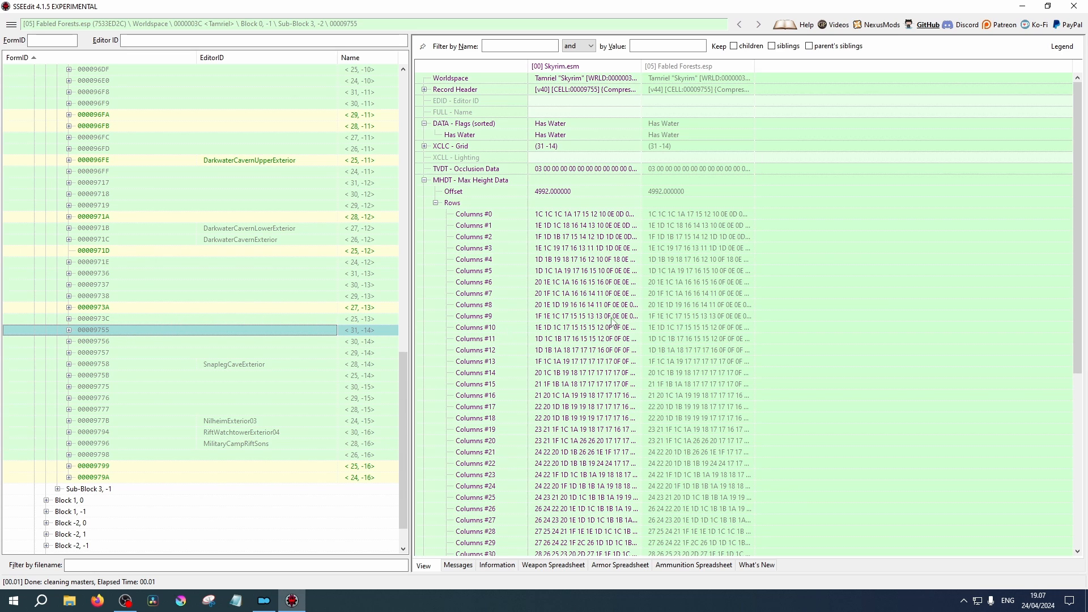
scroll("down", 3)
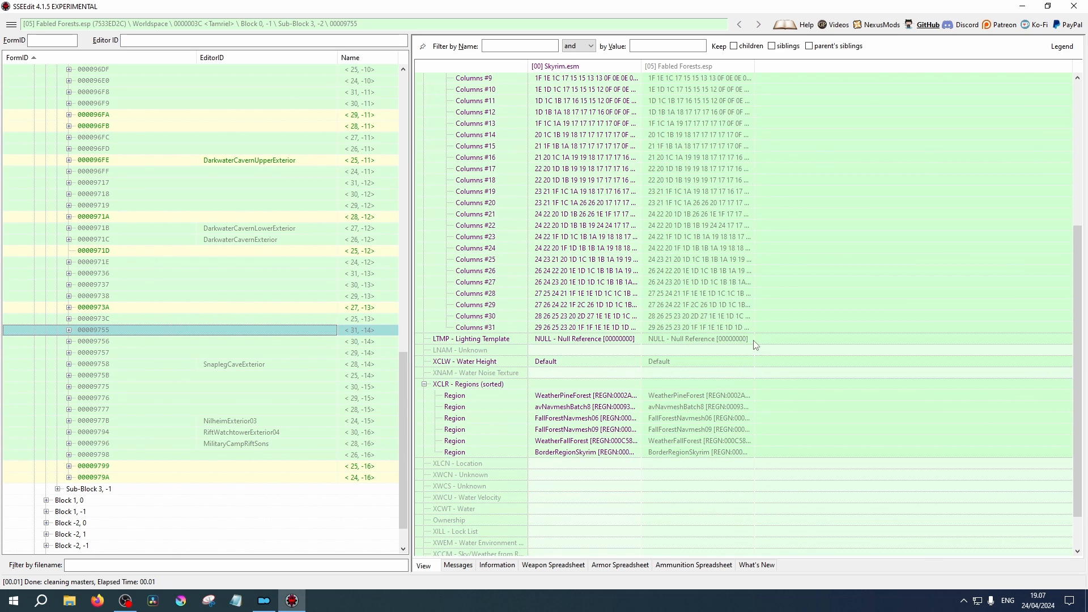